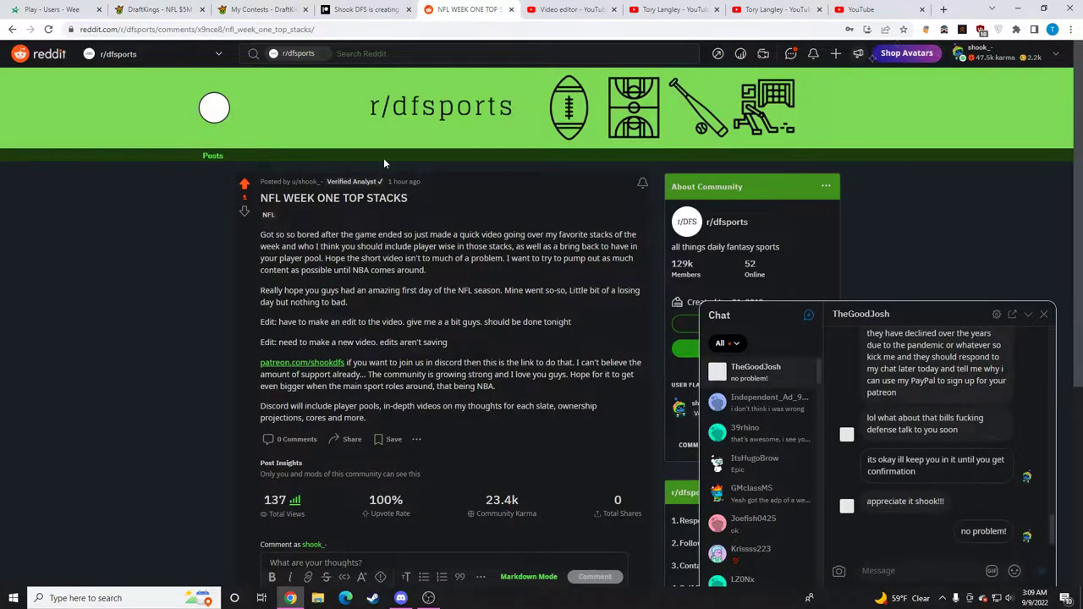
Step: Close the Reddit chat popup and the Video editor and YouTube tabs
click(1043, 314)
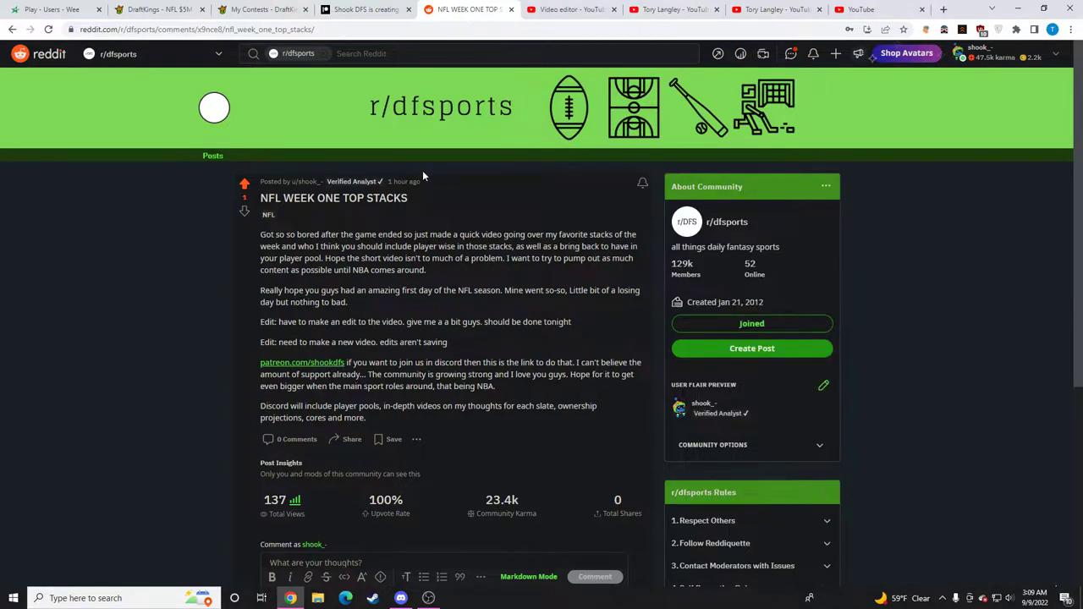
click(428, 598)
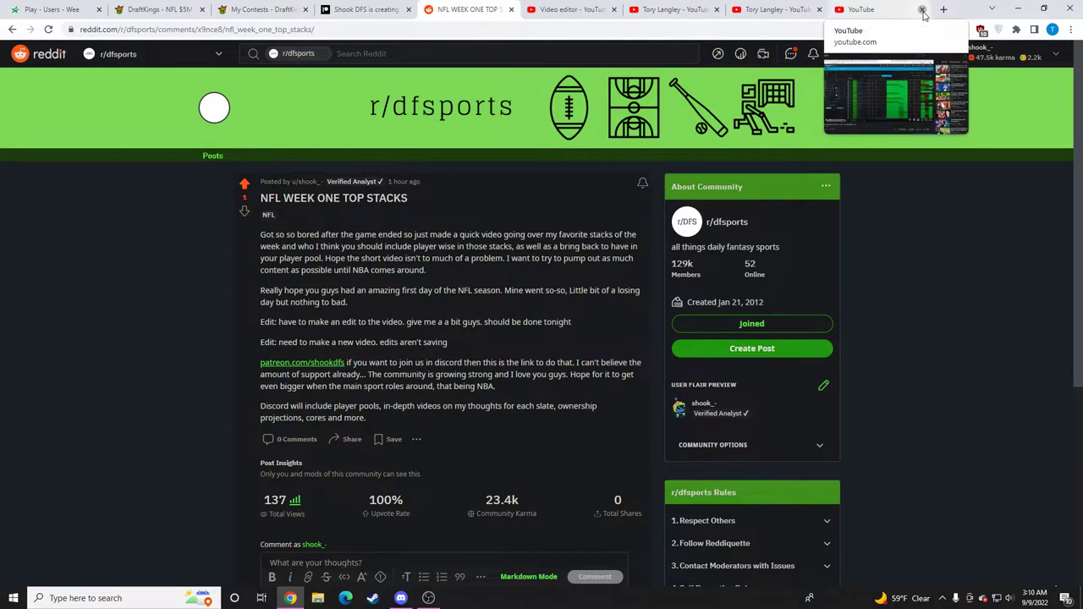
click(921, 10)
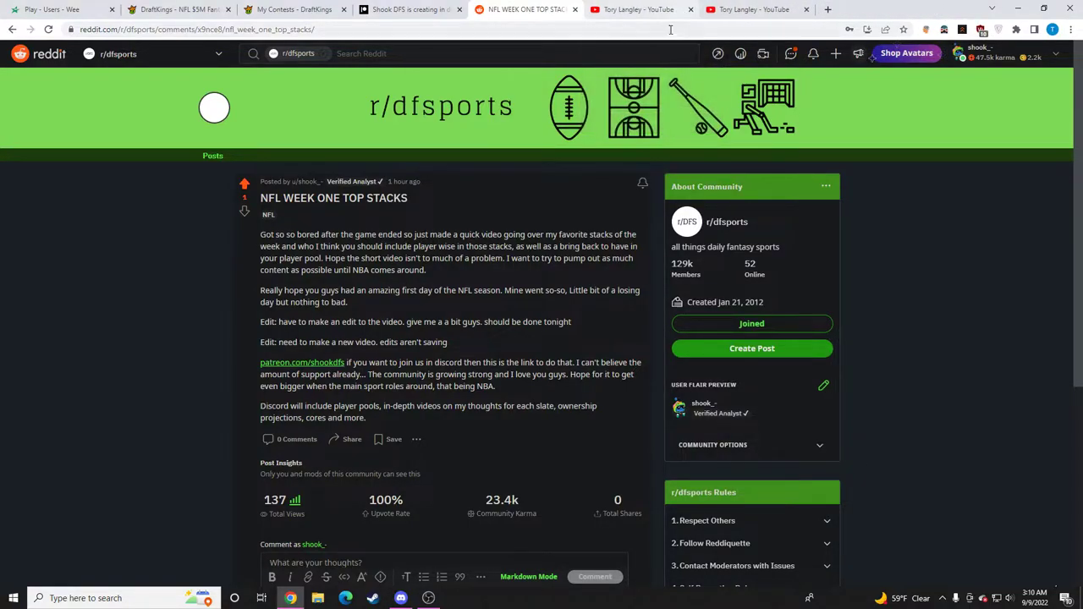
Step: Close the FantasyLabs articles tab and return to the Tory Langley YouTube channel home
click(736, 9)
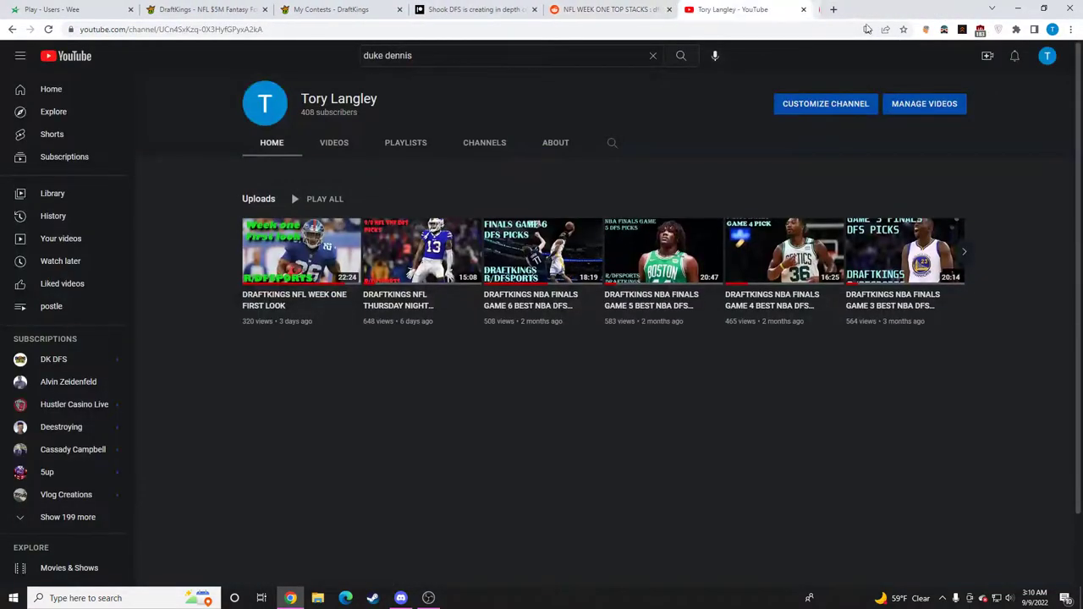
click(834, 9)
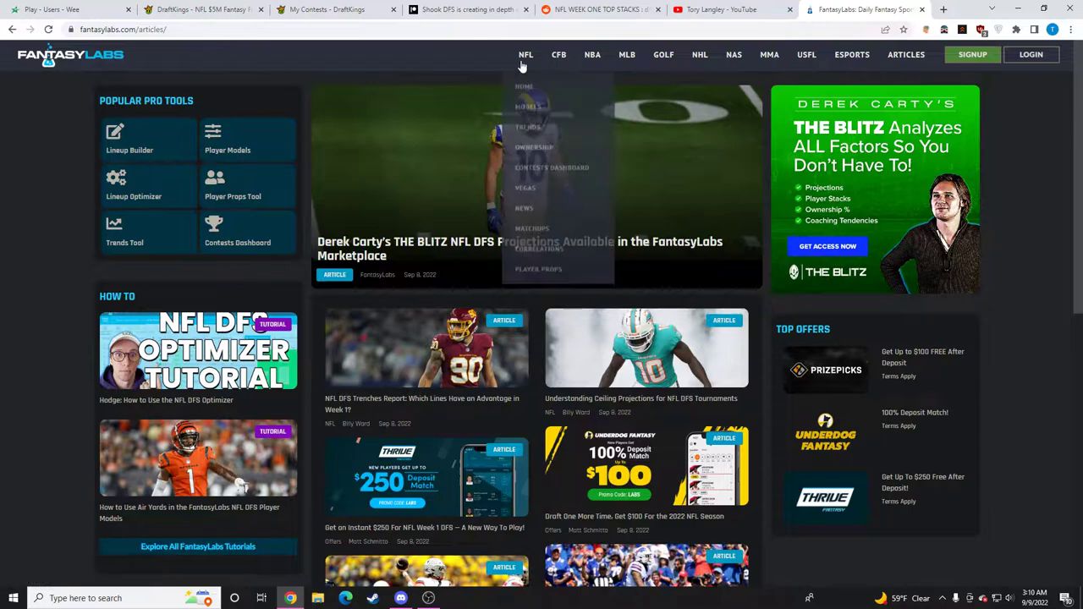
mouse_move(534, 146)
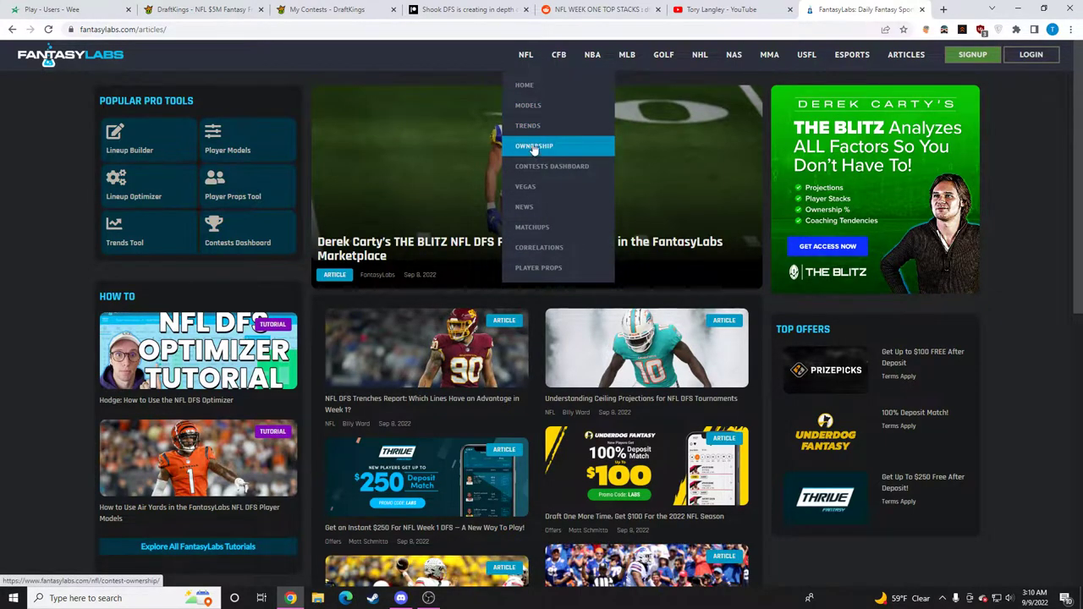
click(732, 10)
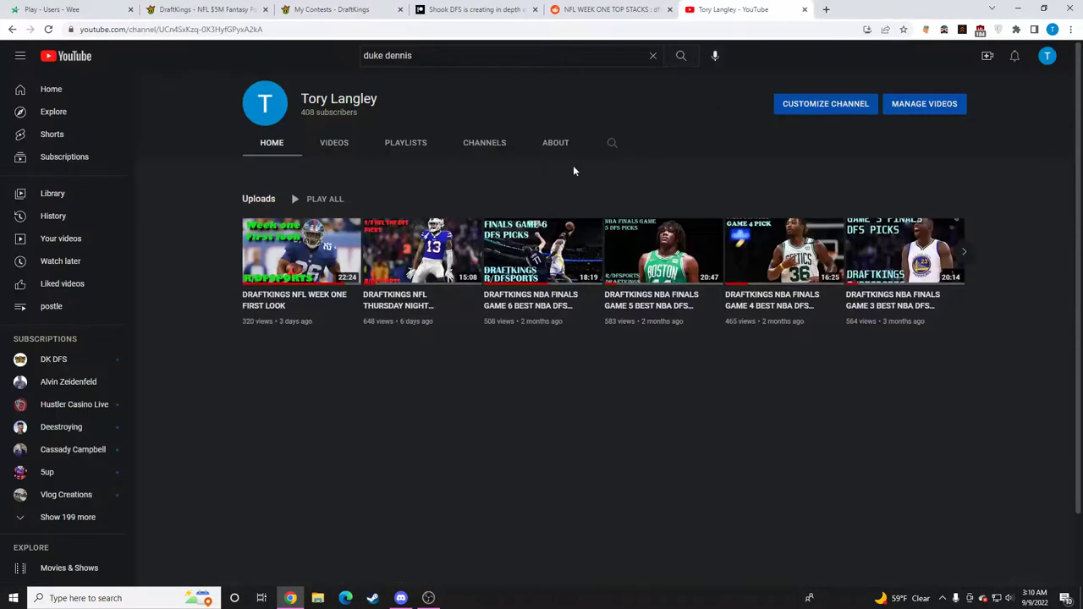
mouse_move(633, 420)
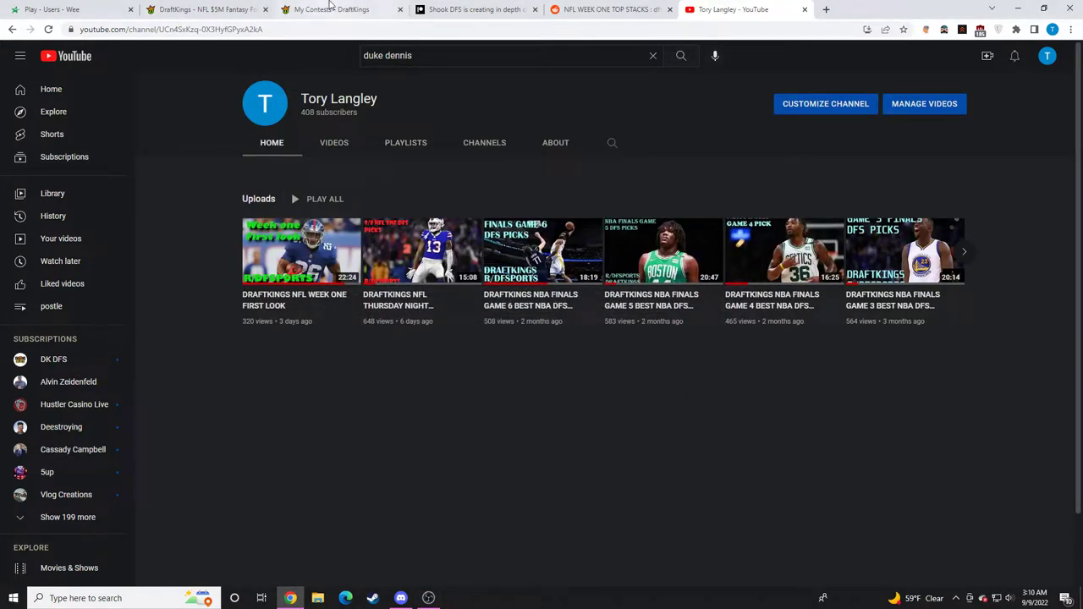
Step: Open the $3M Thursday Kickoff Millionaire results from the contest history
click(330, 9)
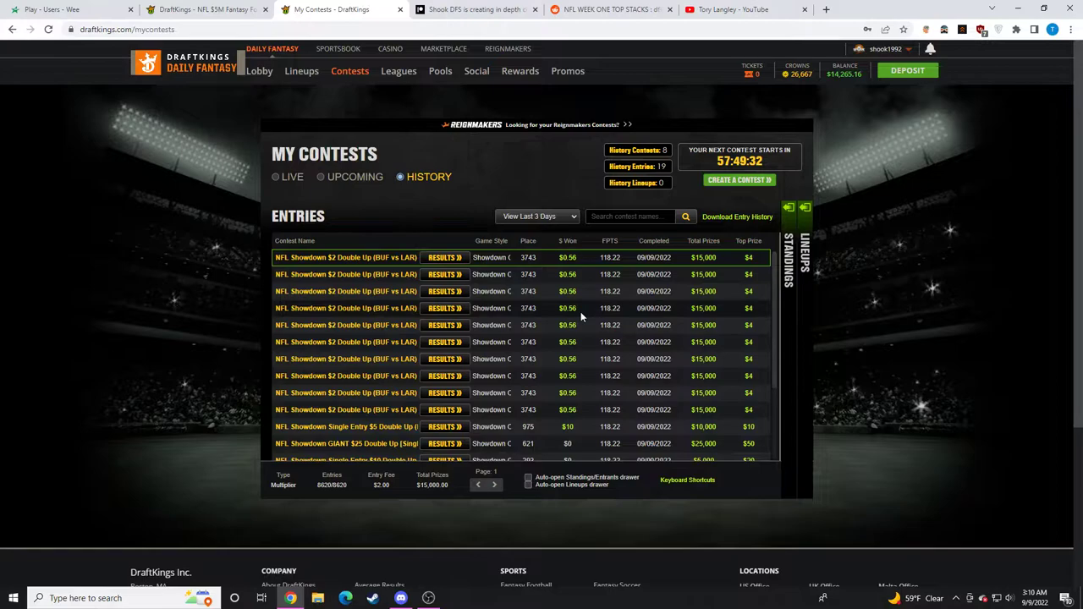
scroll(up, 3)
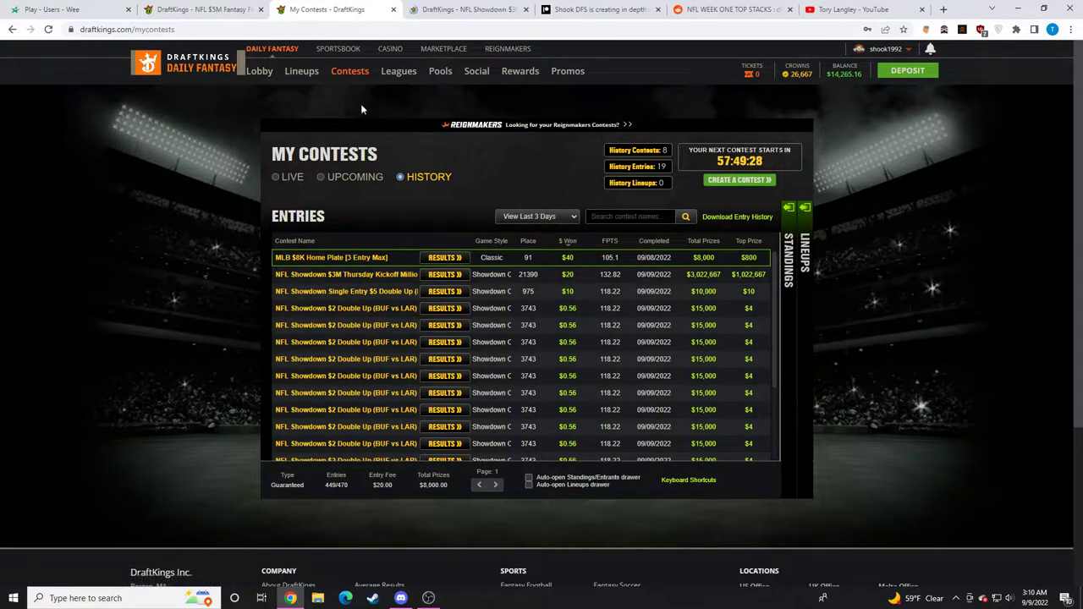
click(444, 274)
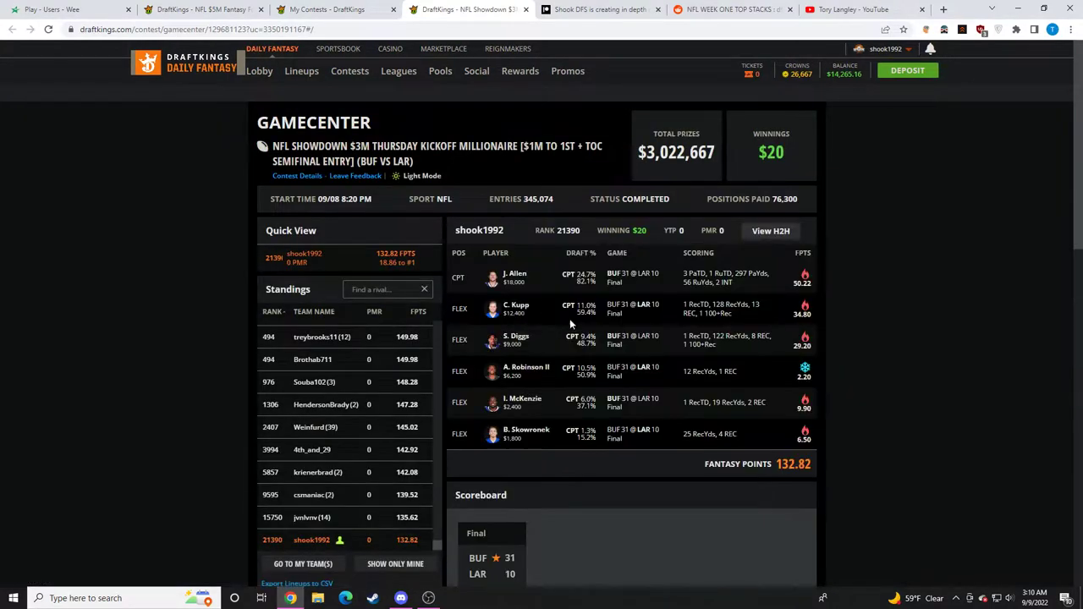
Step: Check the results of the $5 Single Entry Double Up
click(428, 598)
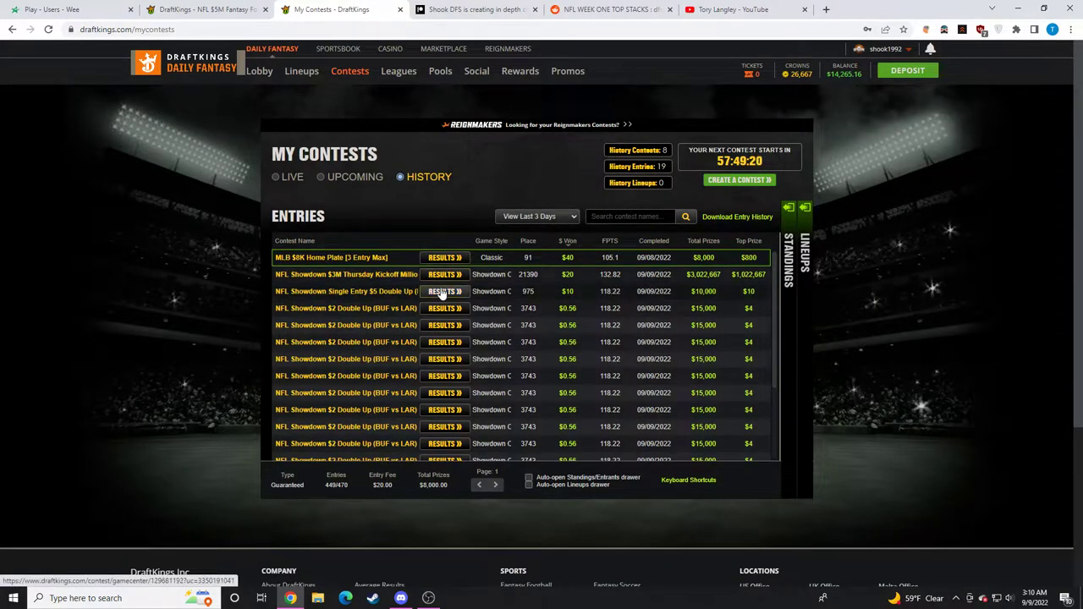
click(443, 291)
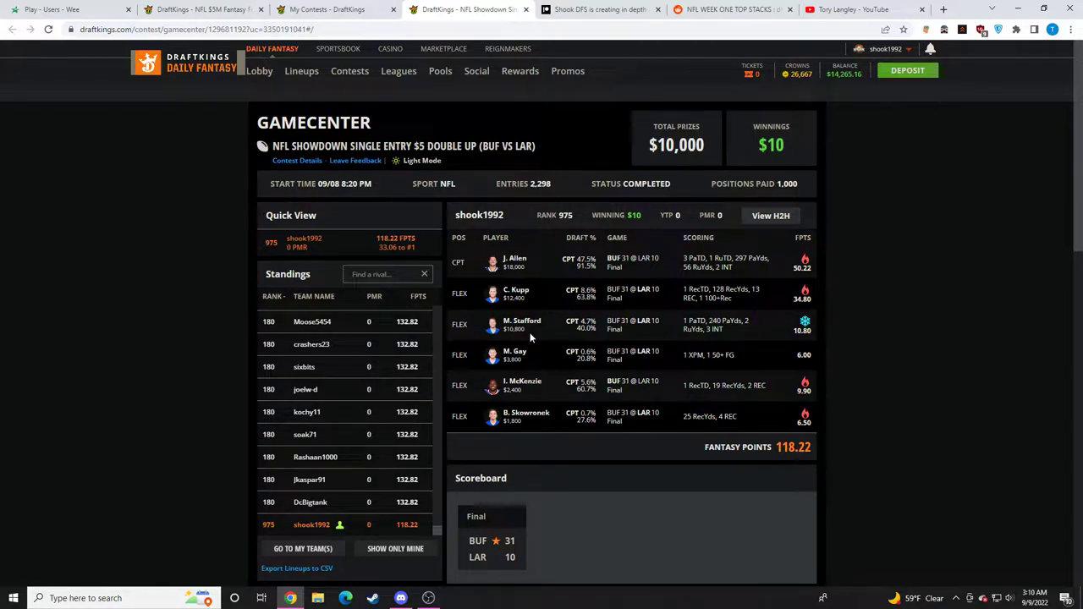
click(428, 598)
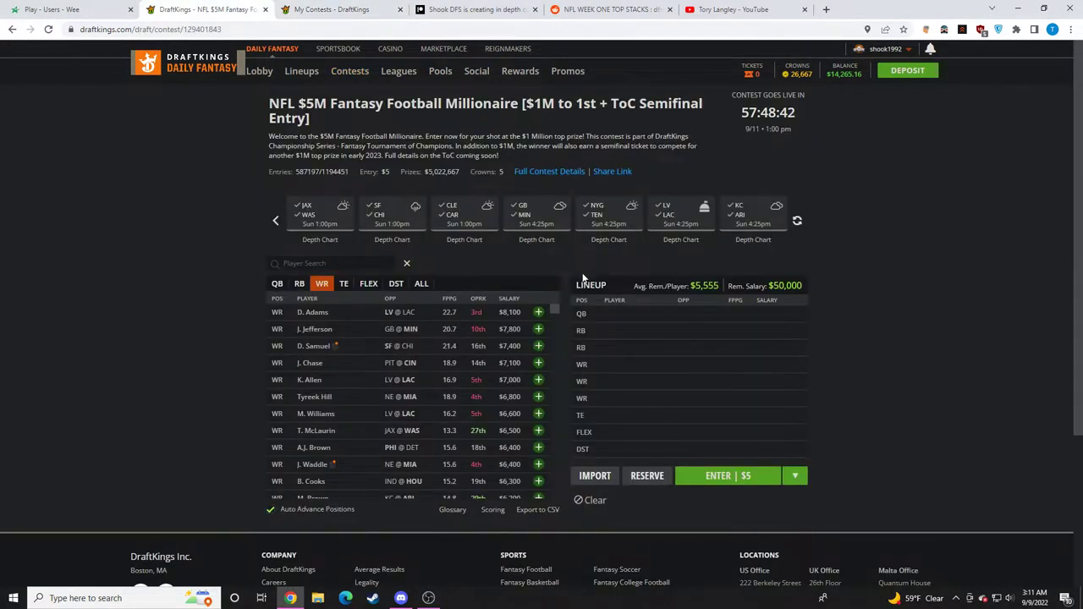
mouse_move(900, 356)
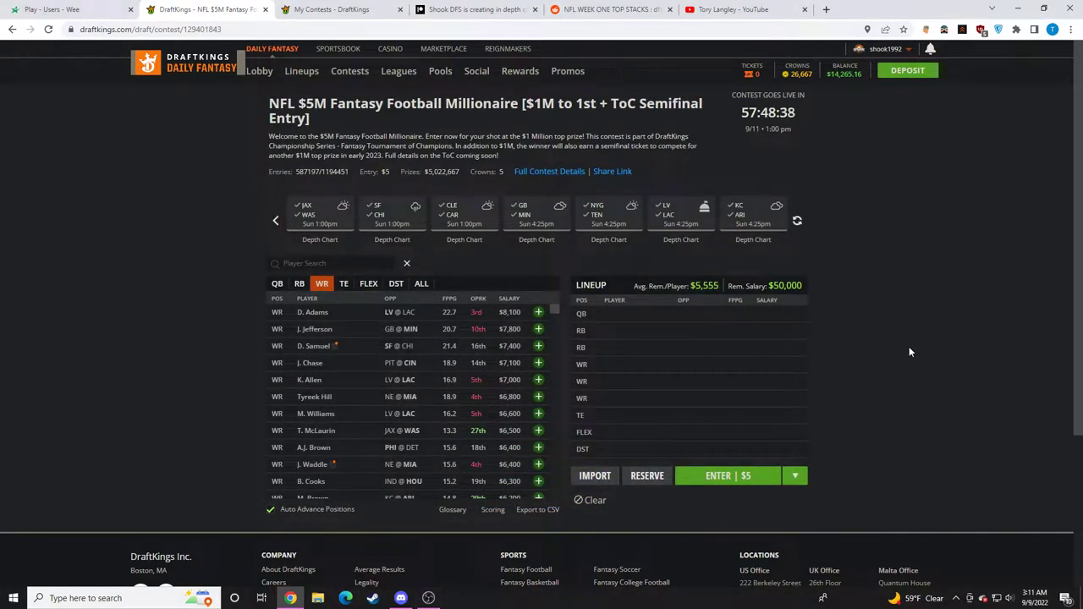
click(428, 598)
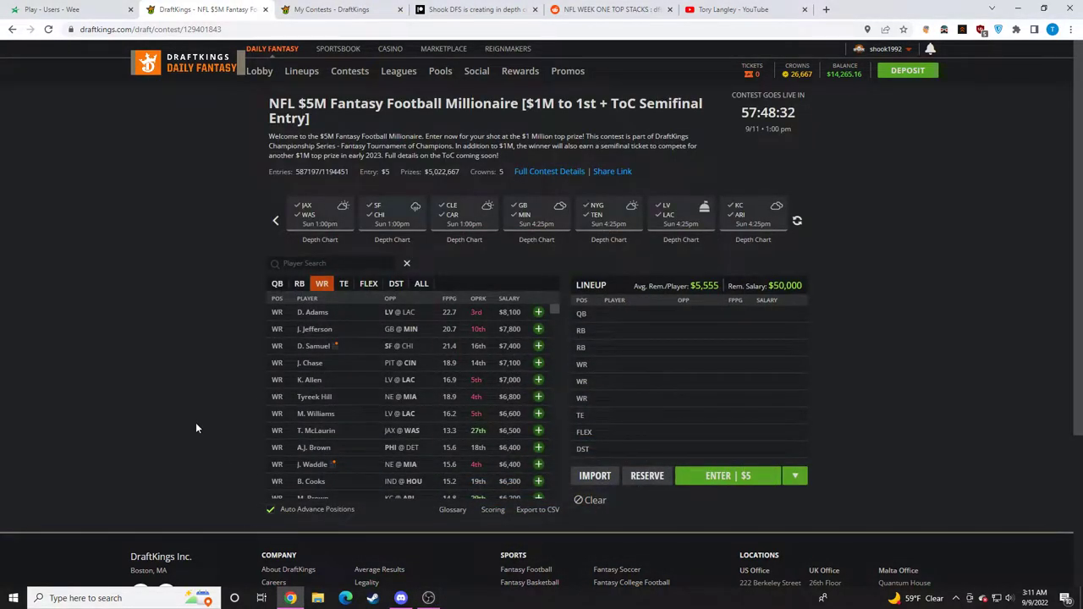
mouse_move(347, 323)
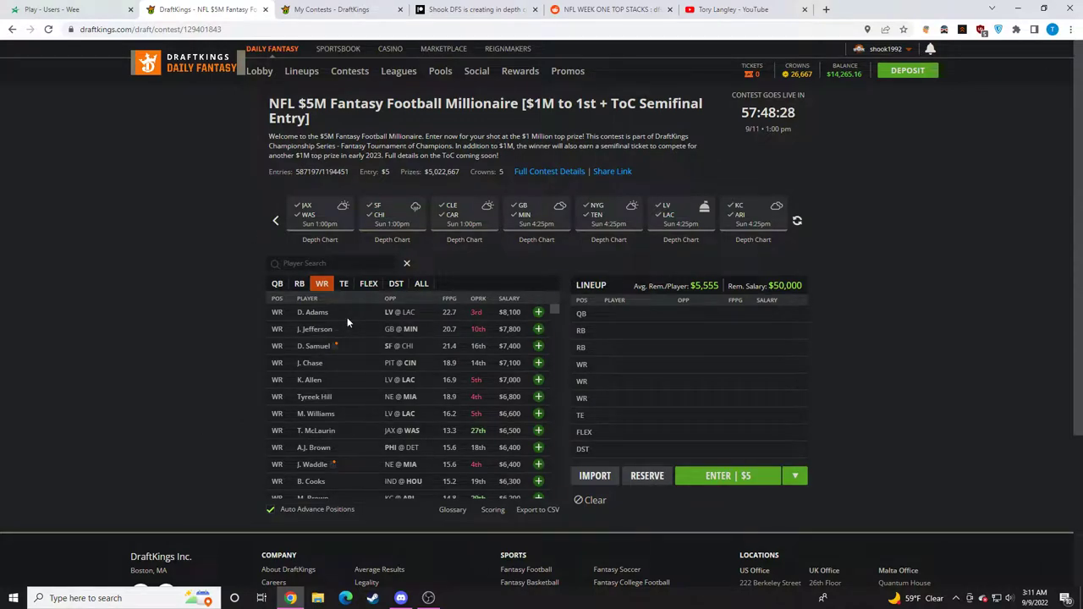
click(428, 598)
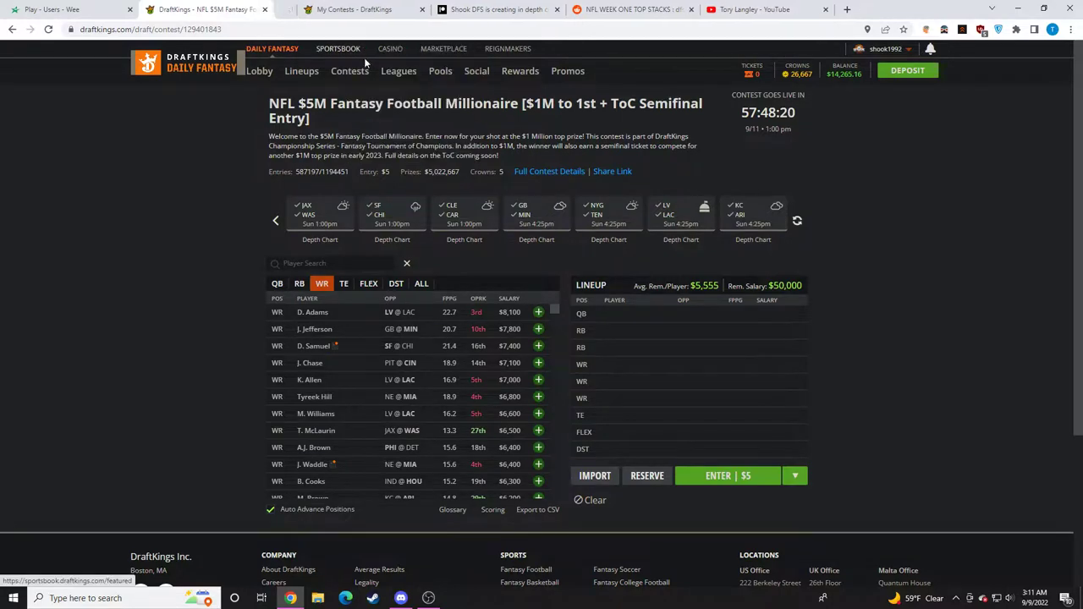
Step: View Sunday's NFL spreads, totals and moneylines in Sportsbook, then return to the draft page
click(337, 48)
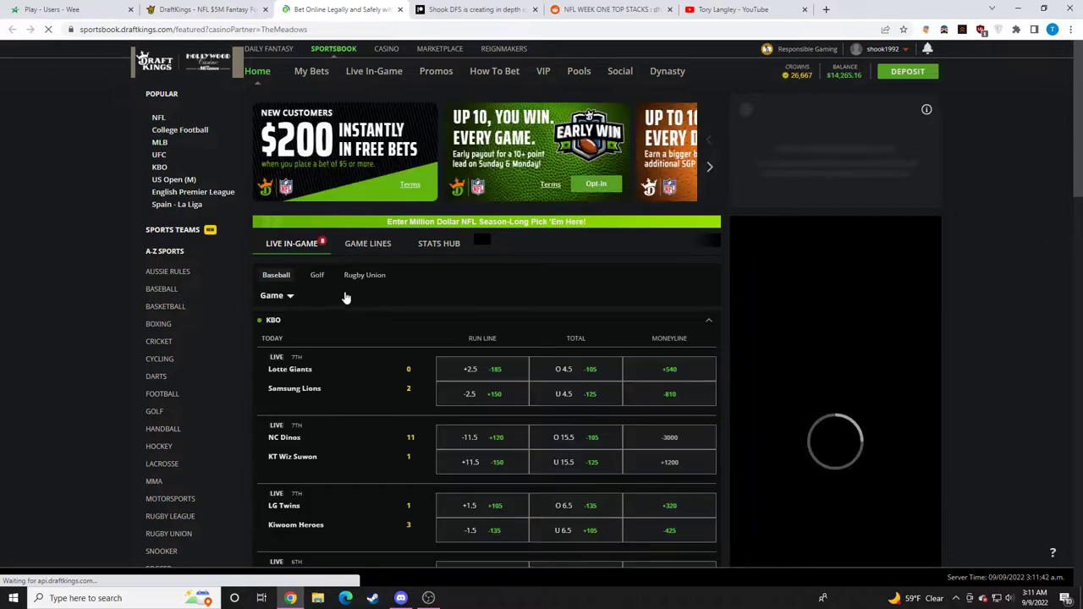
click(159, 117)
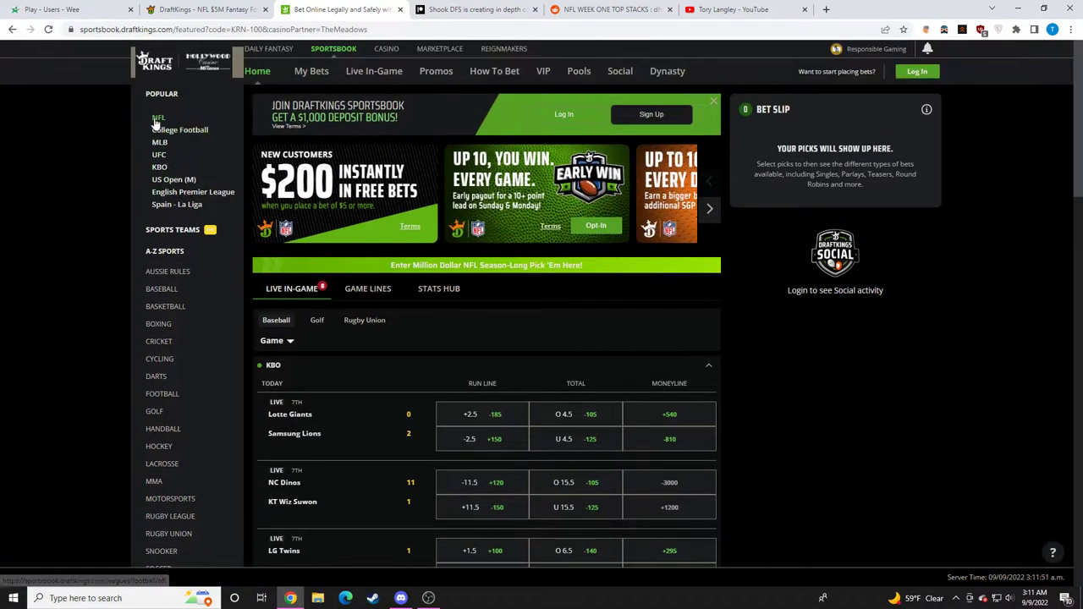
click(159, 117)
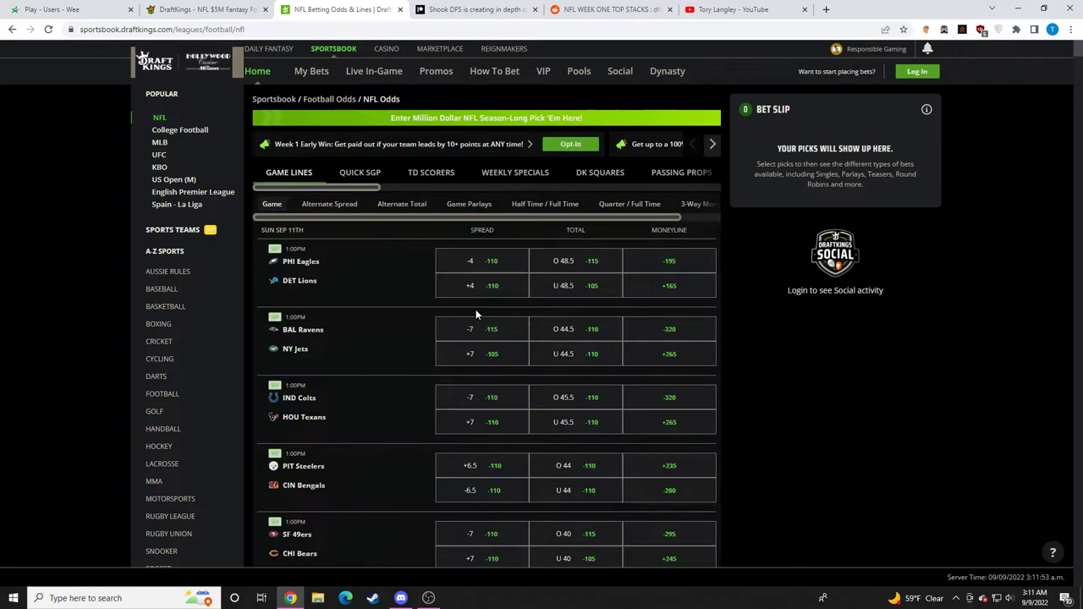
click(208, 9)
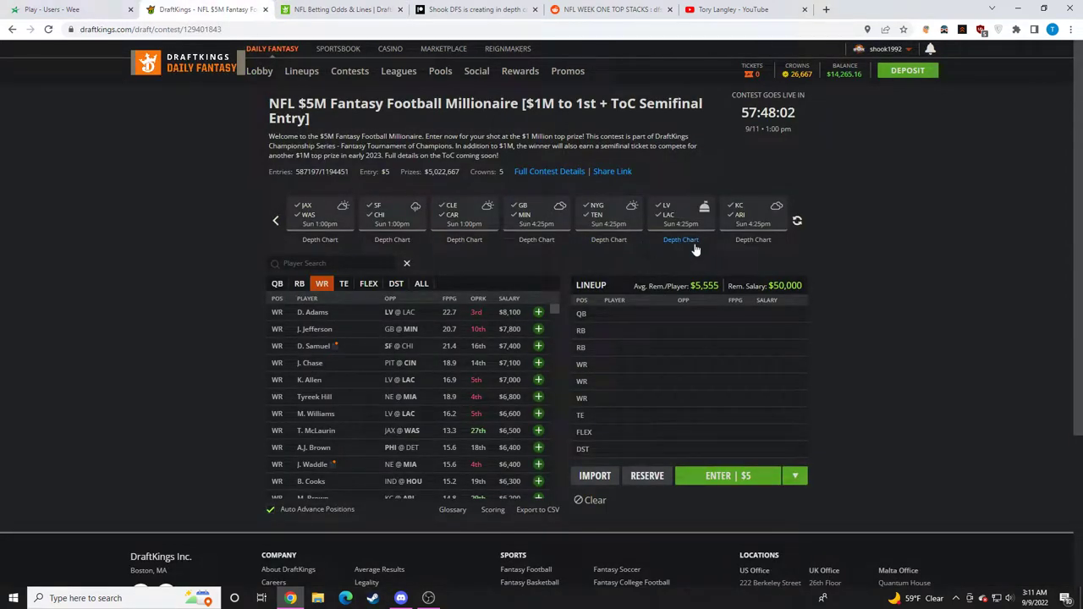
mouse_move(720, 231)
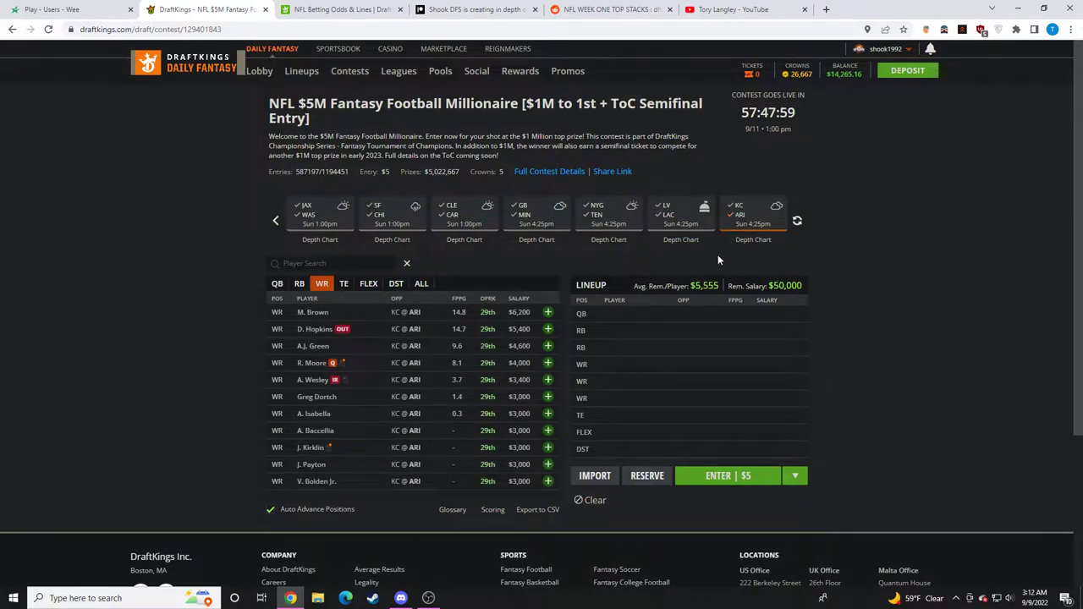
Step: Filter the $5M Millionaire player pool to quarterbacks from the KC at ARI game
click(752, 214)
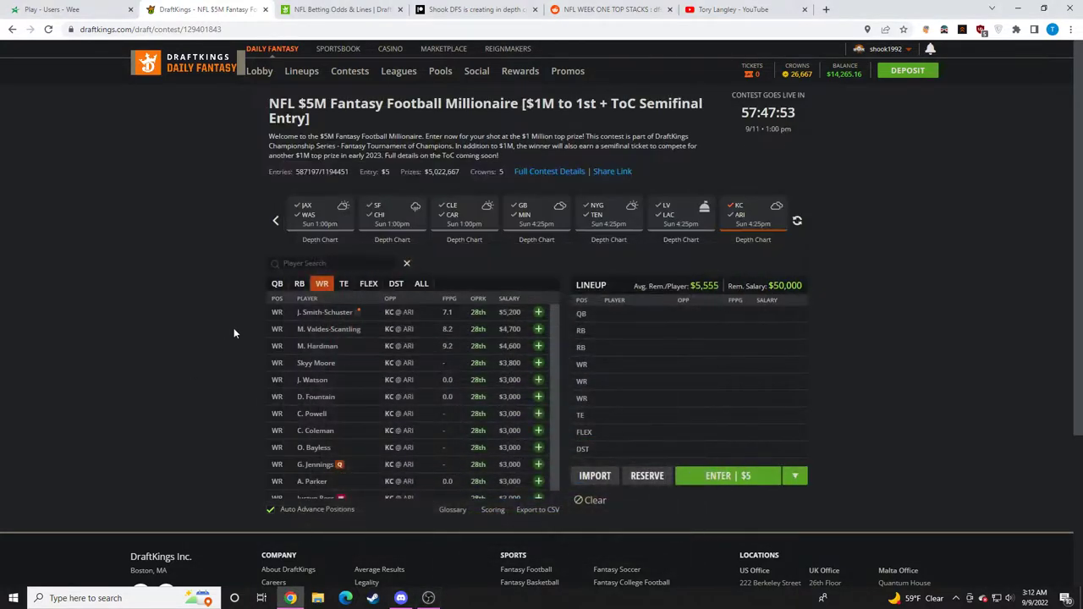
click(277, 284)
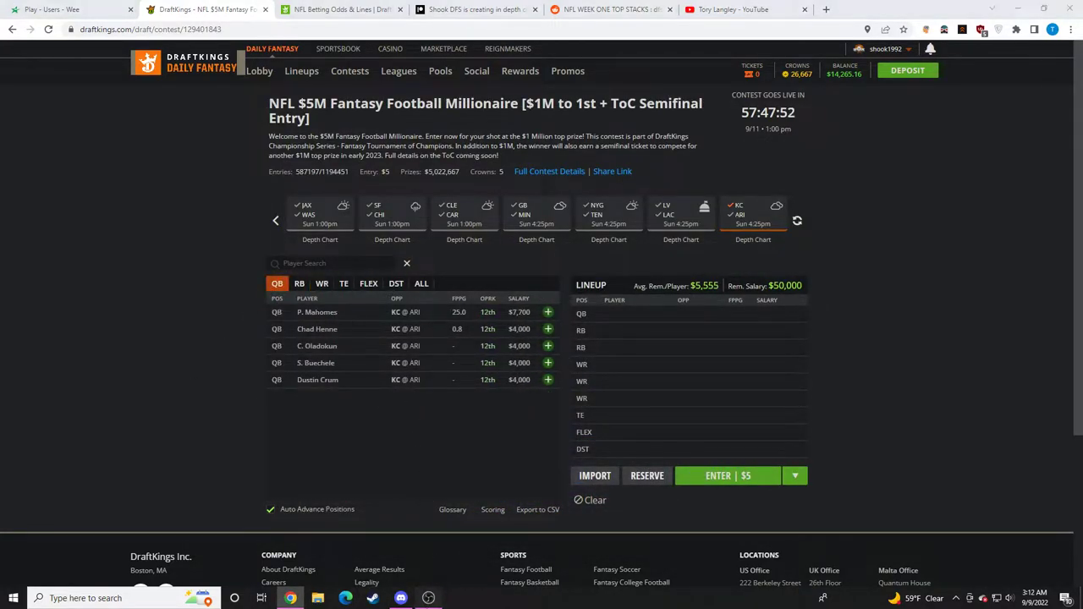
mouse_move(184, 362)
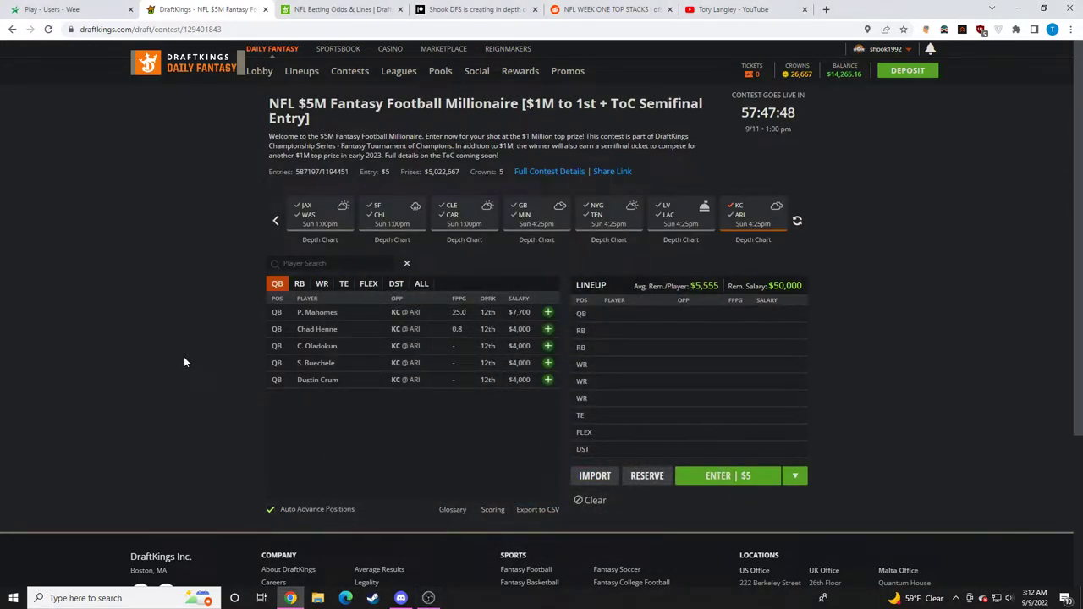
click(428, 598)
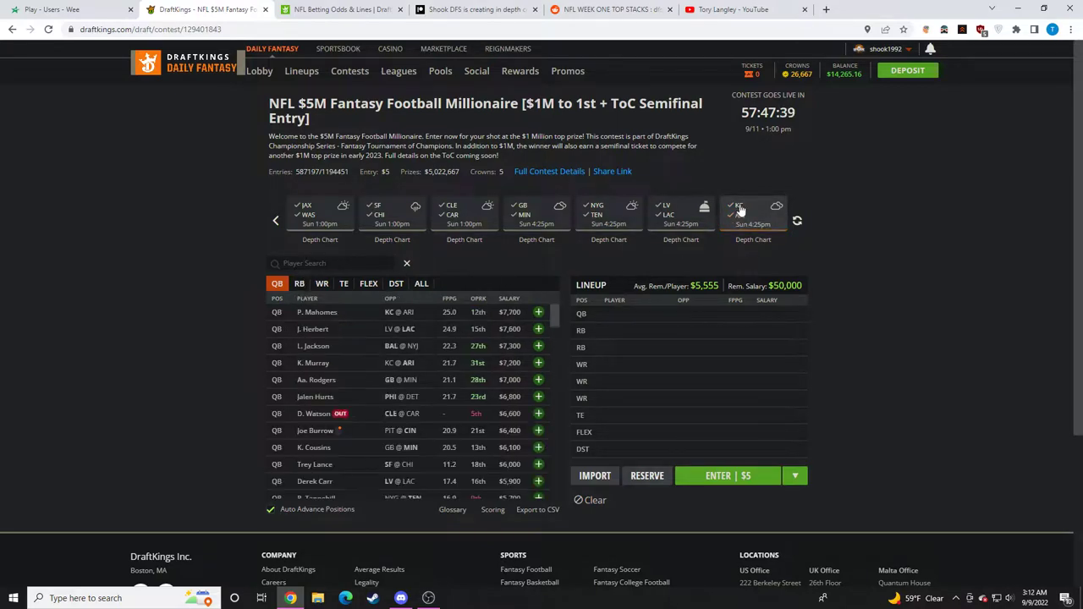
click(752, 222)
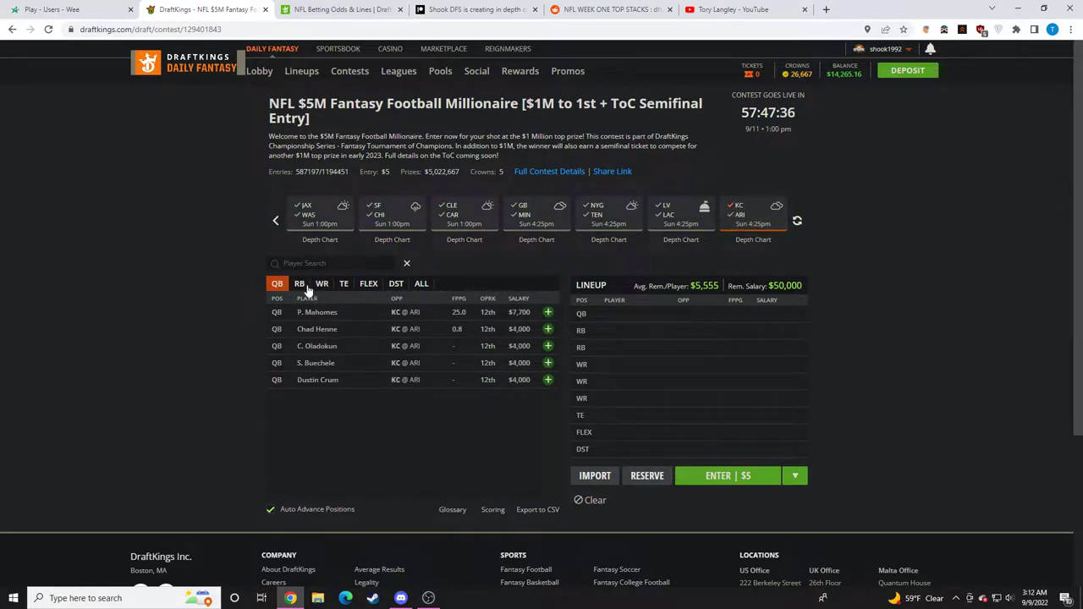
mouse_move(558, 317)
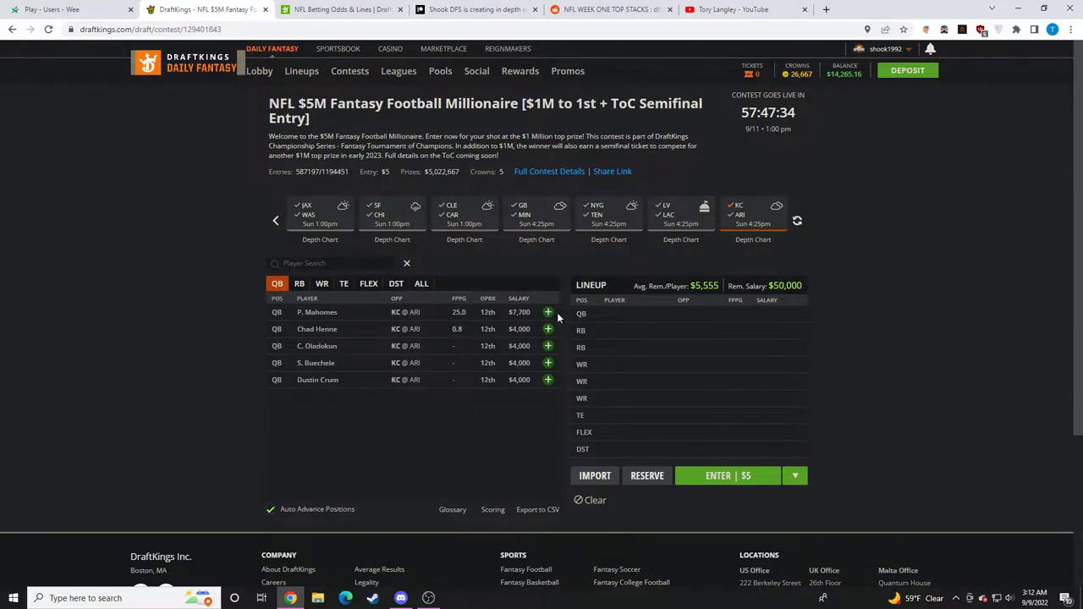
Step: Add Mahomes, Smith-Schuster, Valdes-Scantling and Kelce, leaving $25,800, and list wide receivers
click(547, 312)
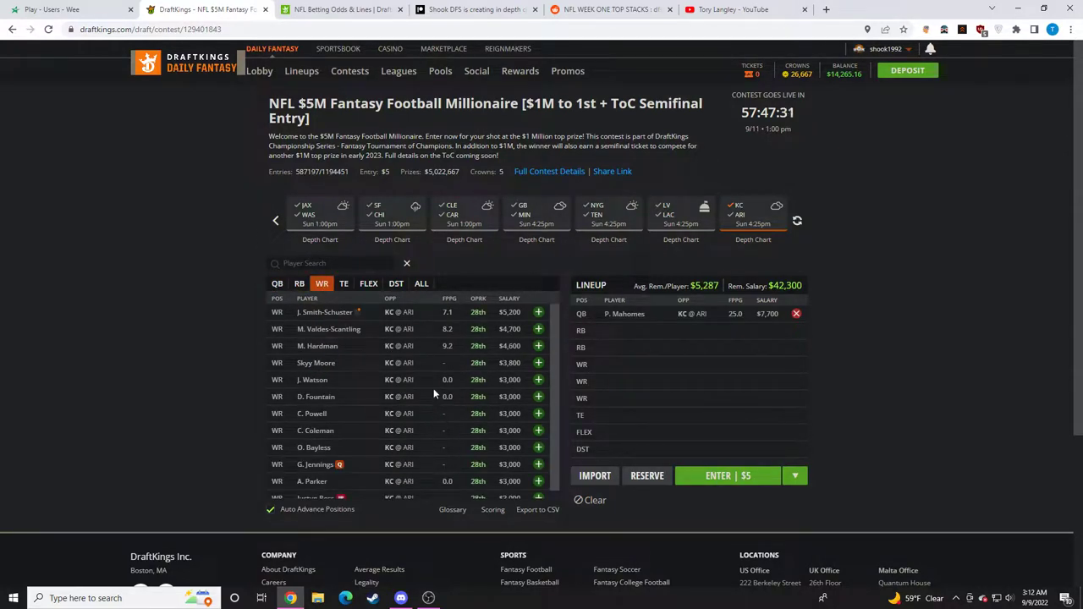
mouse_move(540, 353)
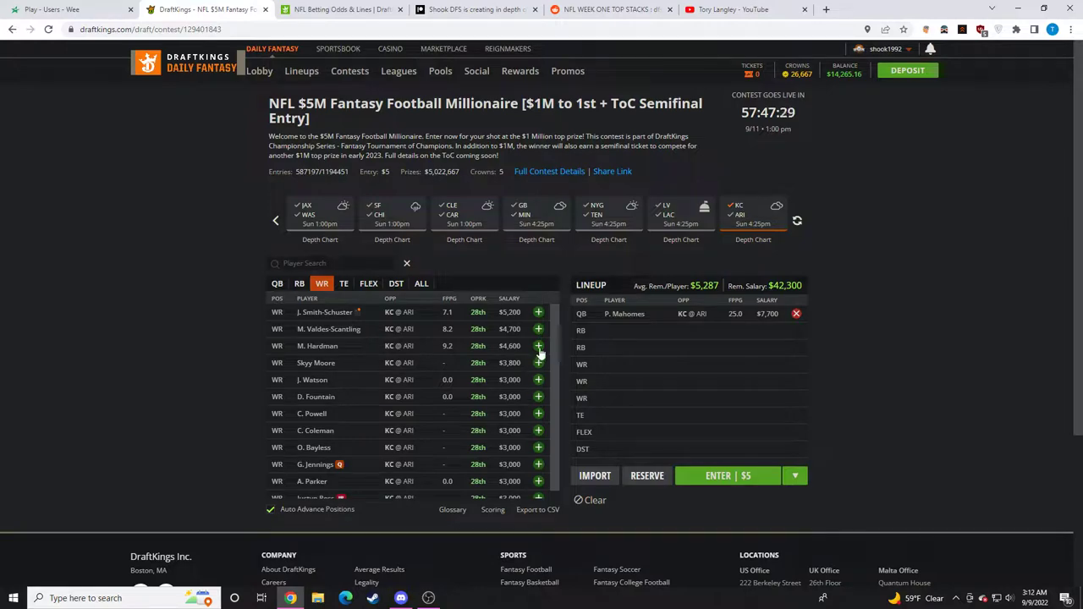
click(537, 312)
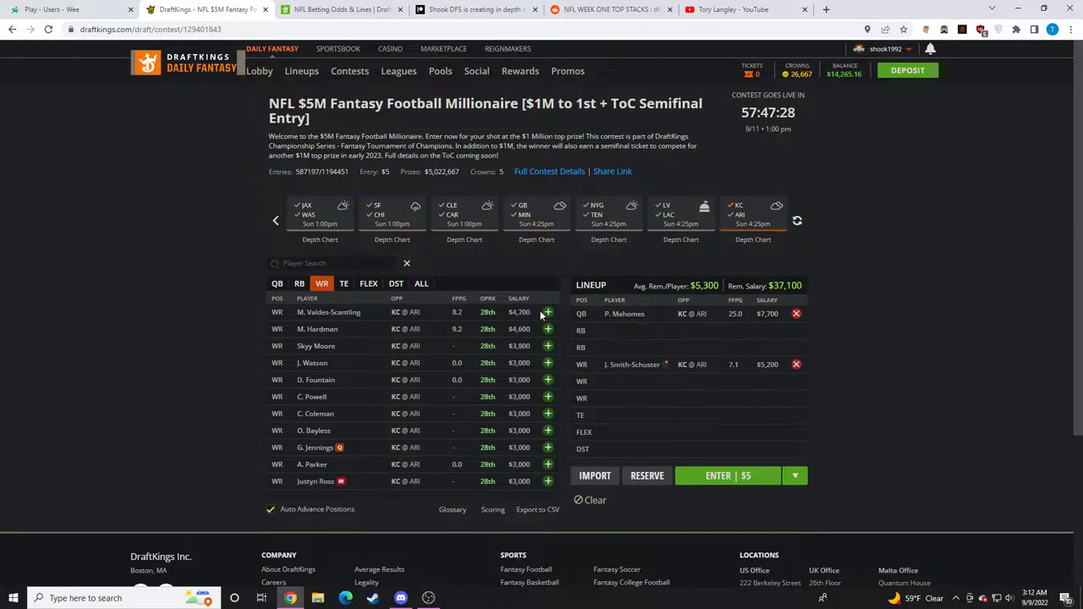
click(368, 283)
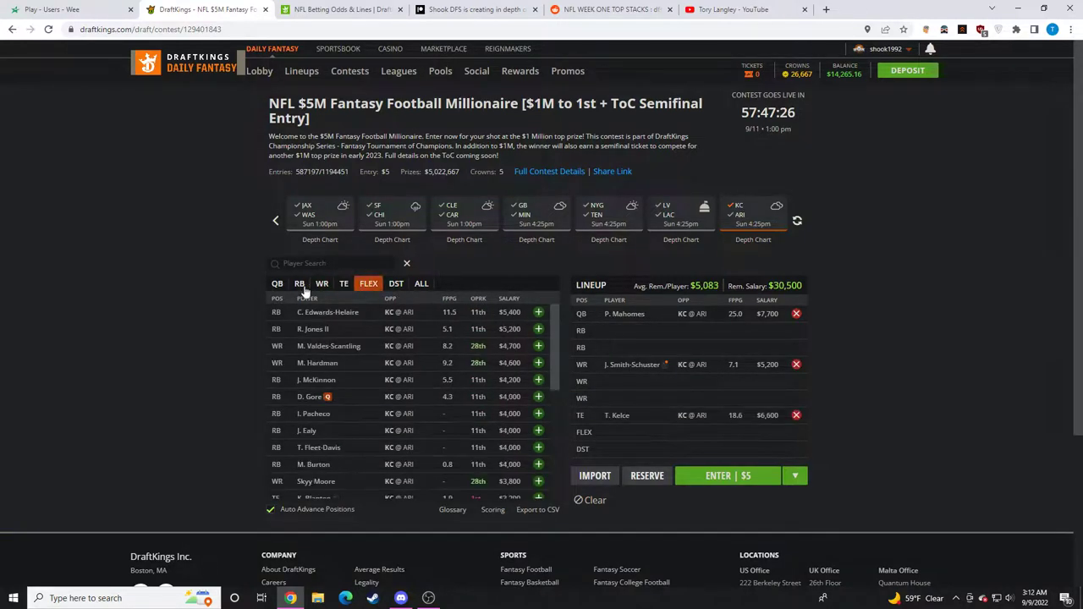
click(321, 284)
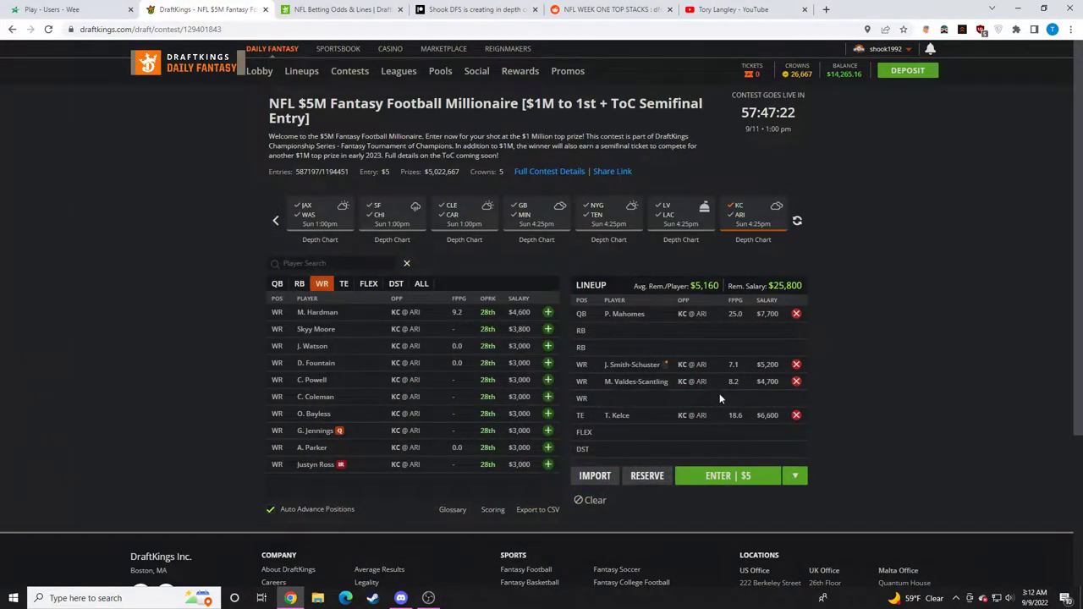
mouse_move(735, 374)
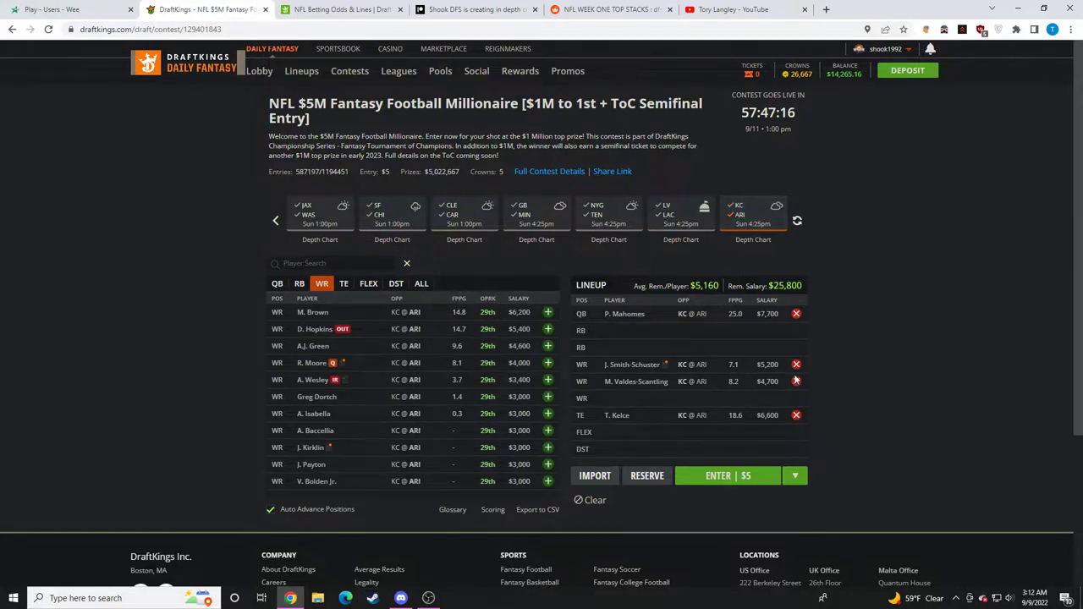
Step: Clear the lineup to $50,000 after trying M. Brown, and list only Chiefs quarterbacks
click(277, 282)
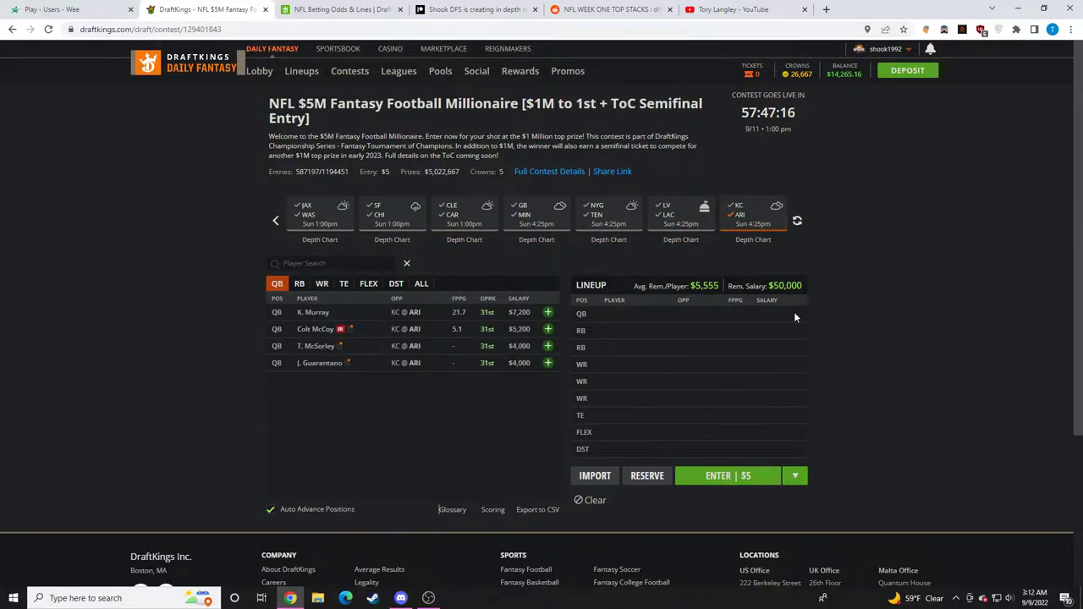
click(322, 283)
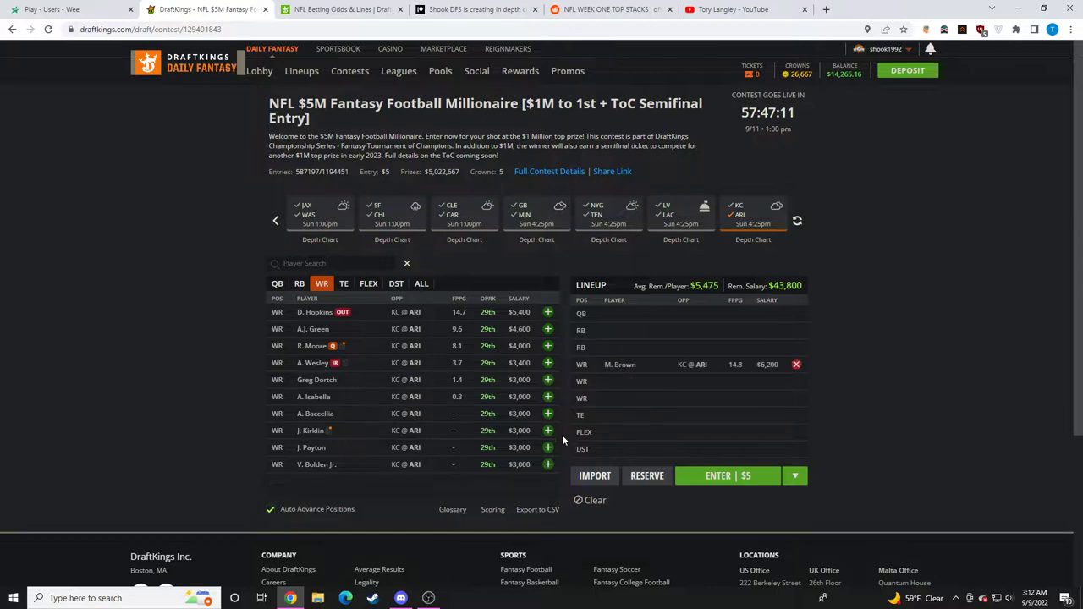
mouse_move(311, 347)
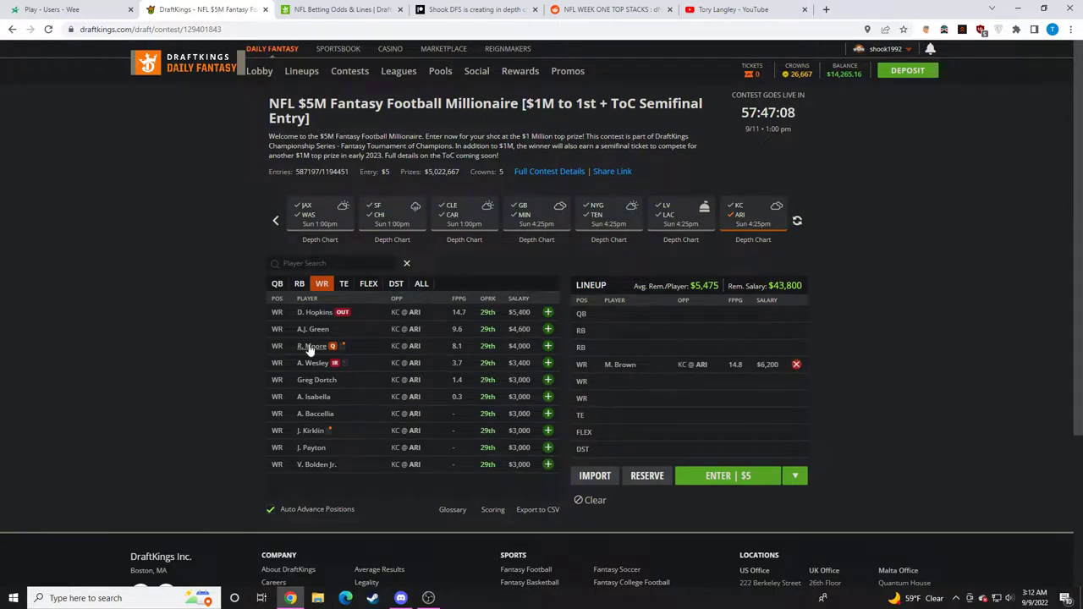
click(311, 346)
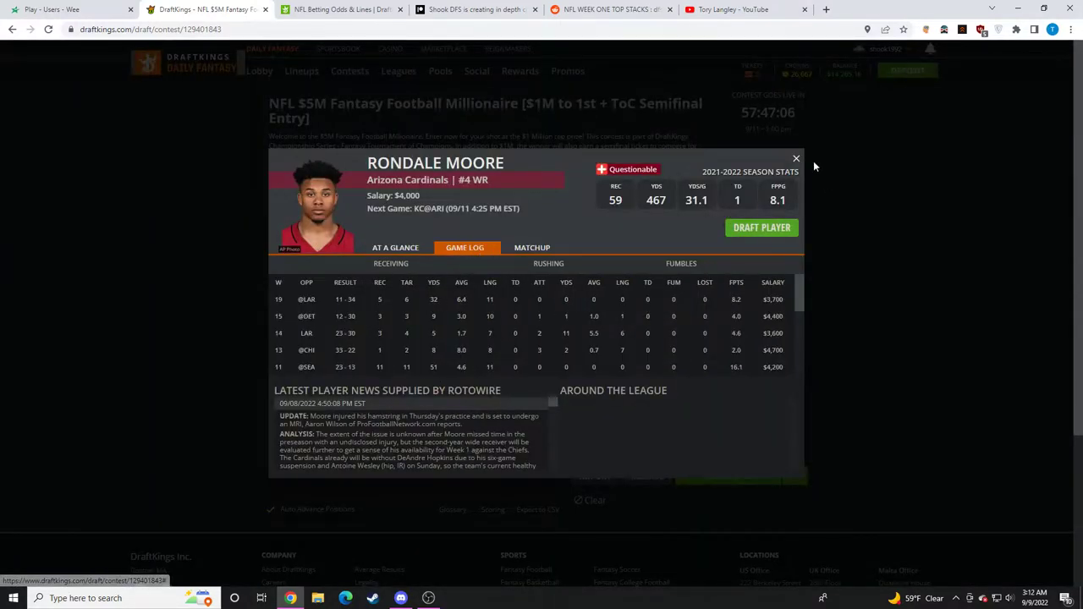
click(795, 158)
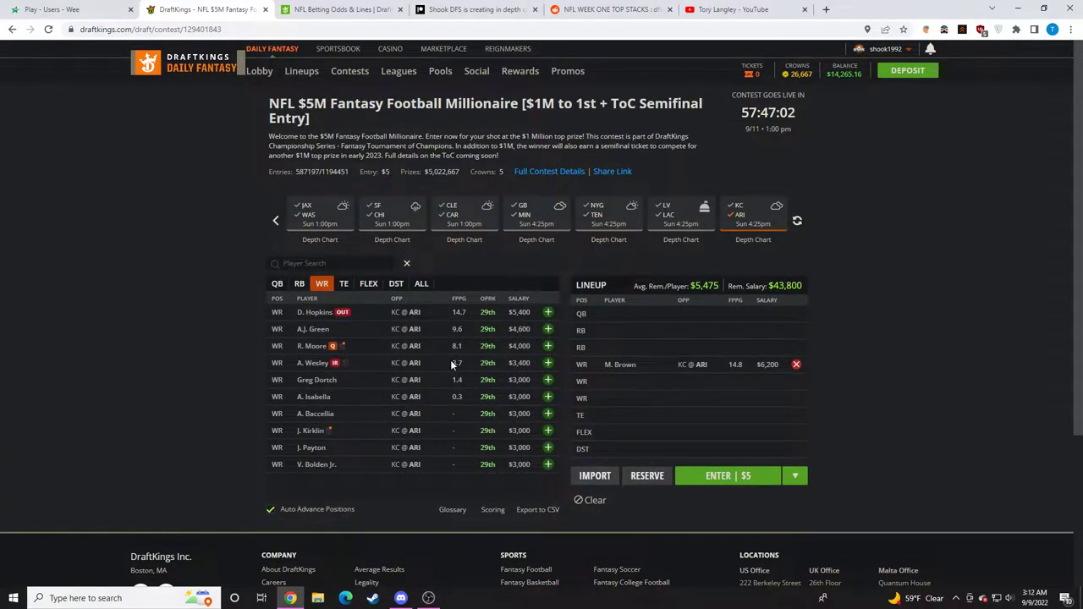
click(795, 364)
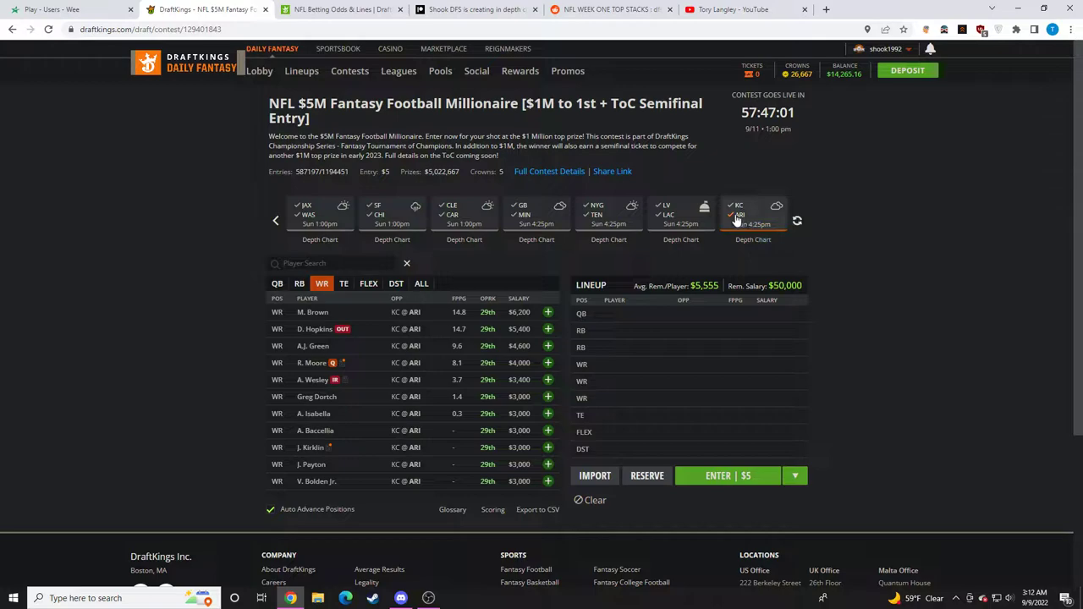
click(277, 284)
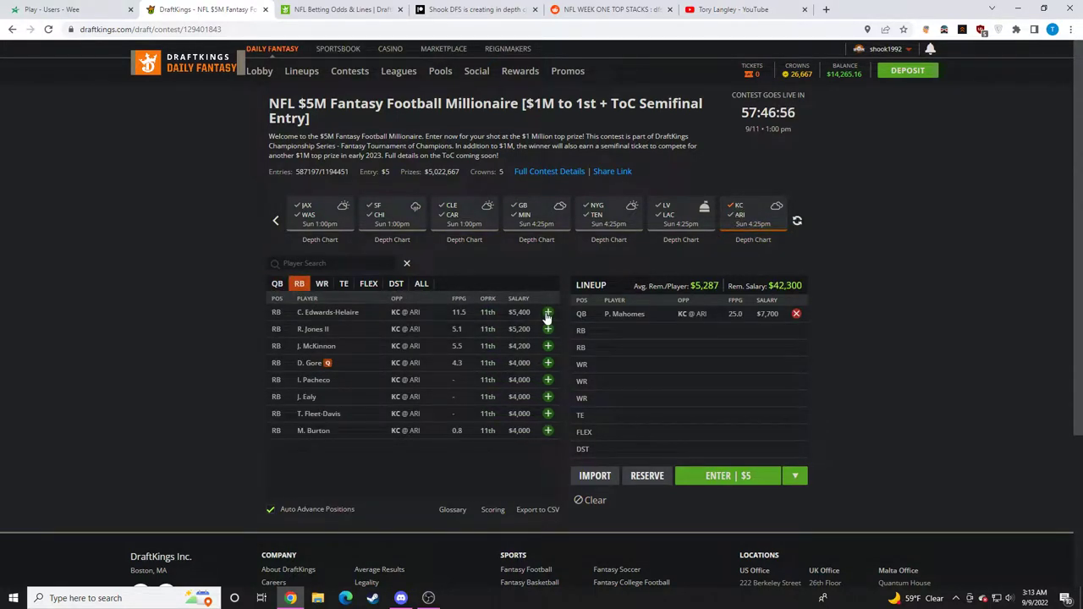
click(343, 283)
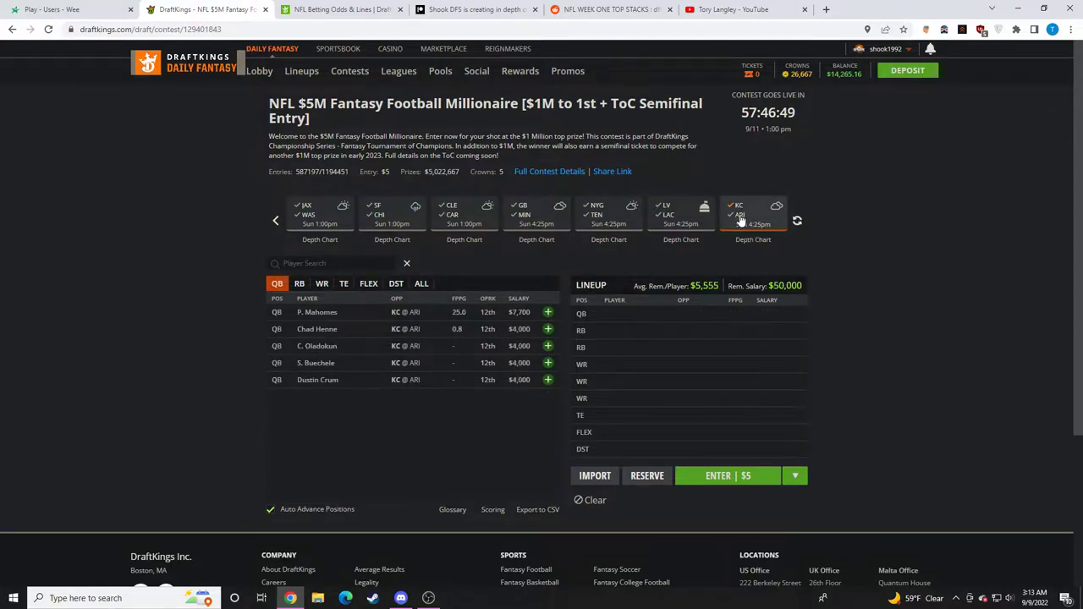
Step: Add K. Murray at quarterback, leaving $42,800, and open James Conner's player card
click(429, 598)
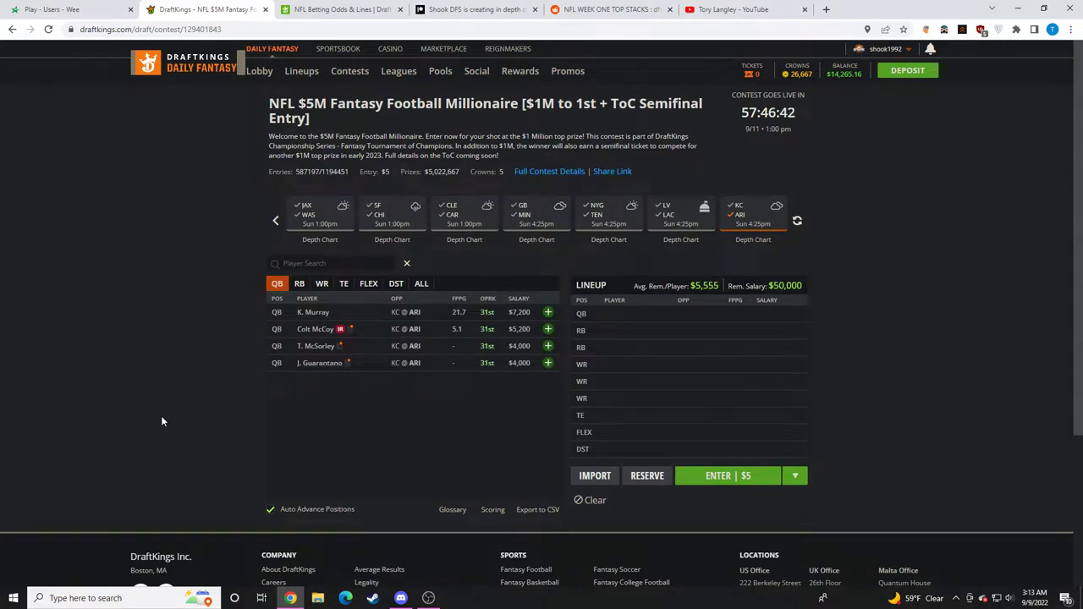
mouse_move(373, 347)
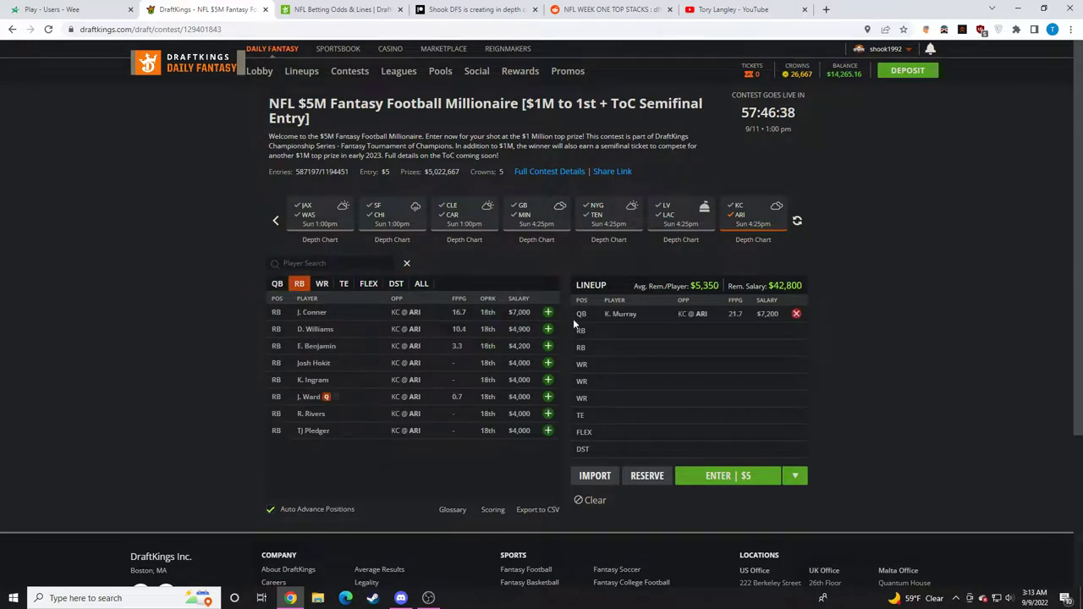
click(620, 314)
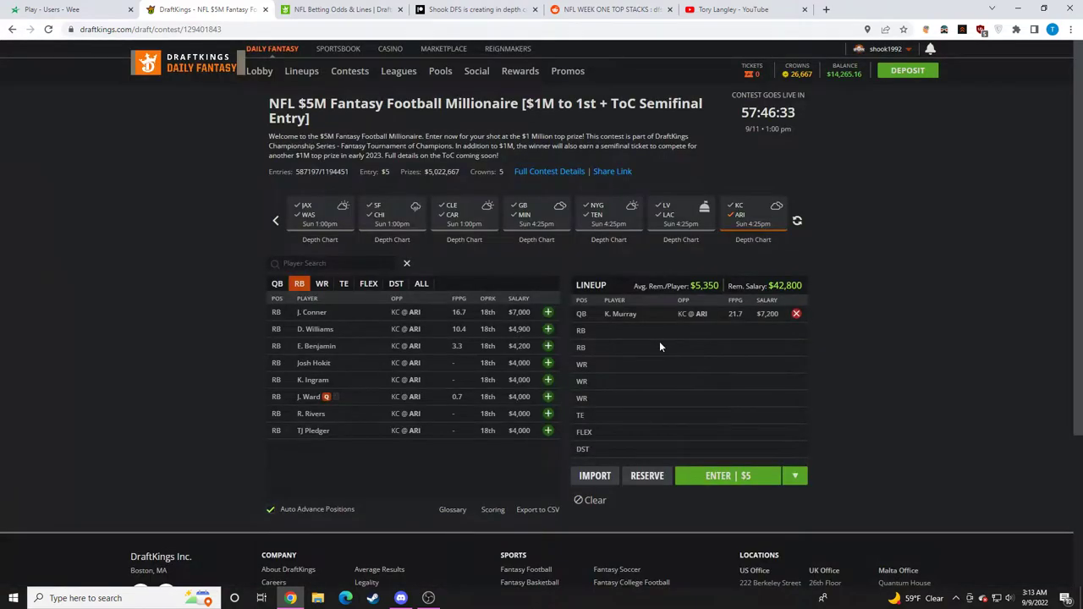
click(322, 284)
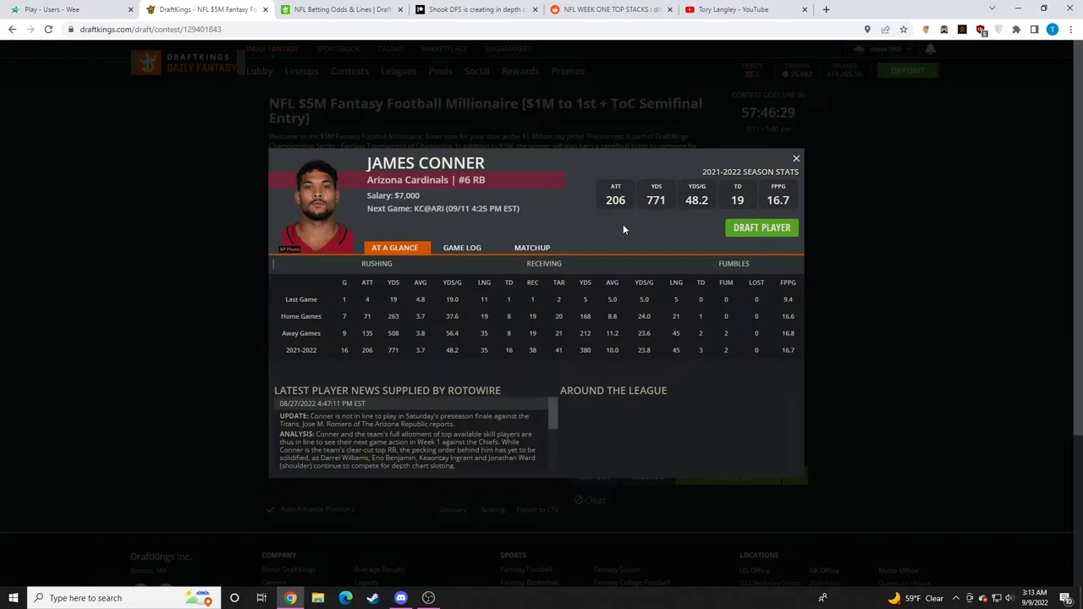
Step: Check James Conner's game log, then close his card
click(429, 598)
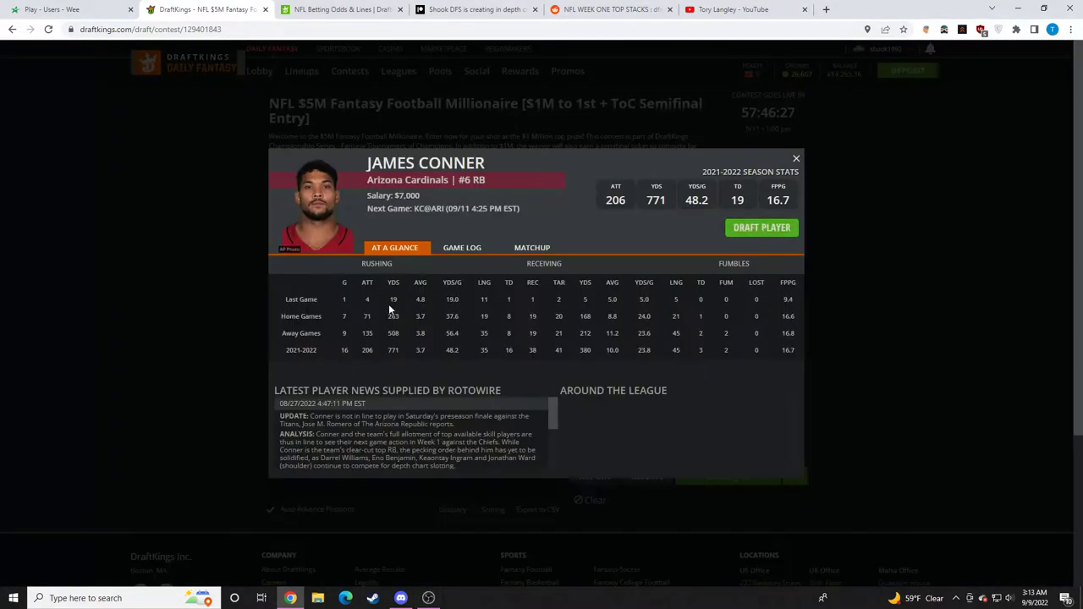
click(464, 247)
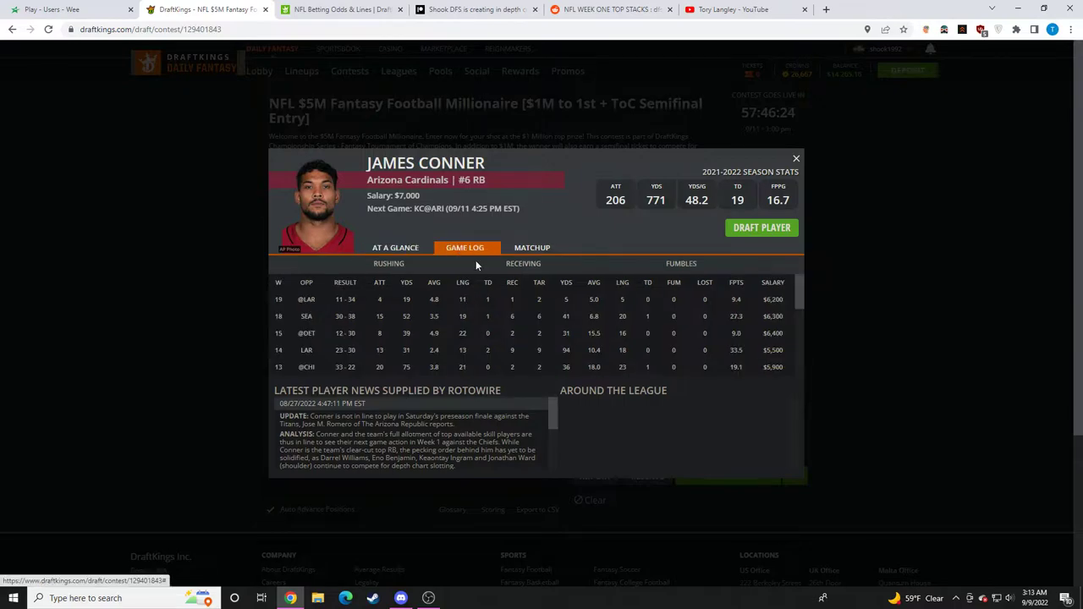
mouse_move(765, 218)
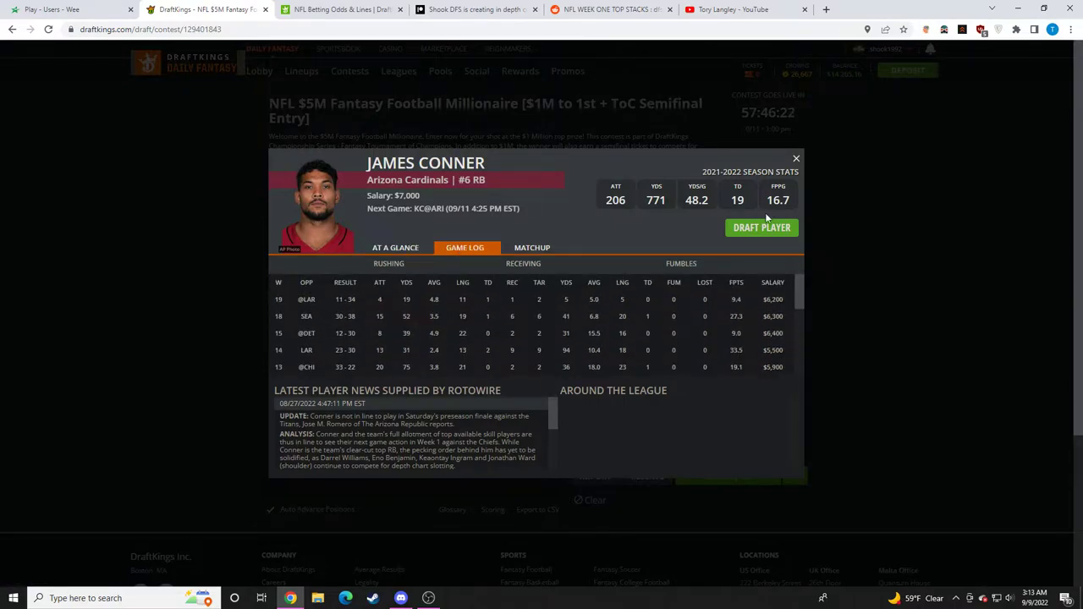
click(795, 158)
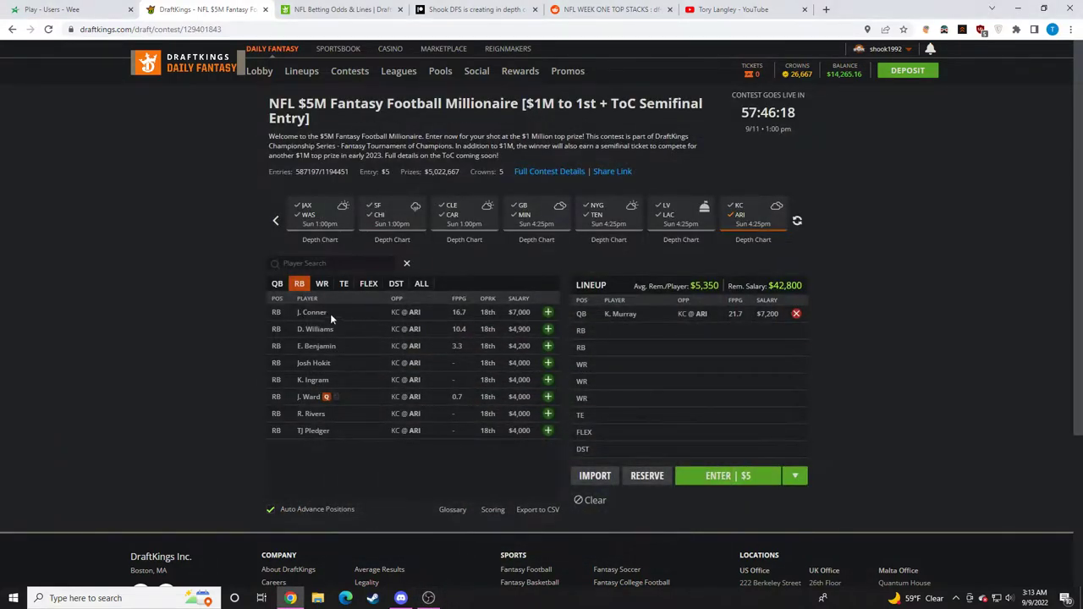
Step: Try Brown, Moore and Ertz at receiver, check Moore's card, keep only Murray
click(322, 283)
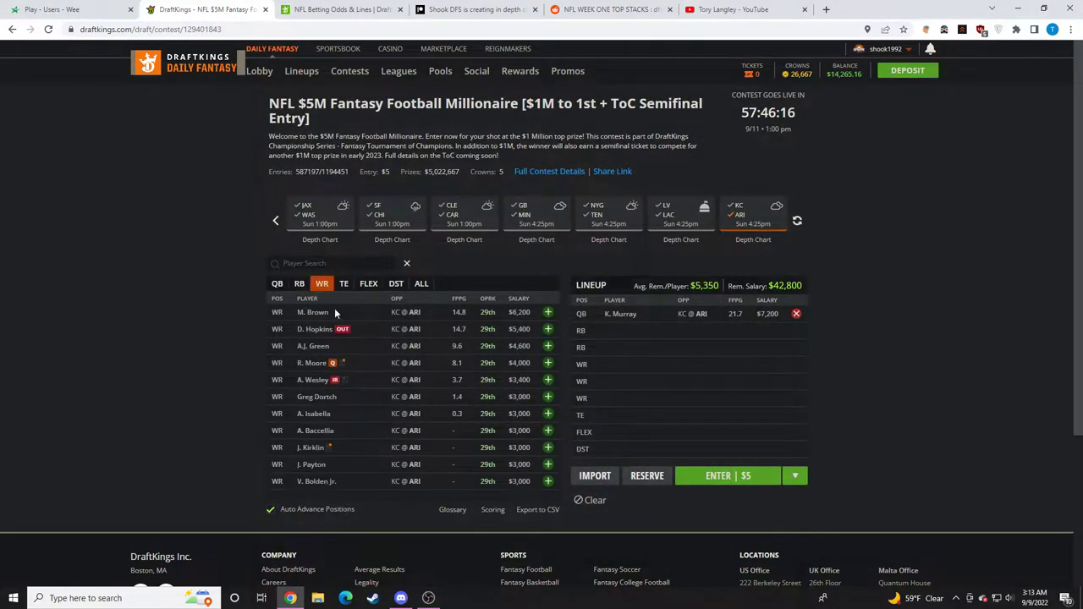
mouse_move(561, 331)
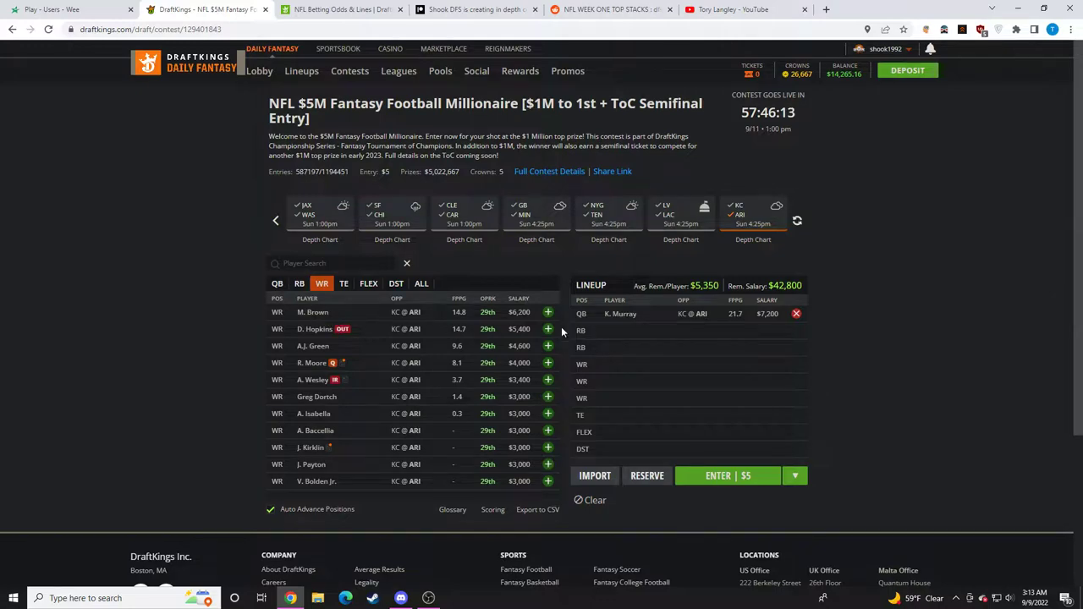
click(547, 312)
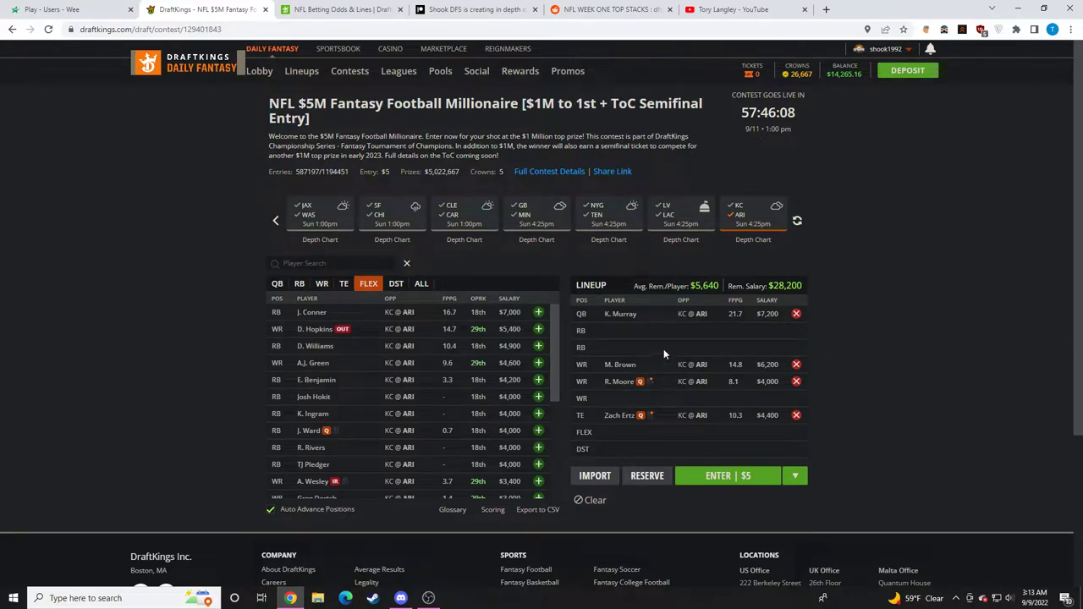
click(619, 381)
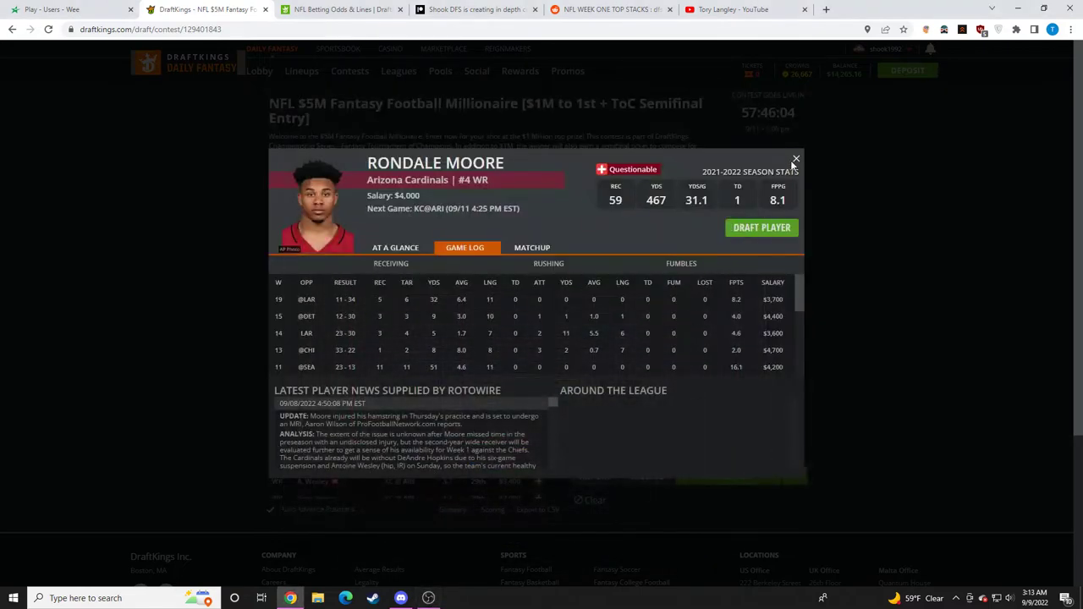
click(795, 159)
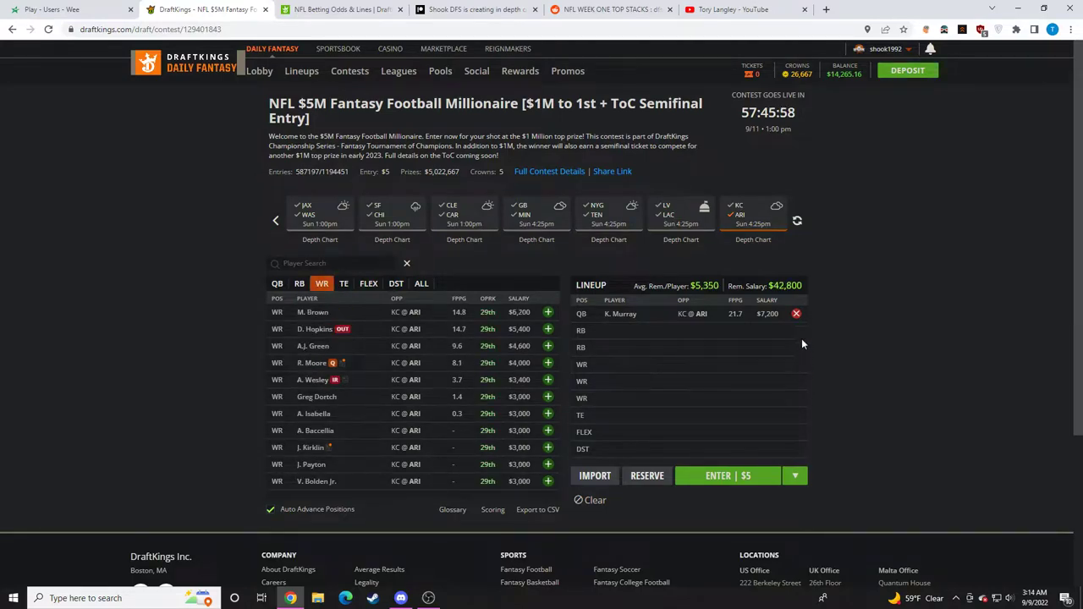
Step: Clear the lineup, open tight ends, and page the game strip back to All Games
click(276, 283)
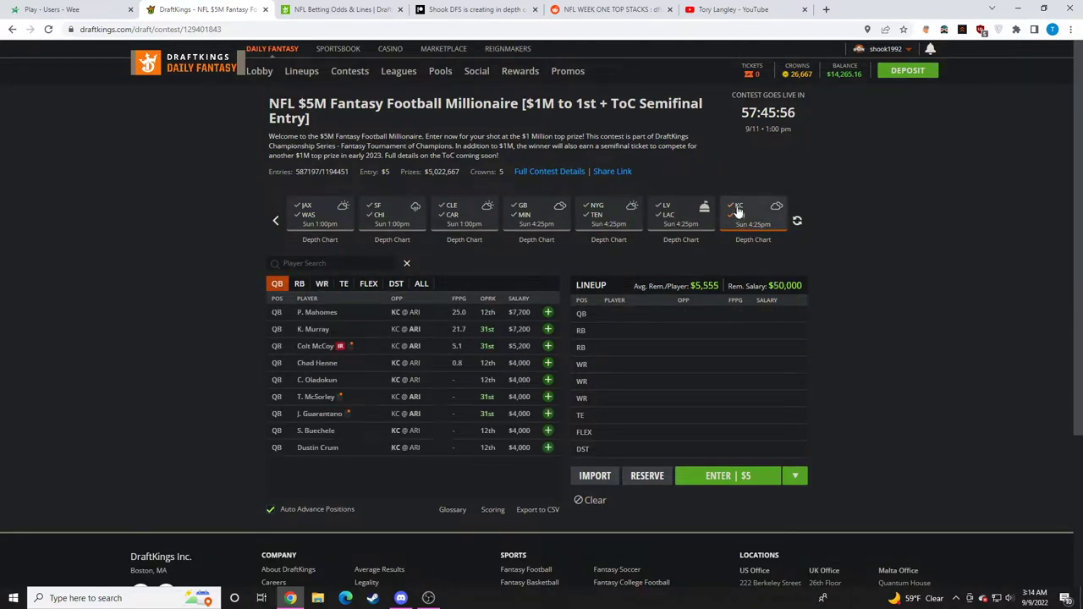
click(343, 283)
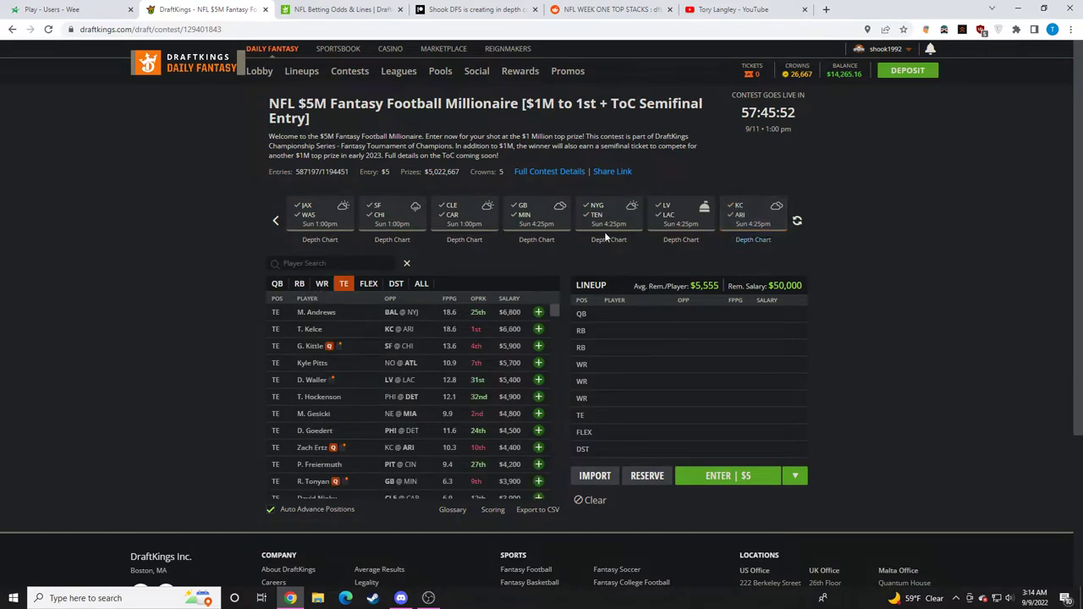
click(796, 220)
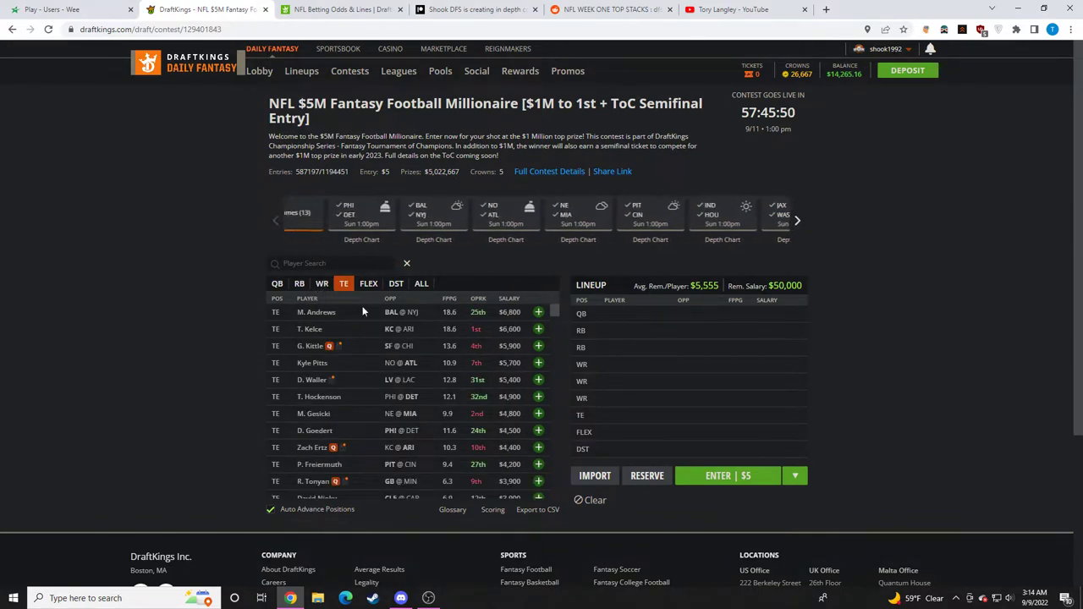
click(275, 220)
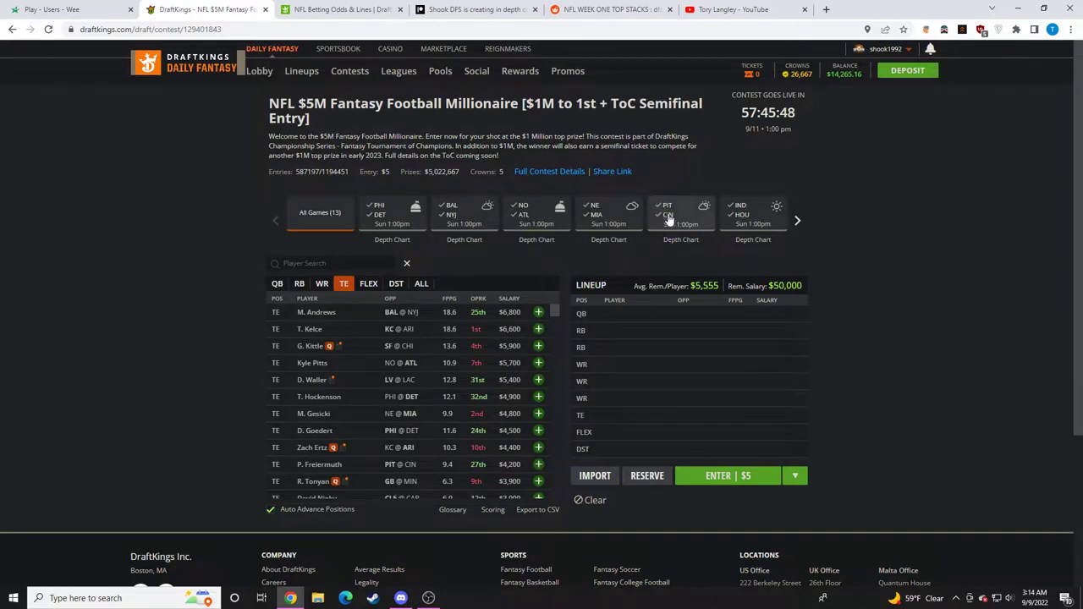
Step: Filter to the PIT/CIN game and draft Ja'Marr Chase from his player card
click(277, 283)
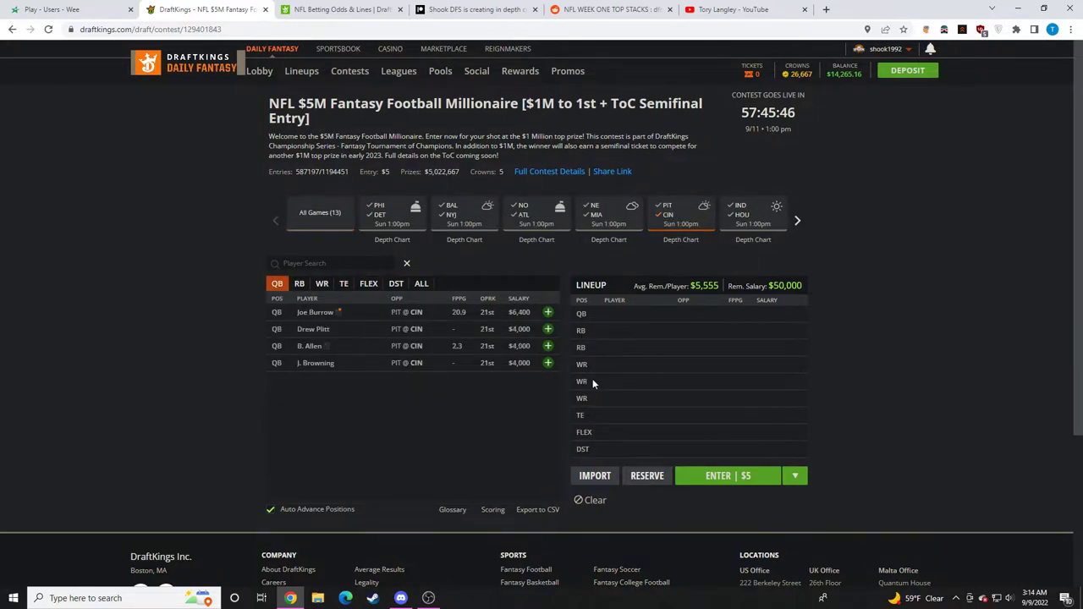
mouse_move(496, 339)
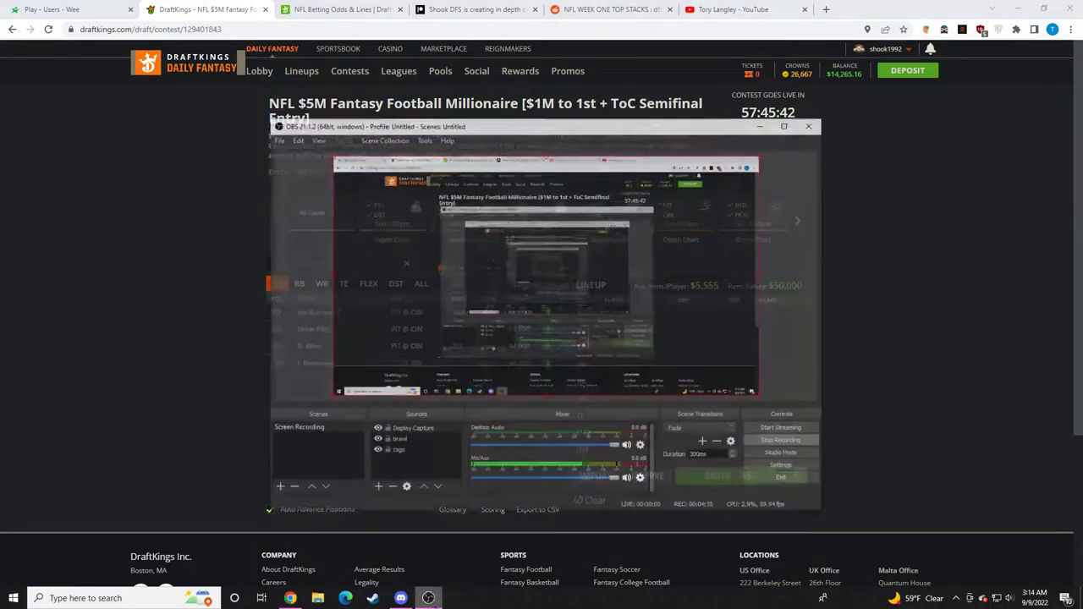
click(808, 126)
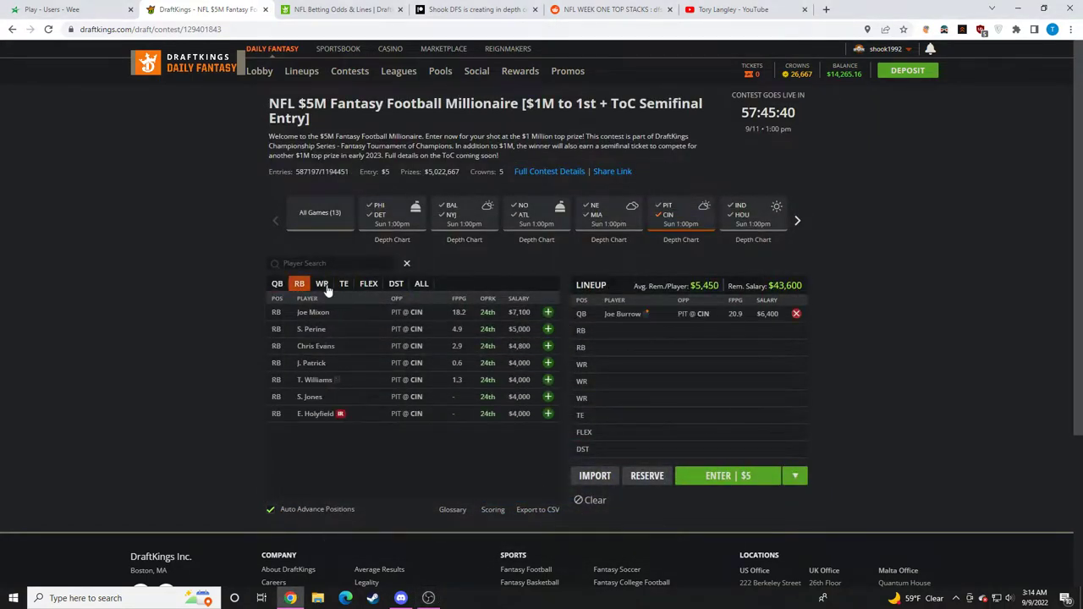
click(321, 283)
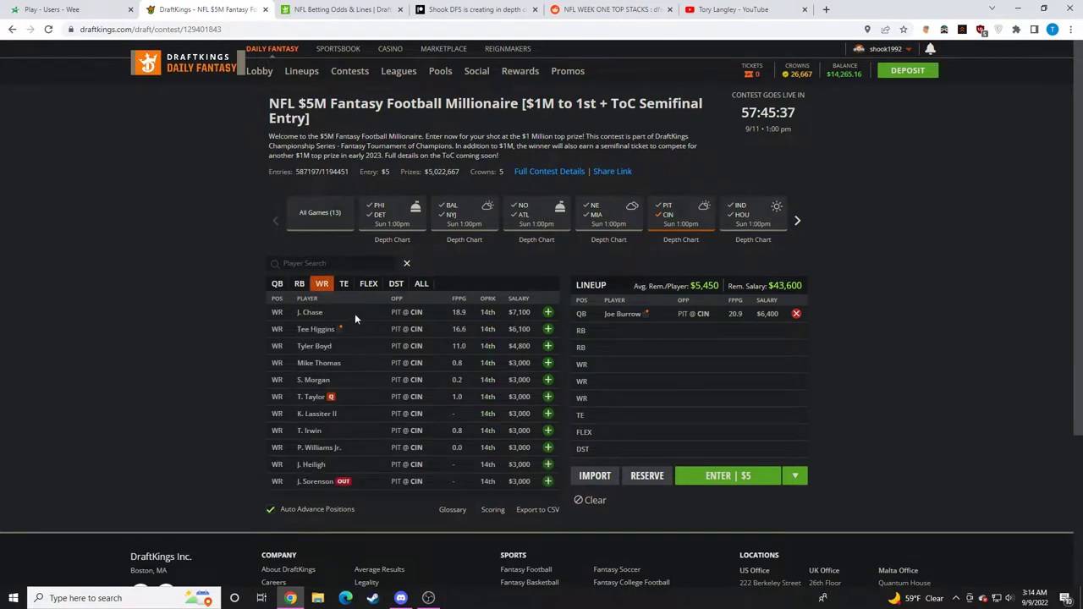
mouse_move(556, 325)
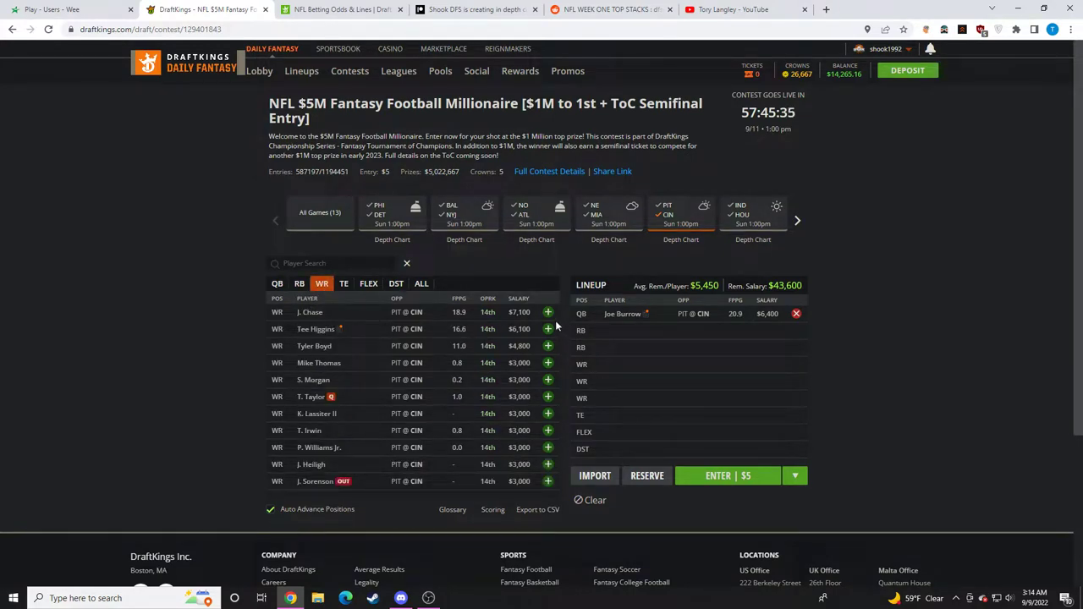
click(309, 312)
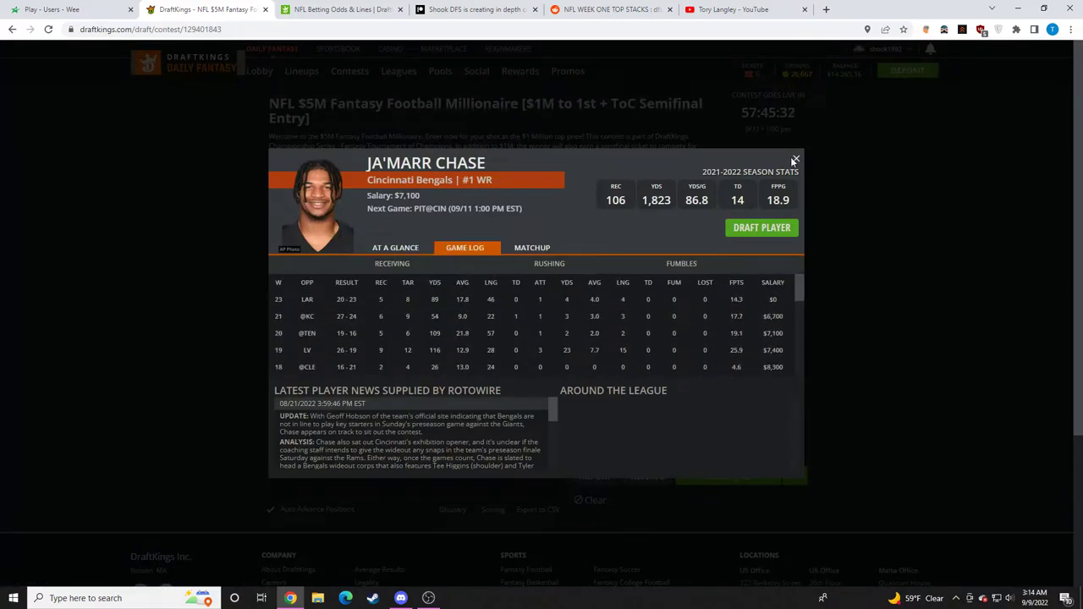
click(795, 159)
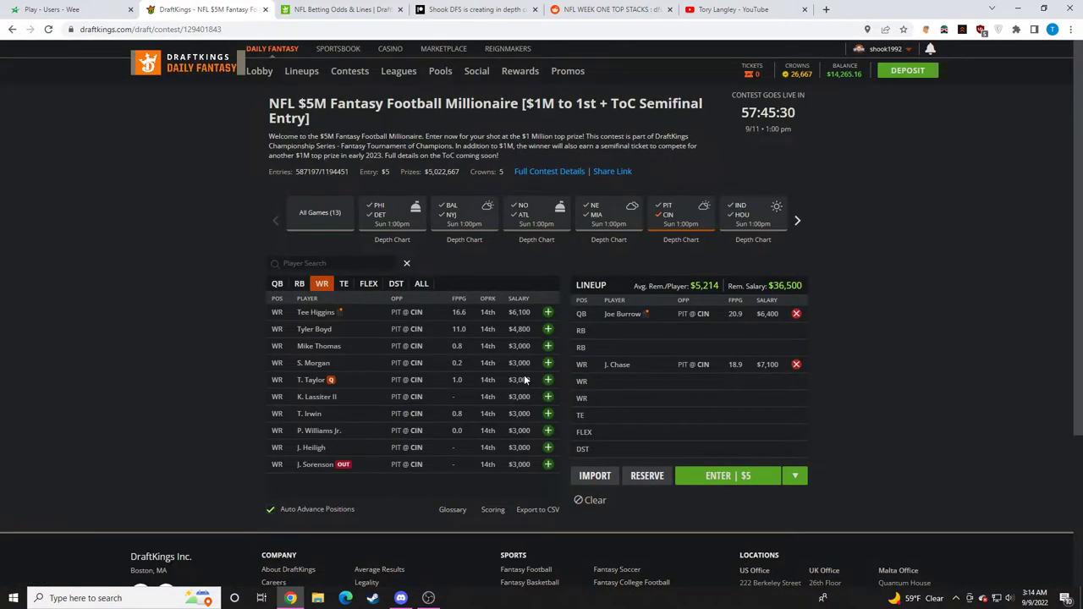
mouse_move(180, 445)
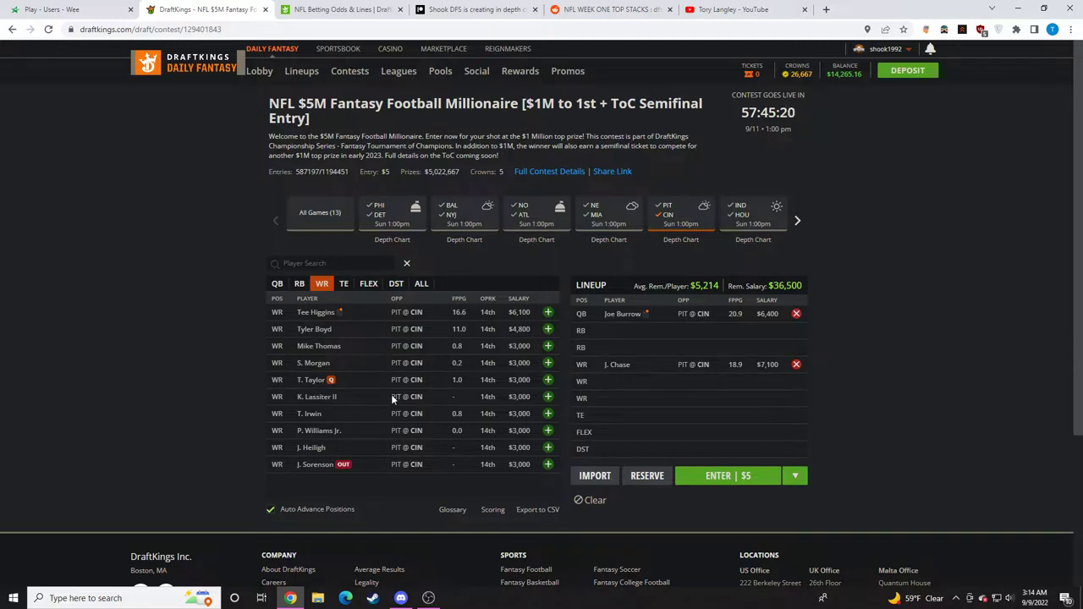
Step: Add Tee Higgins and H. Hurst, then remove the added Bengals players
click(547, 312)
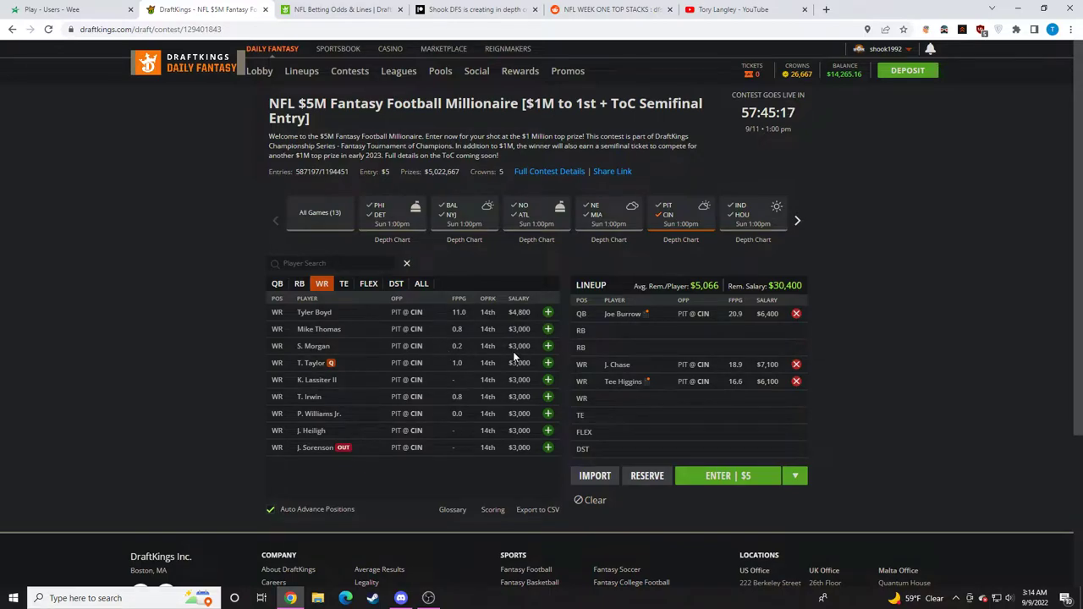
mouse_move(445, 599)
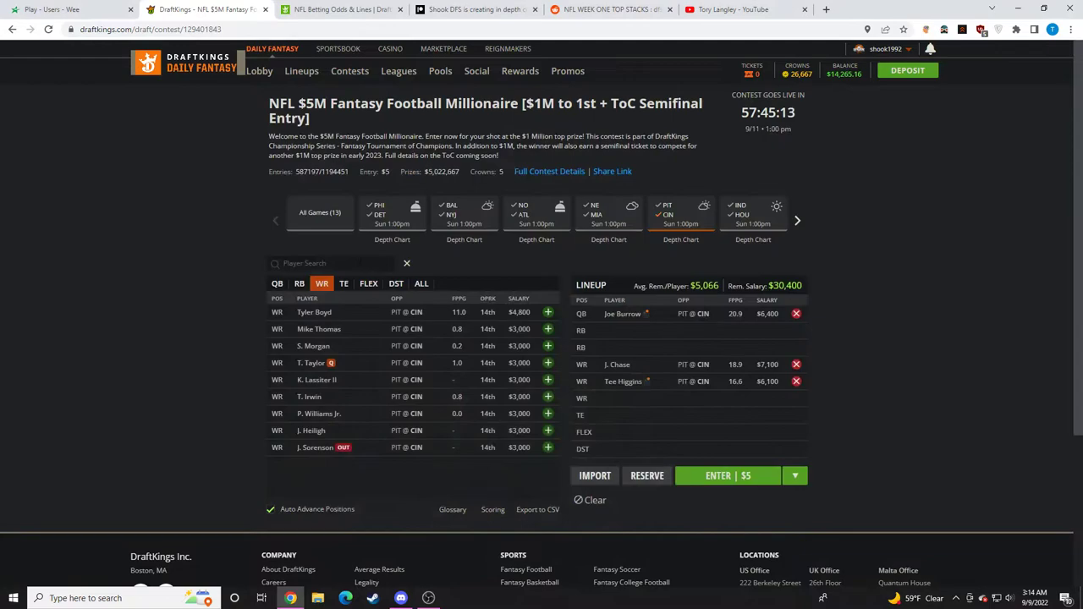
click(368, 282)
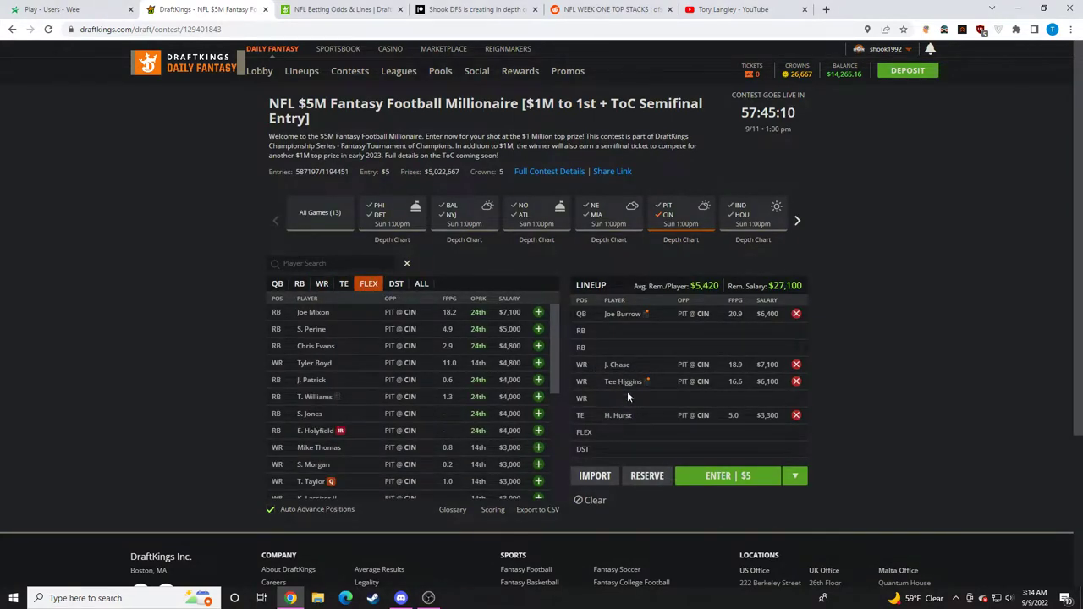
mouse_move(801, 412)
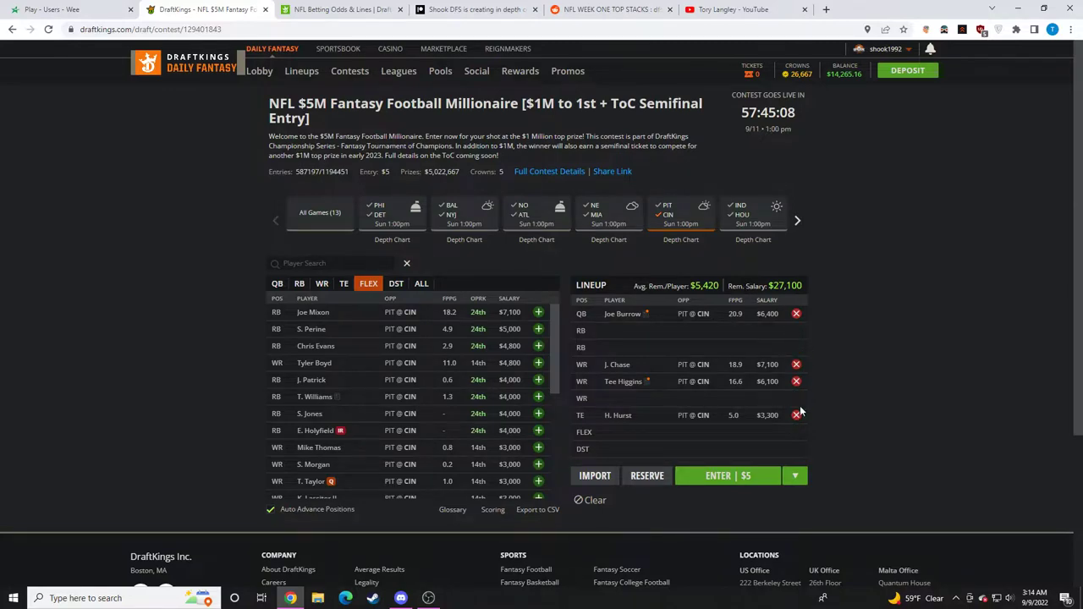
click(321, 283)
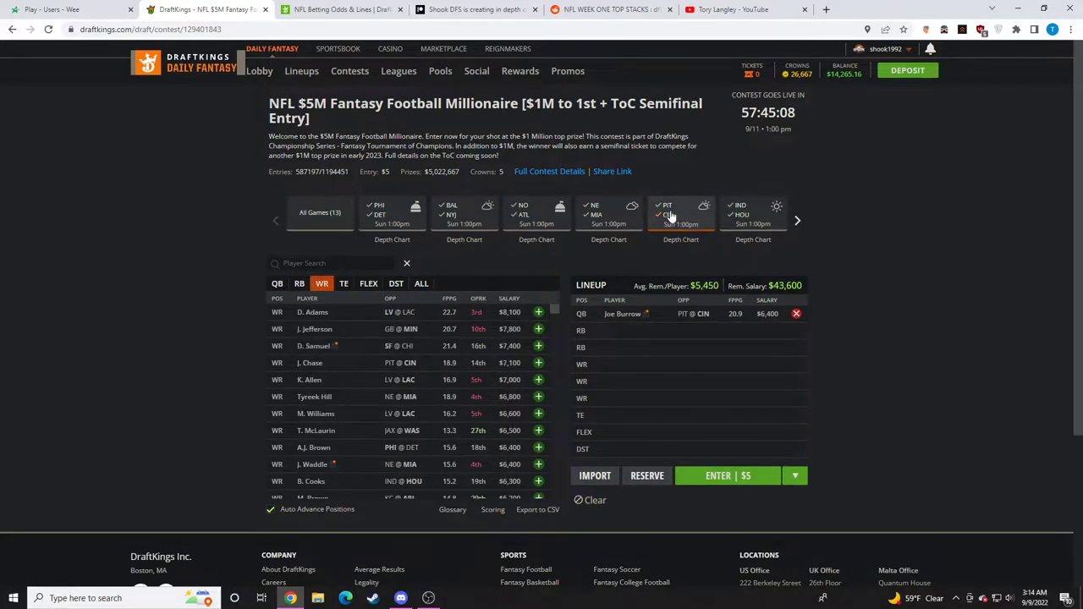
click(298, 284)
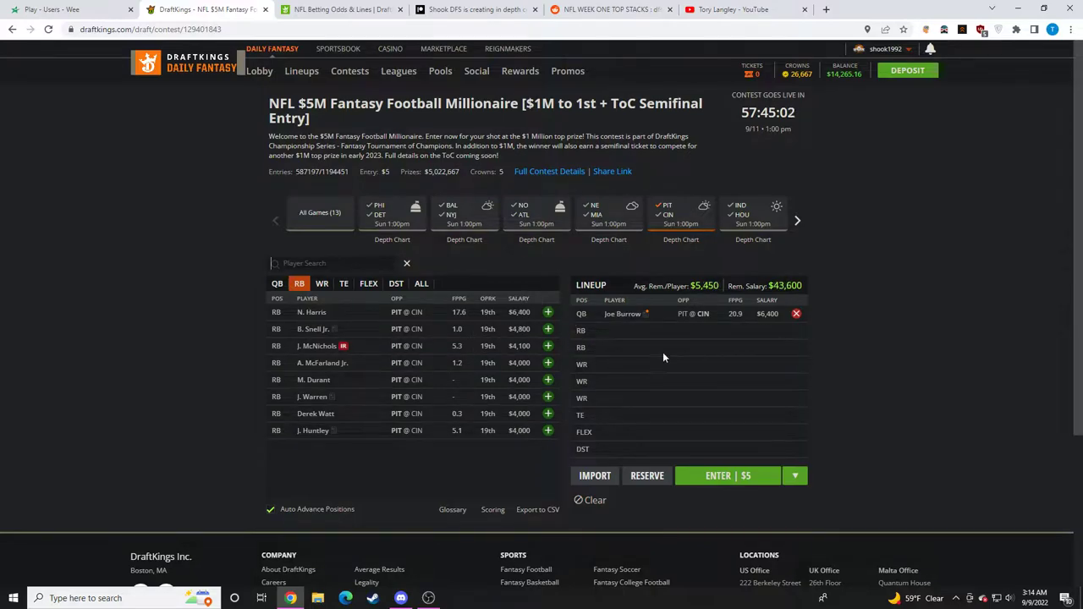
click(427, 598)
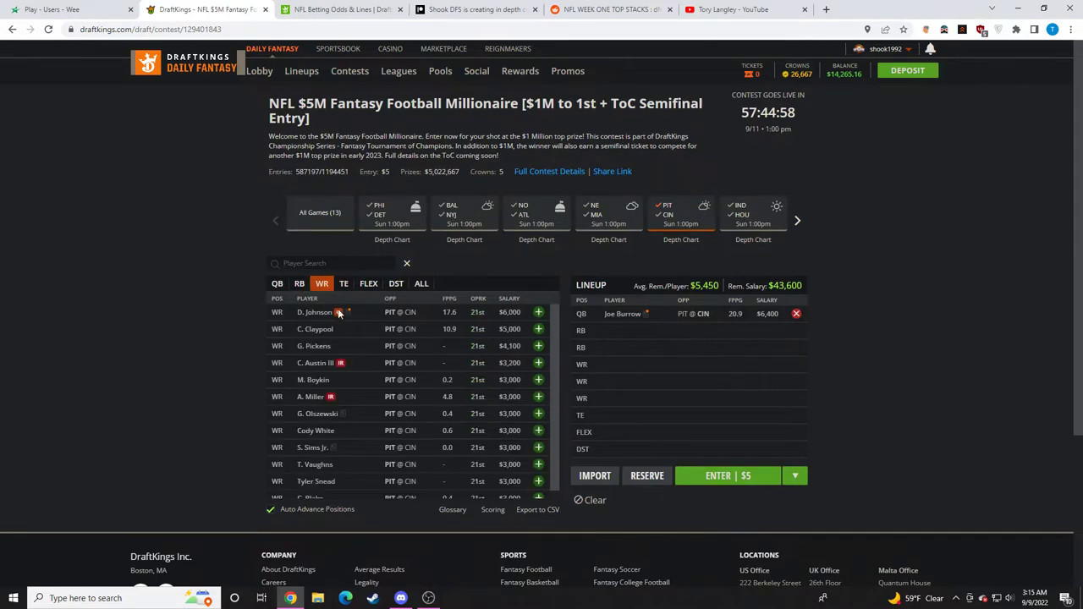
mouse_move(312, 351)
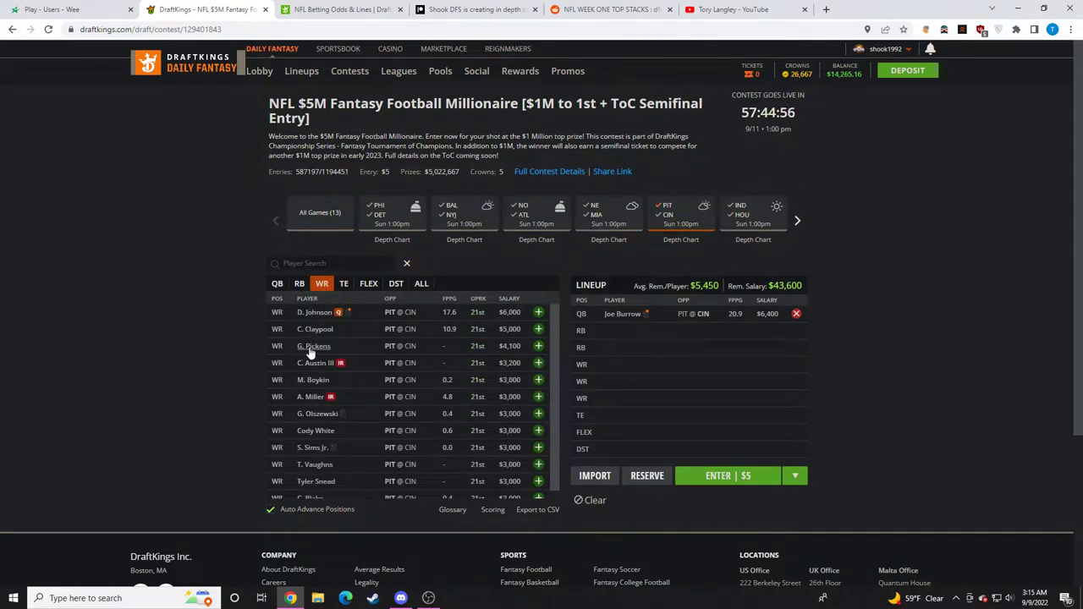
mouse_move(368, 343)
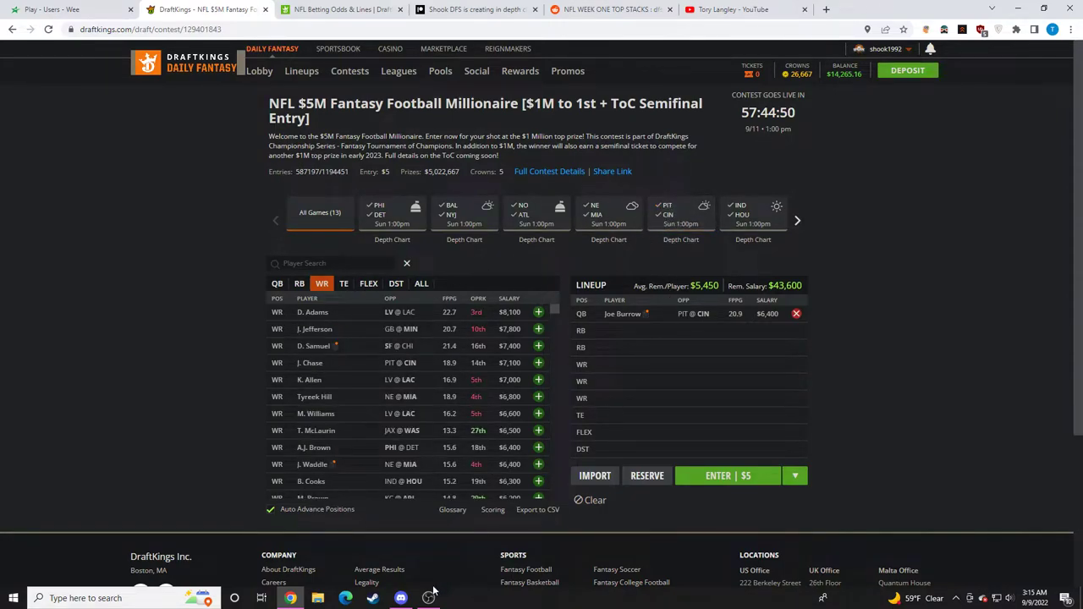
mouse_move(689, 243)
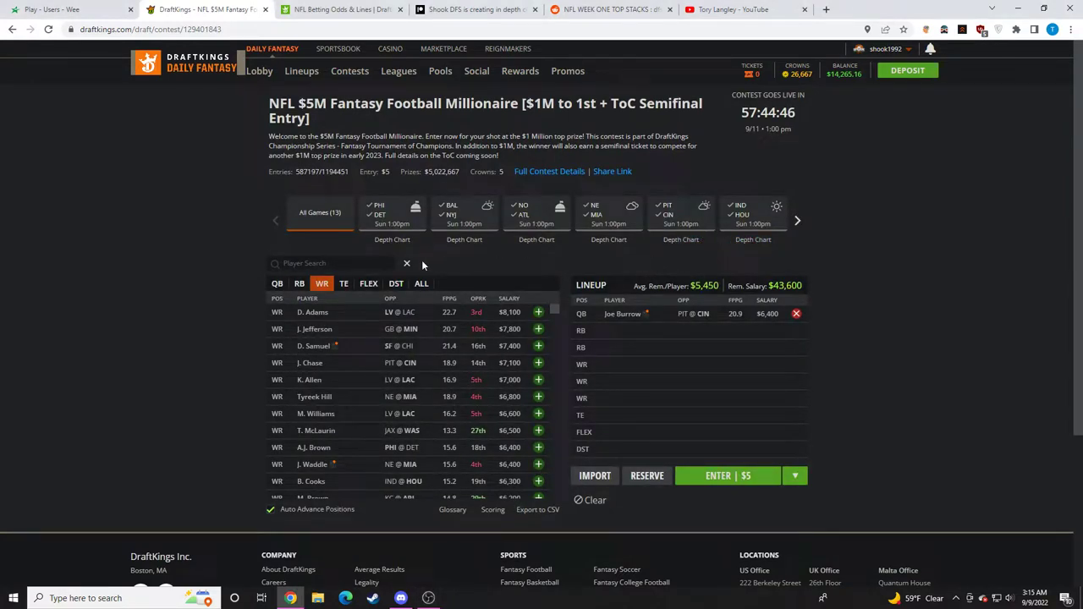
Step: Empty the lineup and filter quarterbacks to the PHI/DET game tile
click(276, 282)
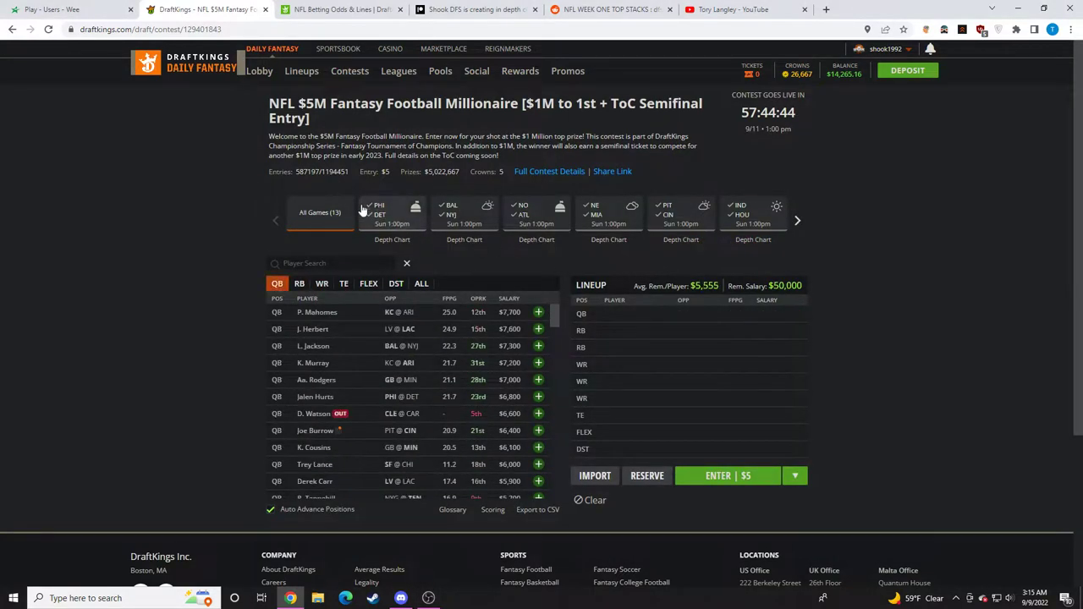
click(797, 220)
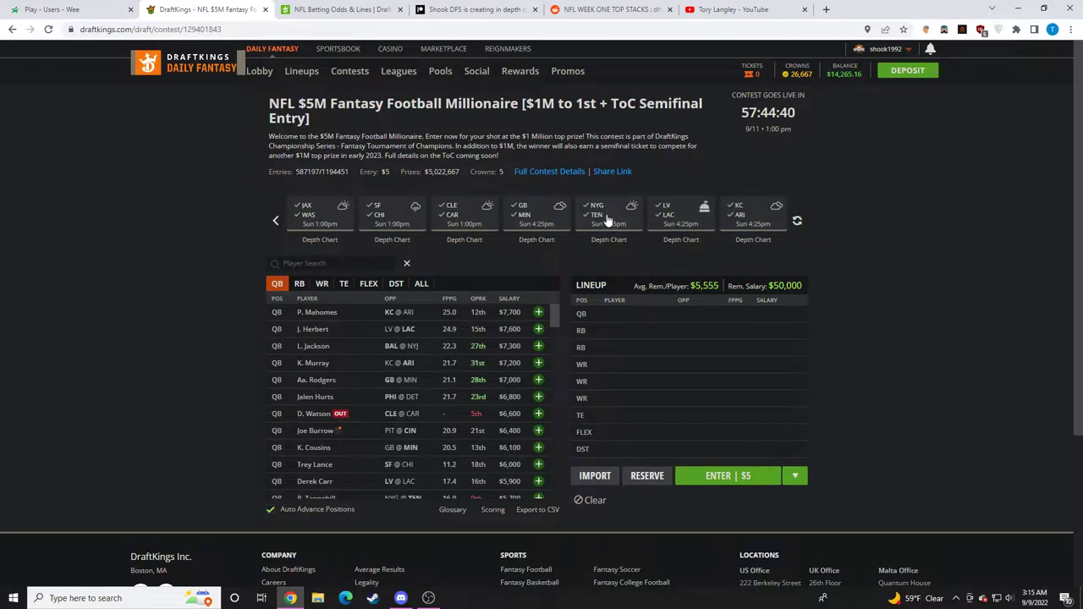
mouse_move(681, 216)
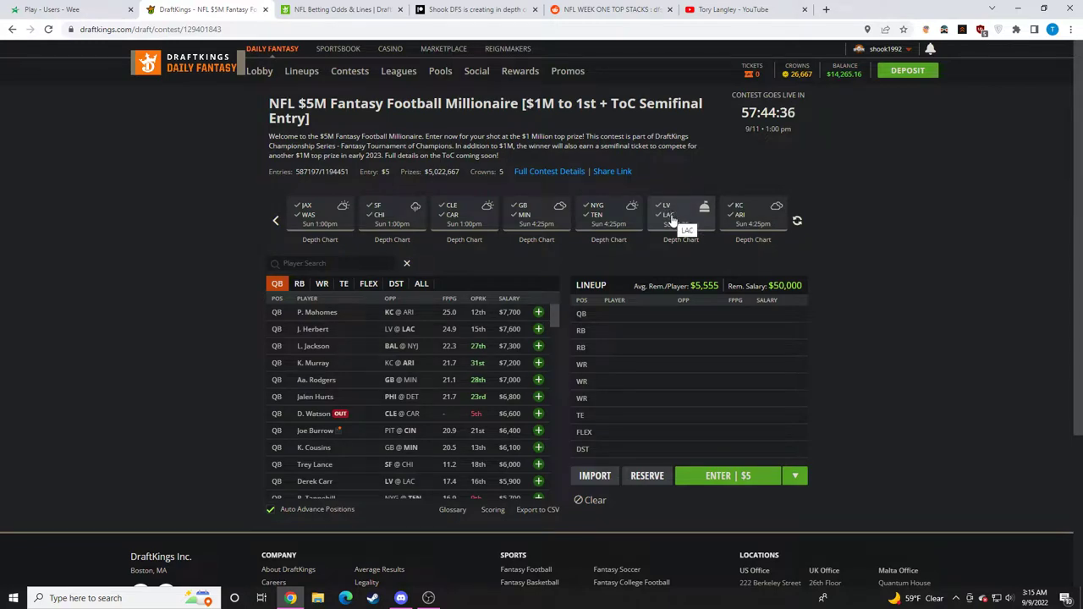
click(275, 221)
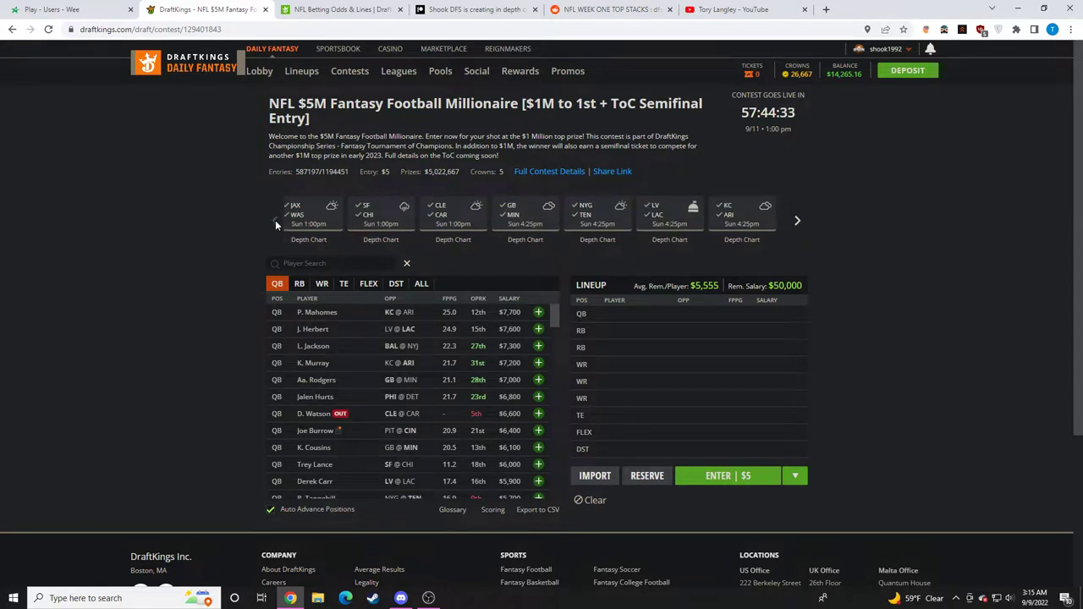
click(276, 220)
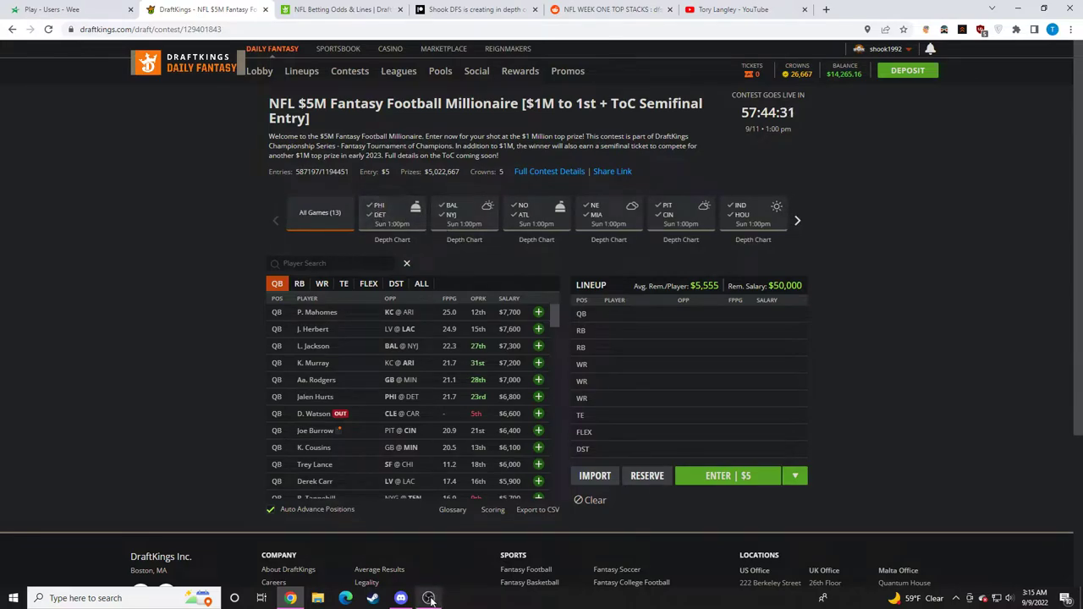
click(392, 211)
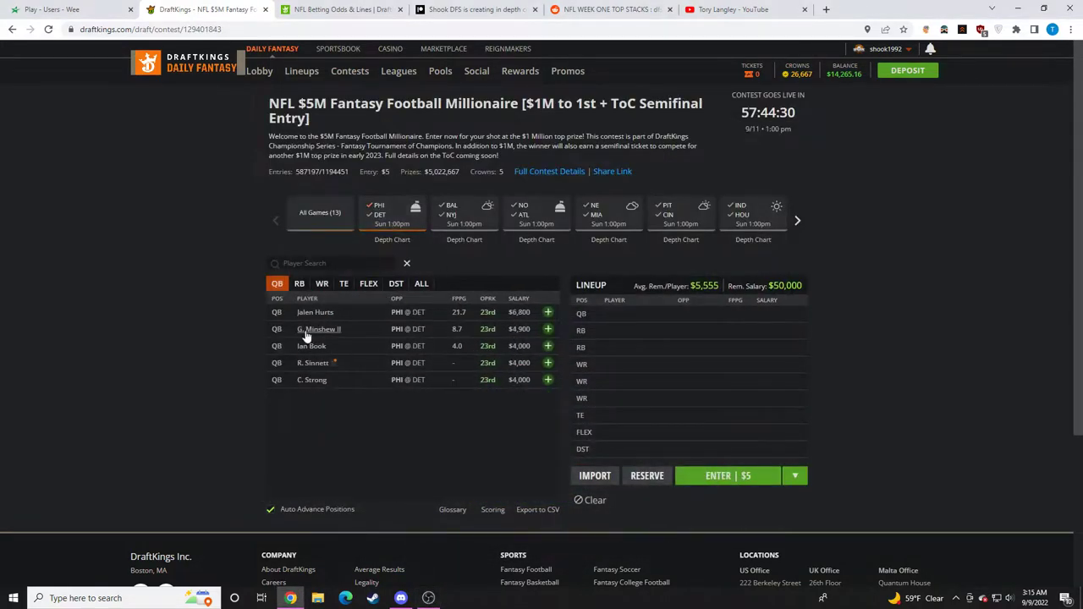
Step: Draft Jalen Hurts at quarterback, then add A.J. Brown after viewing his game log
click(547, 312)
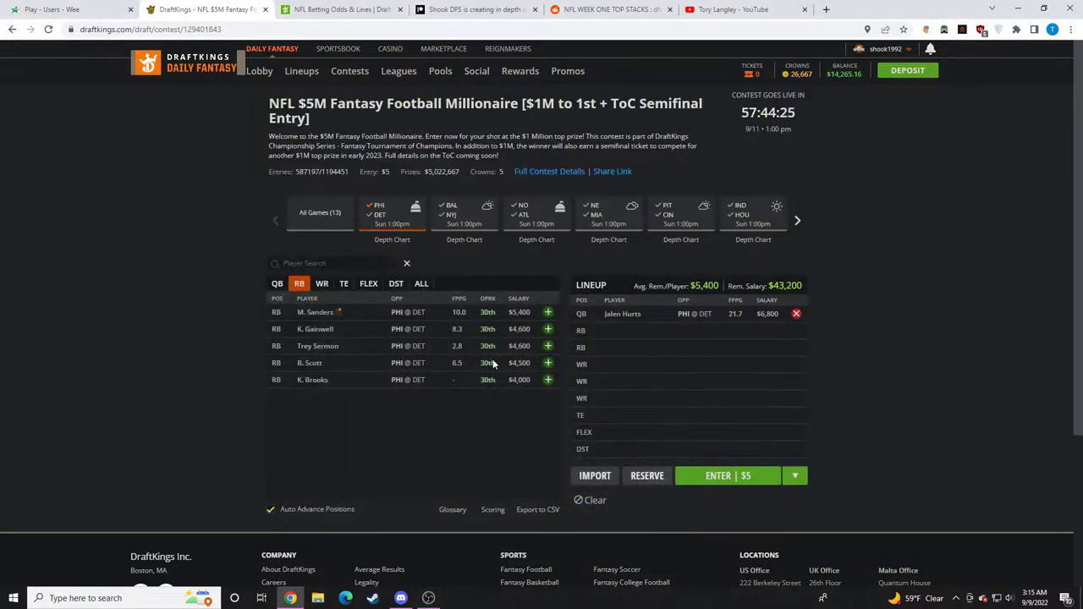
mouse_move(334, 311)
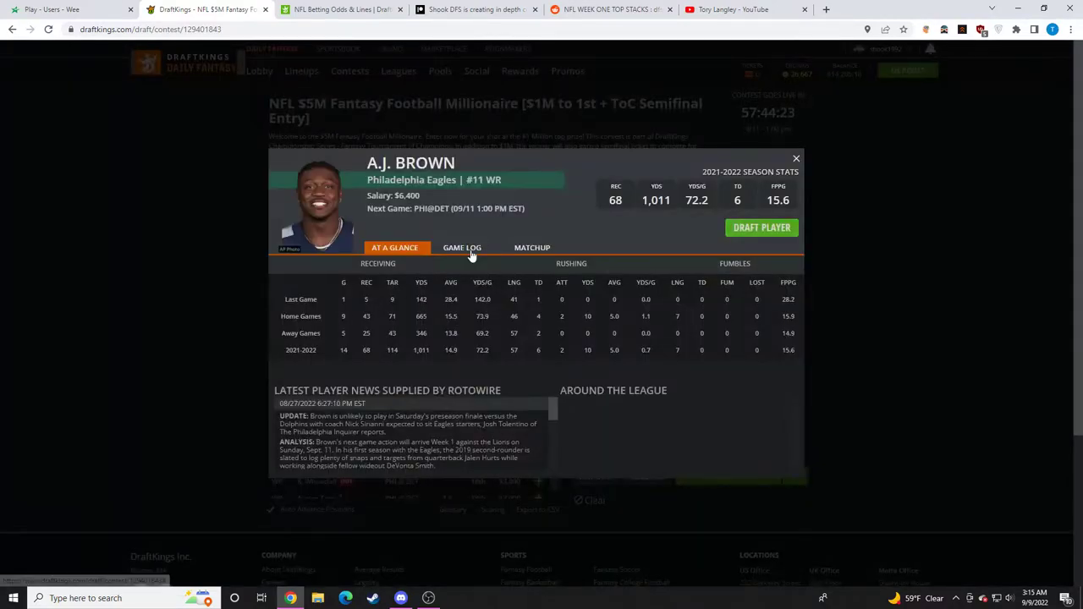
click(462, 247)
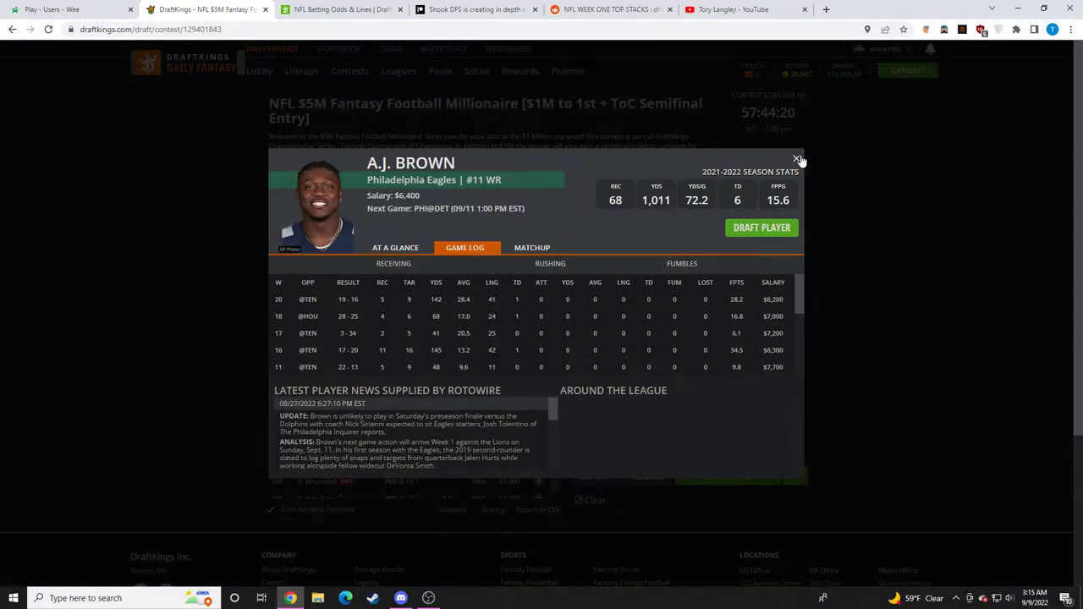
click(796, 160)
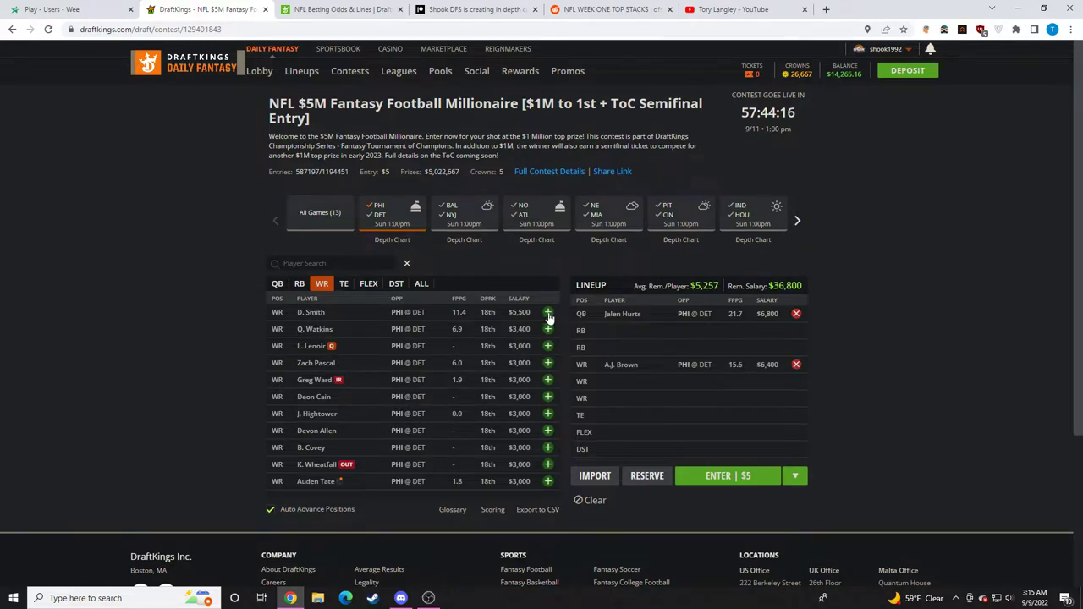
Step: Add D. Smith and review Dallas Goedert's tight end player card
click(547, 312)
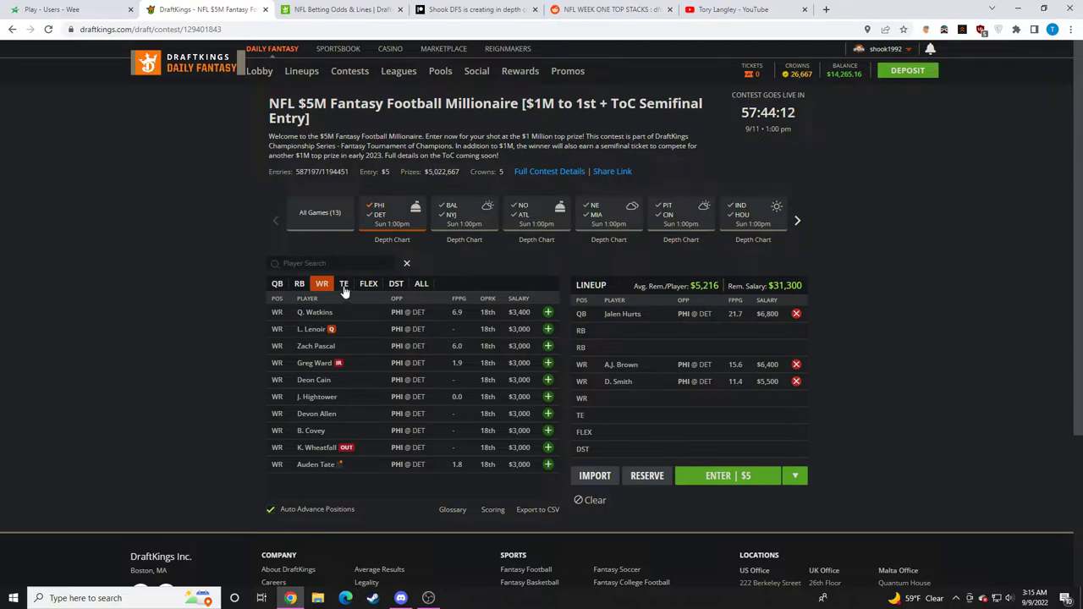
click(344, 283)
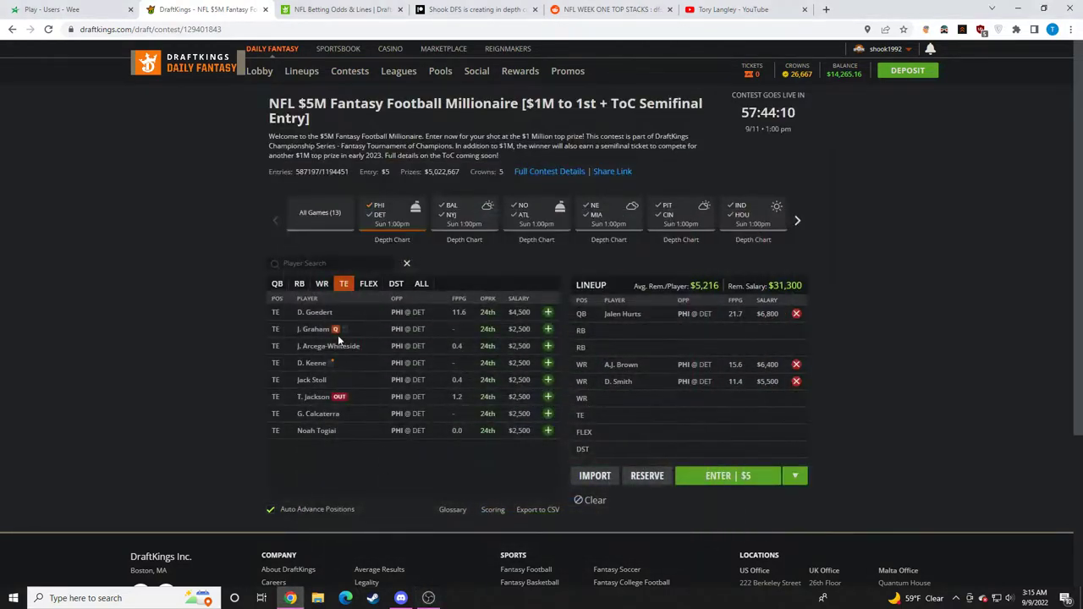
click(314, 312)
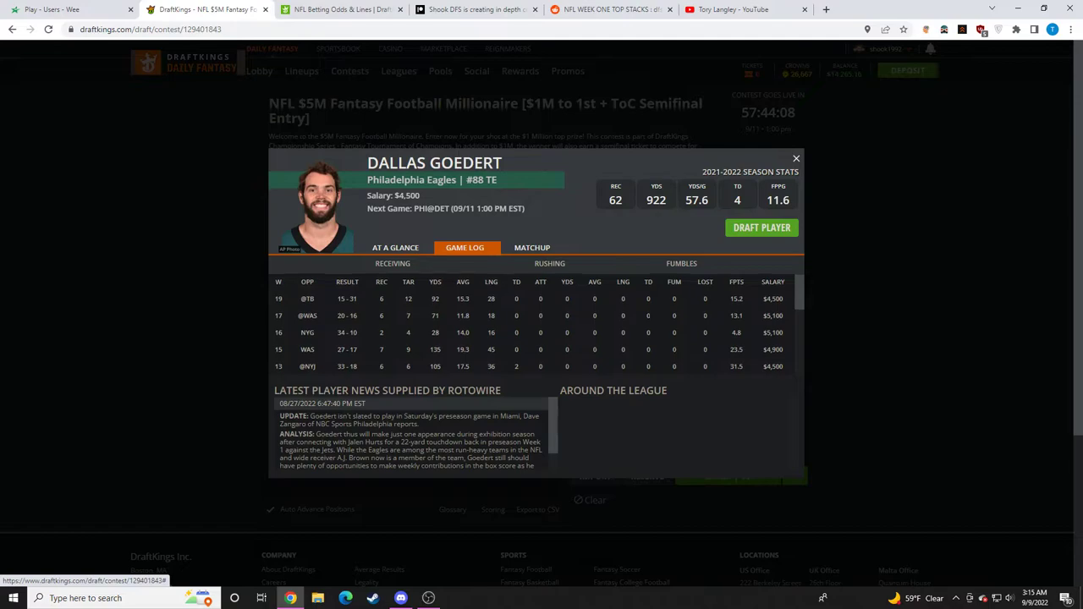
click(795, 158)
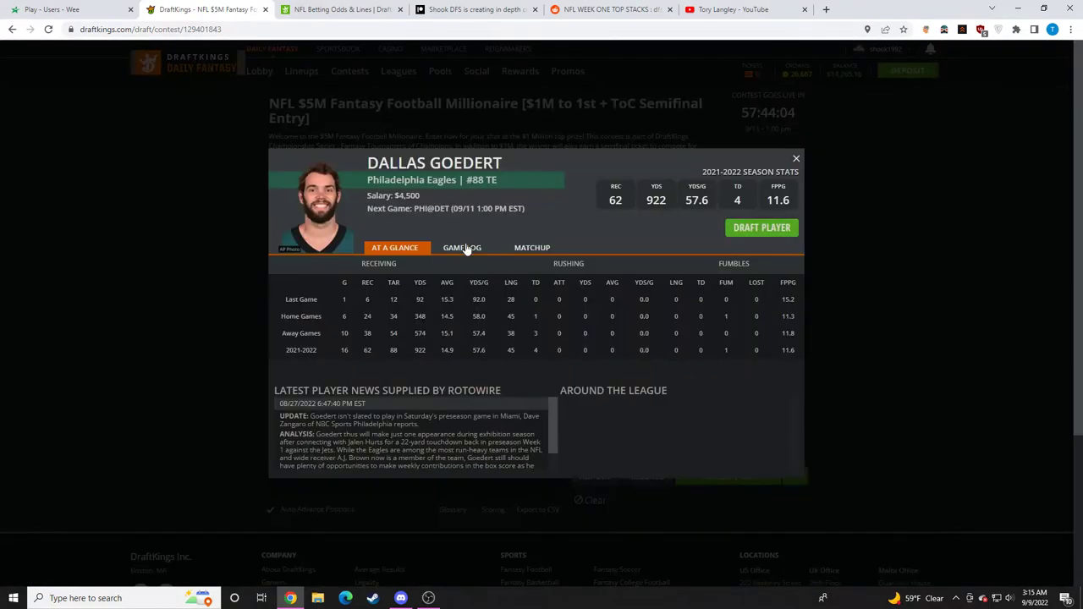
click(795, 158)
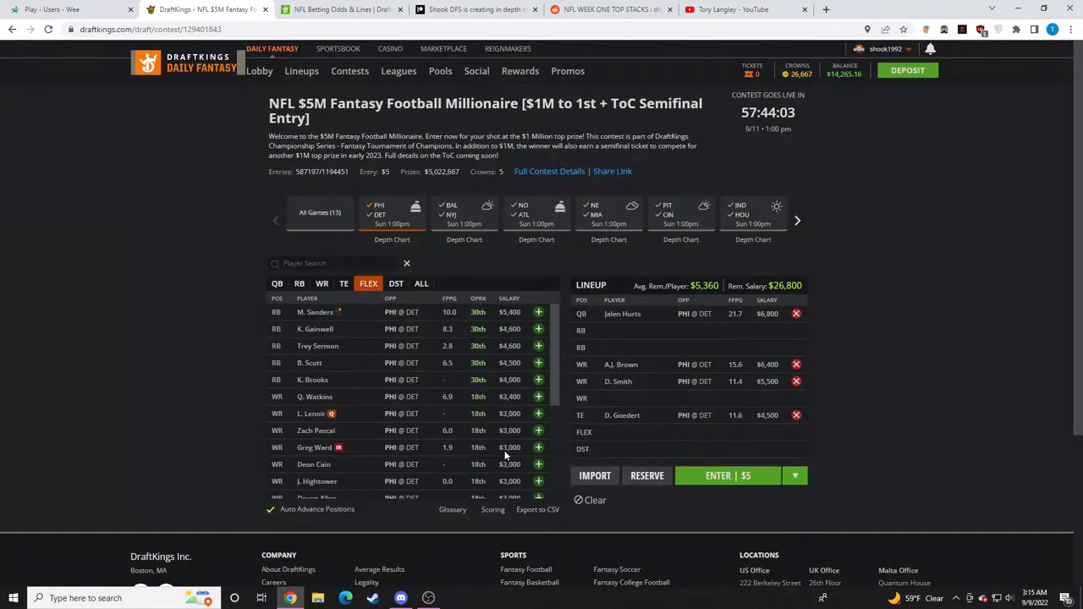
mouse_move(656, 455)
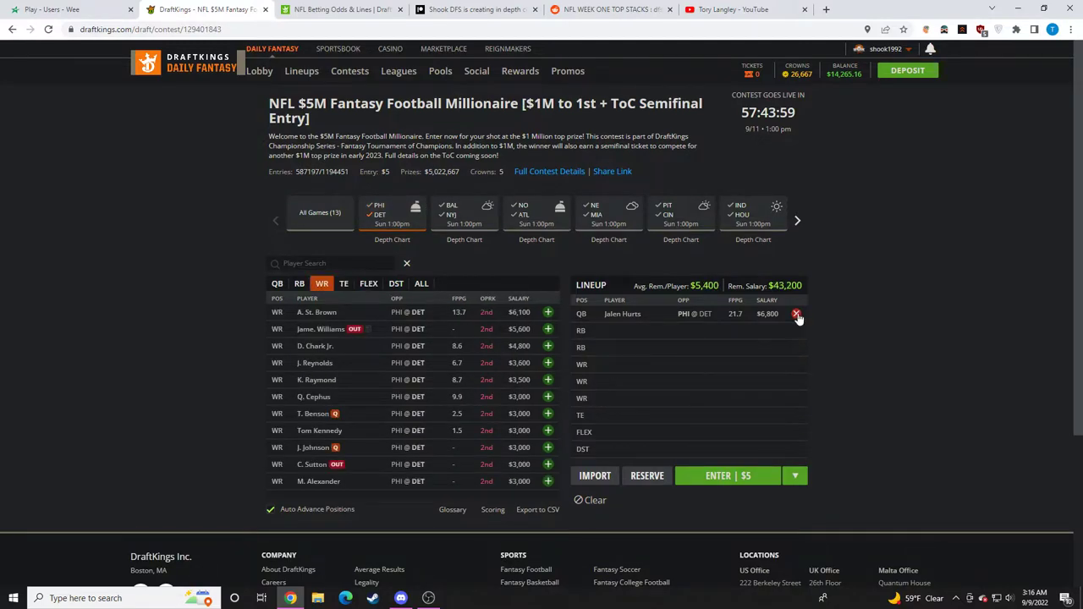
Step: Swap Jalen Hurts for A. St. Brown and scroll through his player details
click(299, 283)
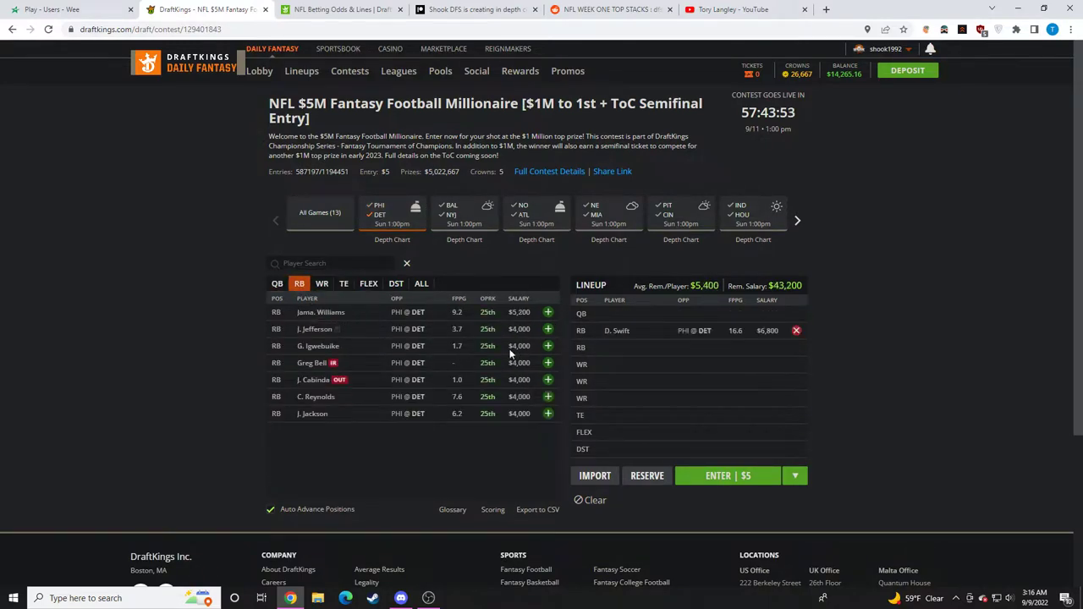
click(323, 284)
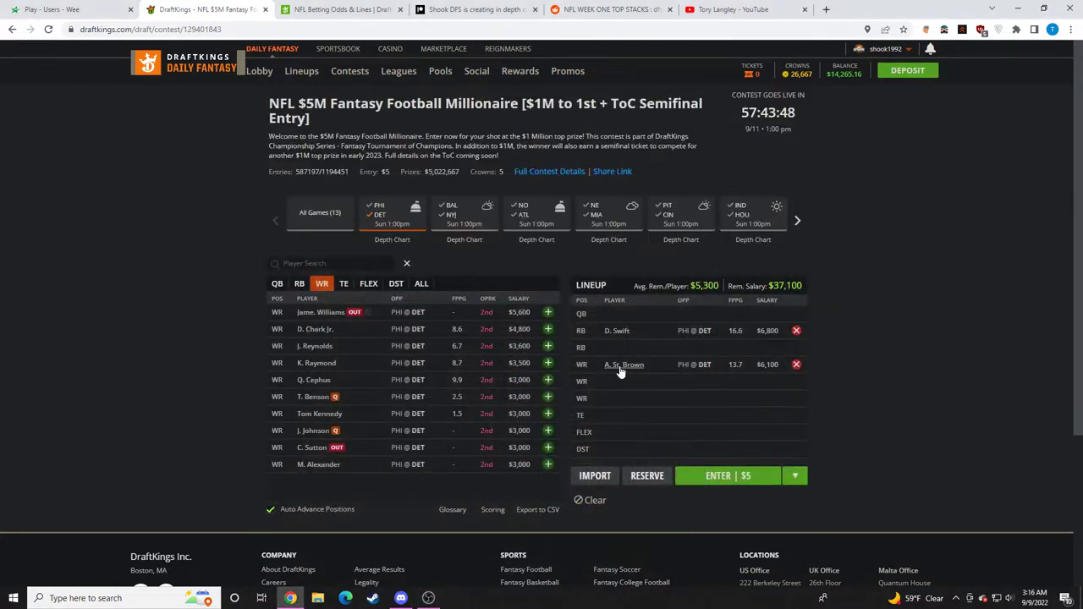
click(624, 364)
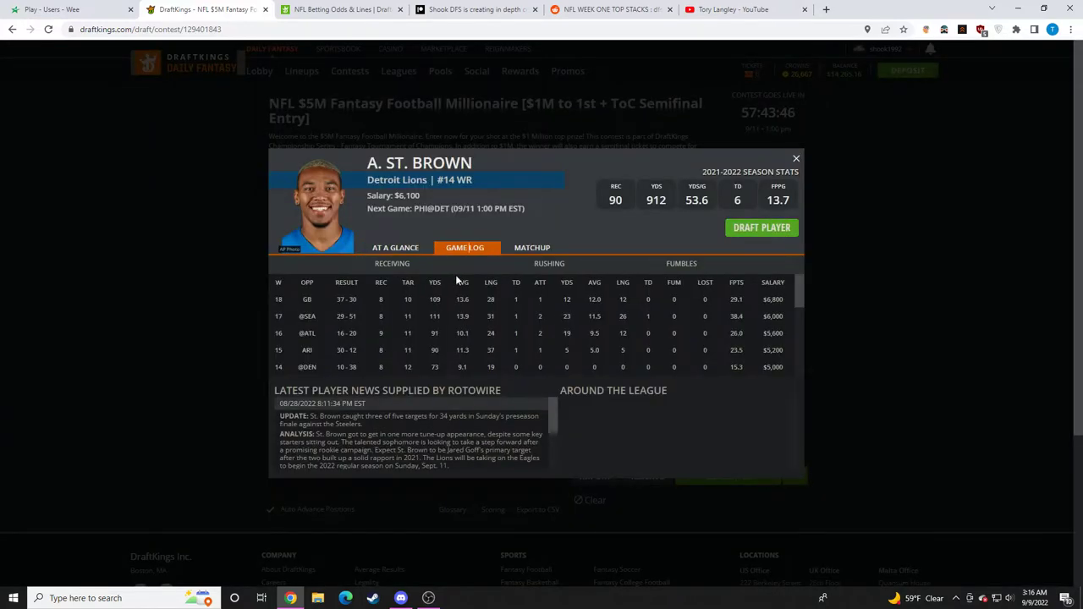
scroll(down, 3)
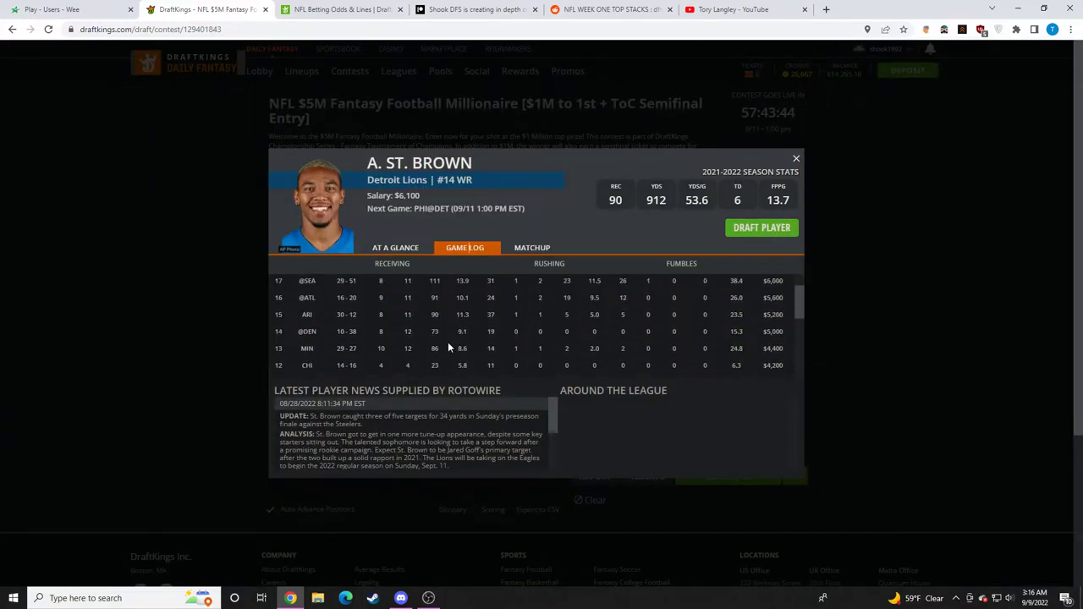
scroll(up, 3)
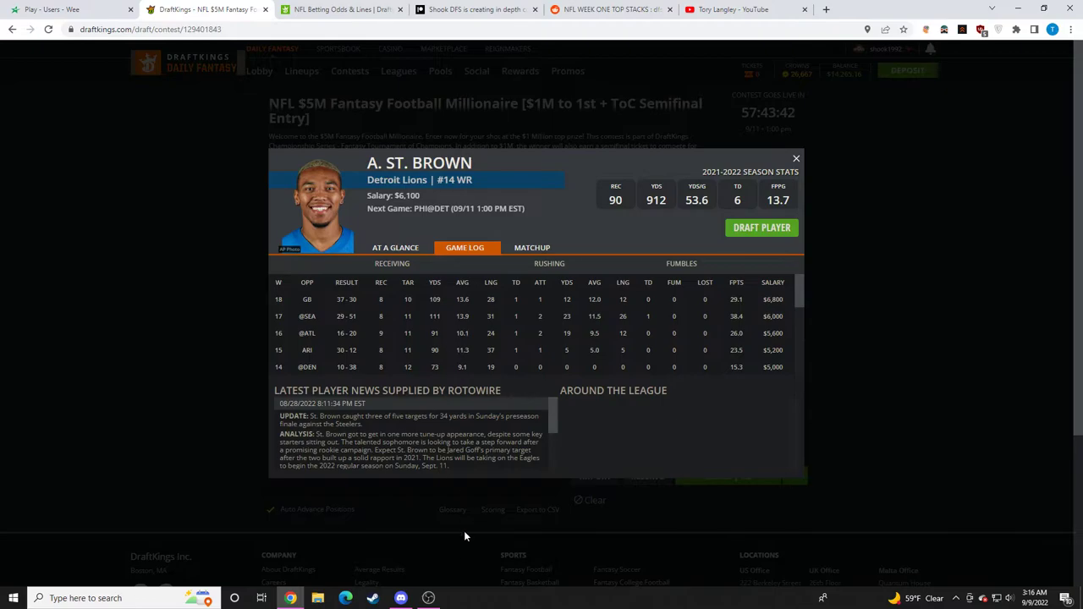
mouse_move(607, 376)
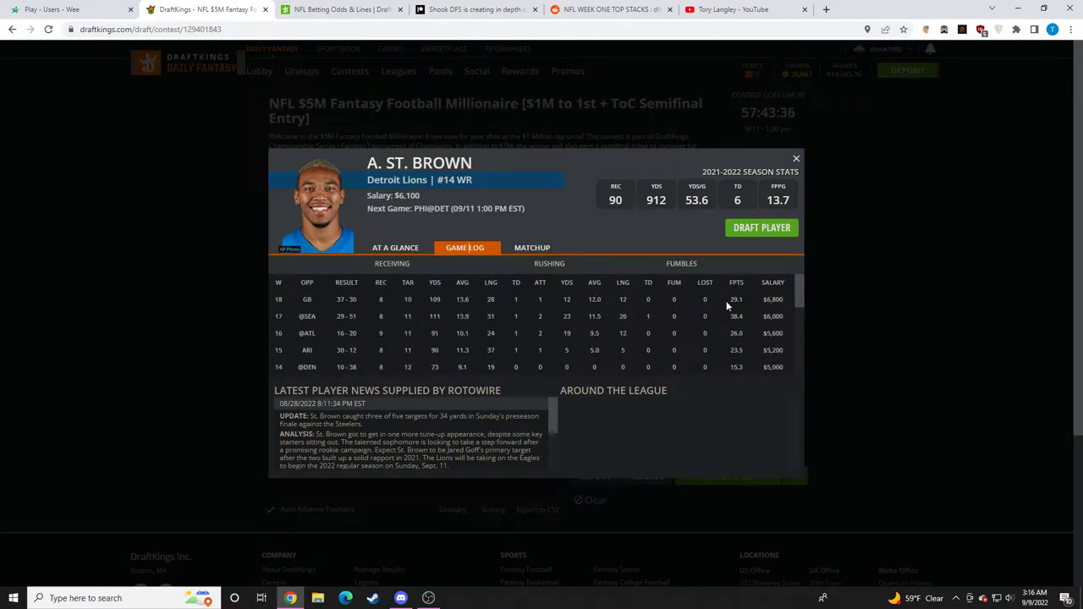
click(795, 158)
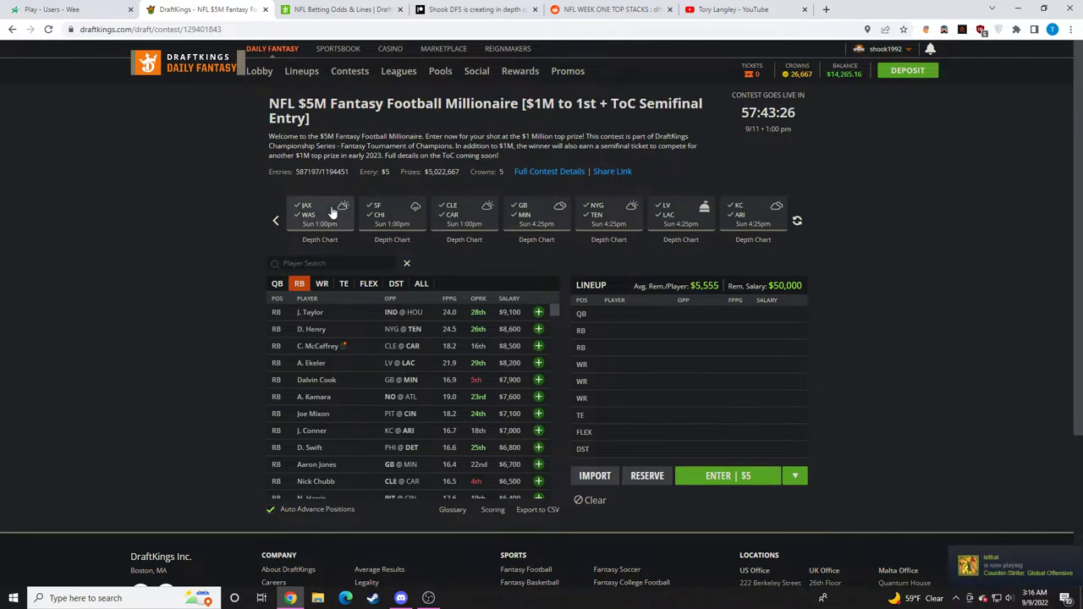
mouse_move(392, 240)
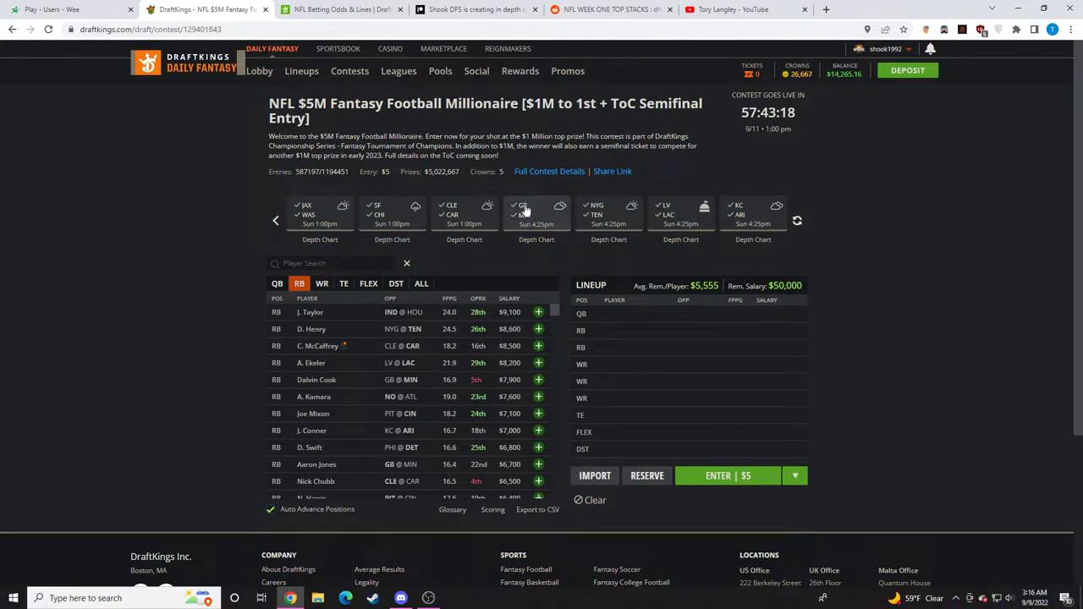
Step: Filter to GB–MIN, pick MIN, and add K. Cousins at quarterback ($43,900 left)
click(276, 283)
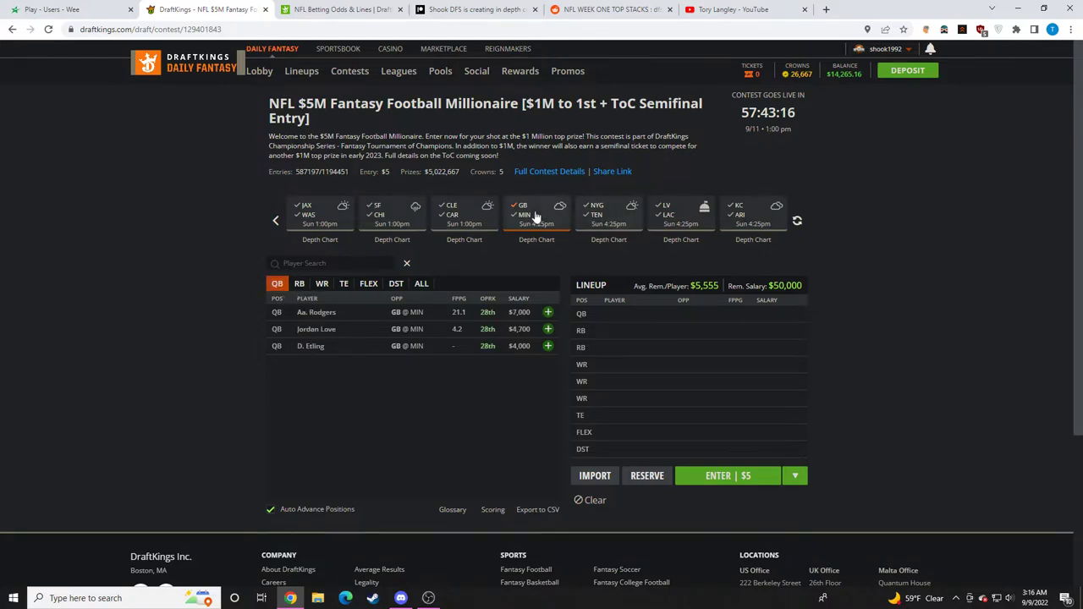
click(523, 214)
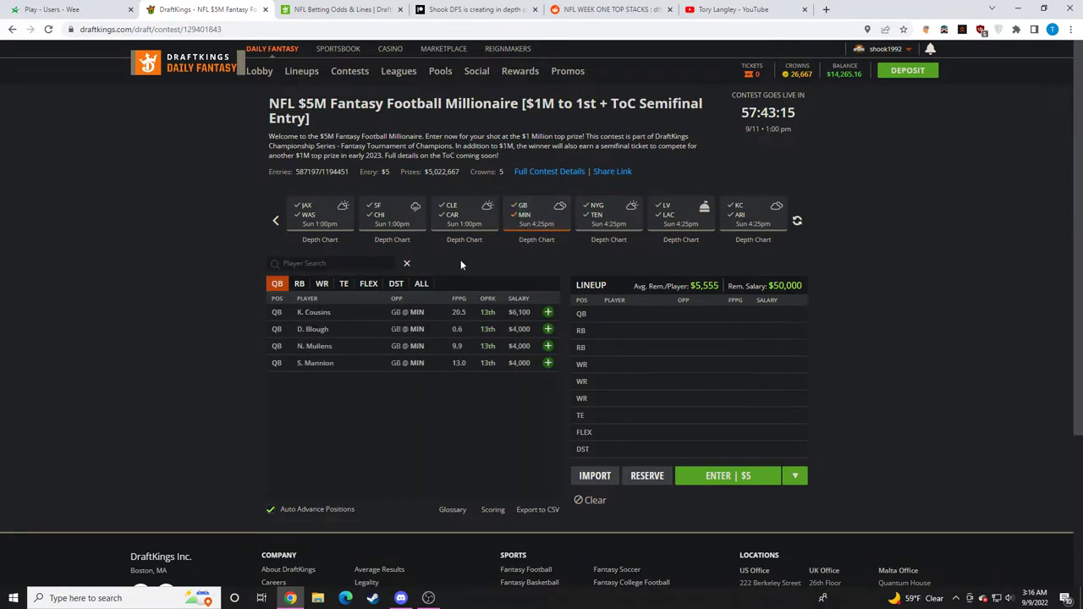
click(547, 312)
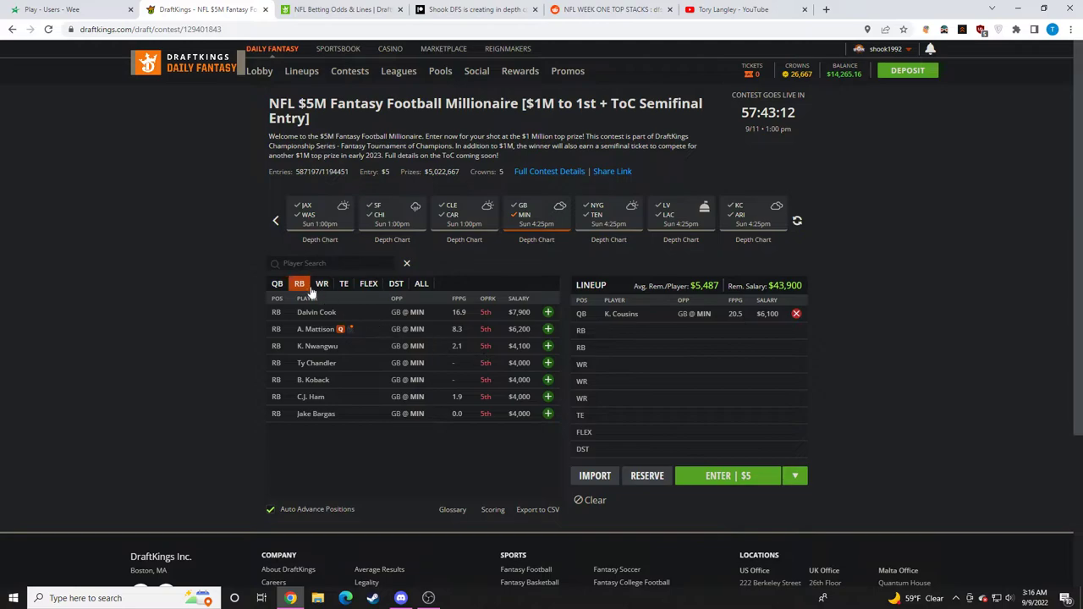
Step: List MIN receivers, then open and close Justin Jefferson's player card
click(322, 282)
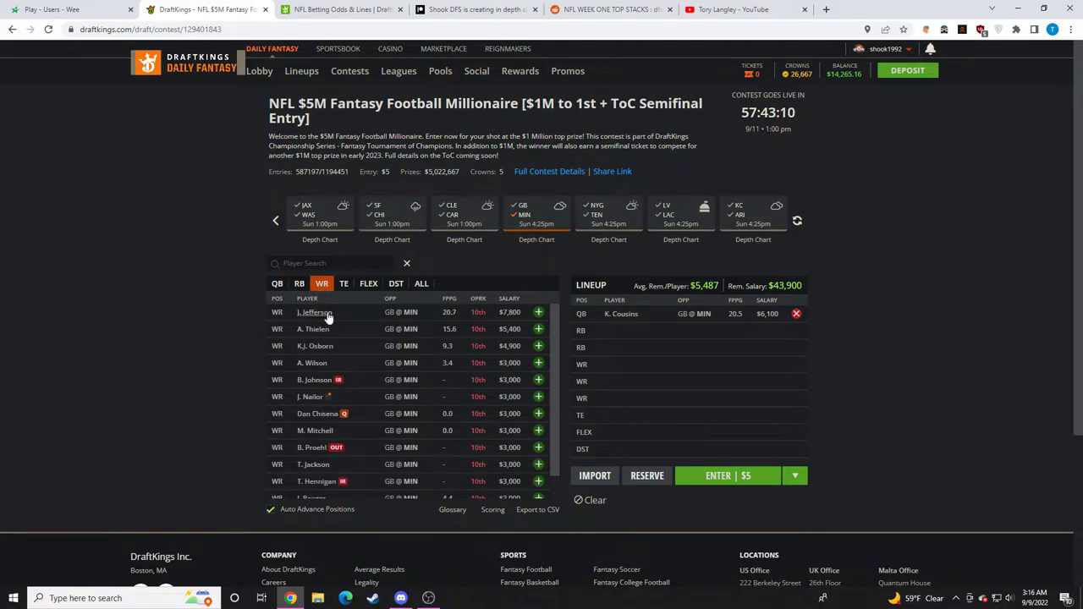
mouse_move(395, 248)
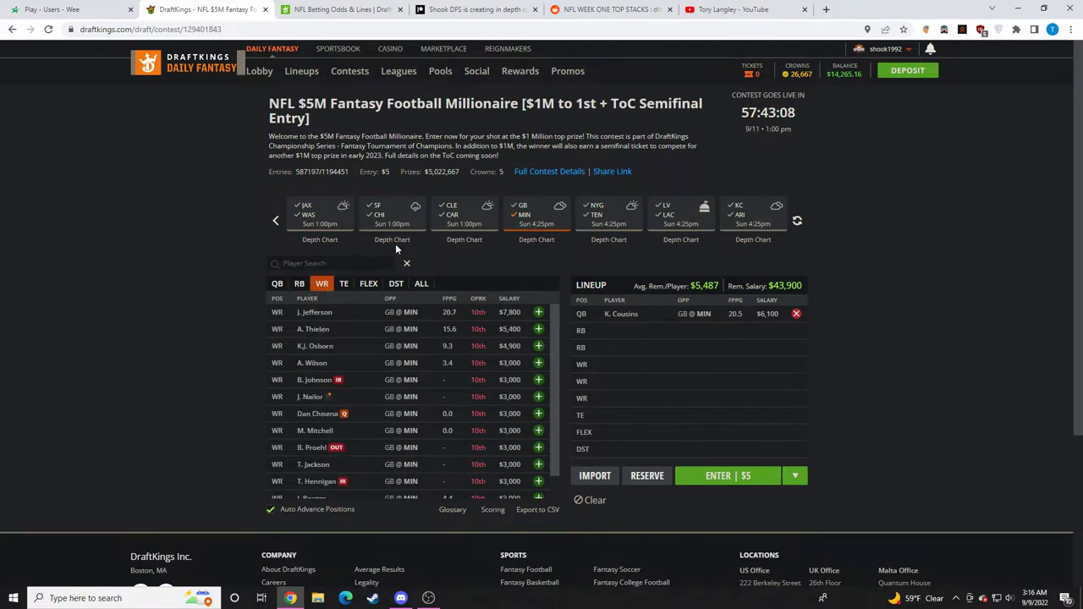
click(344, 284)
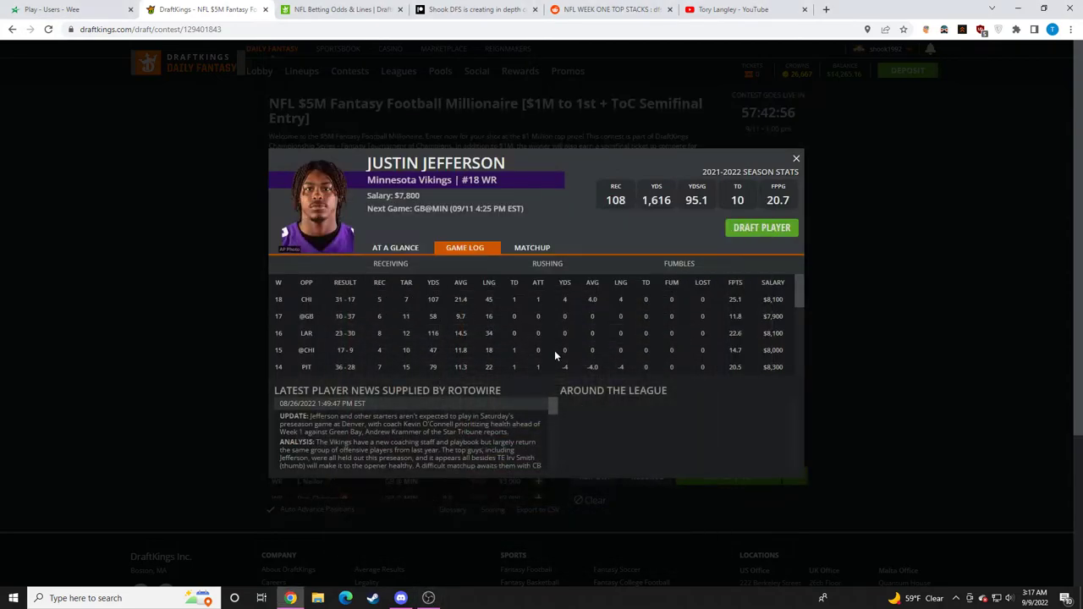
click(795, 158)
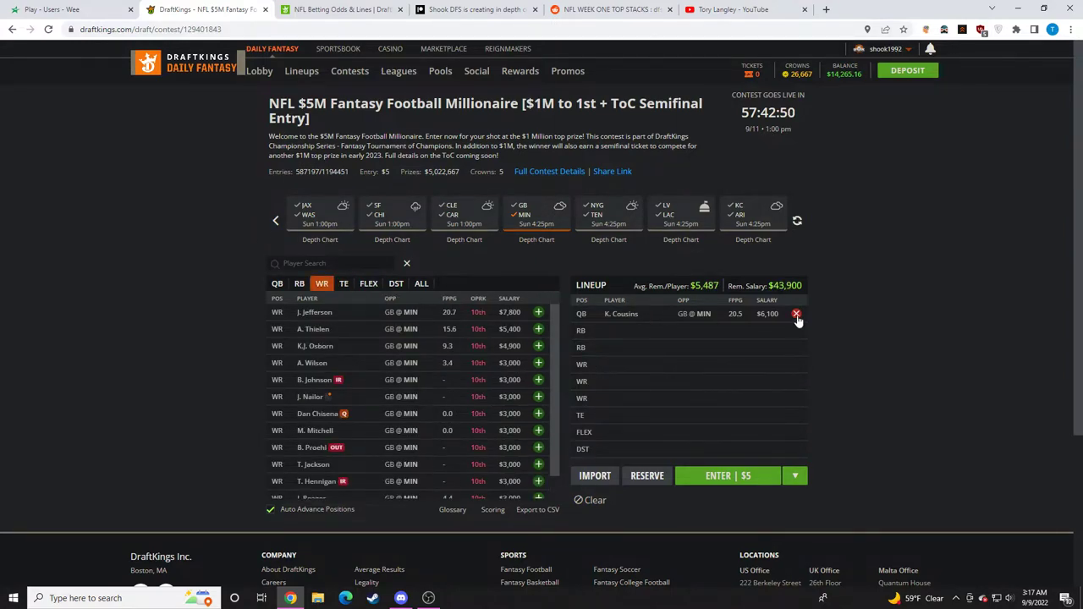
Step: Remove K. Cousins, browse GB receivers, then list tight ends from every game
click(795, 313)
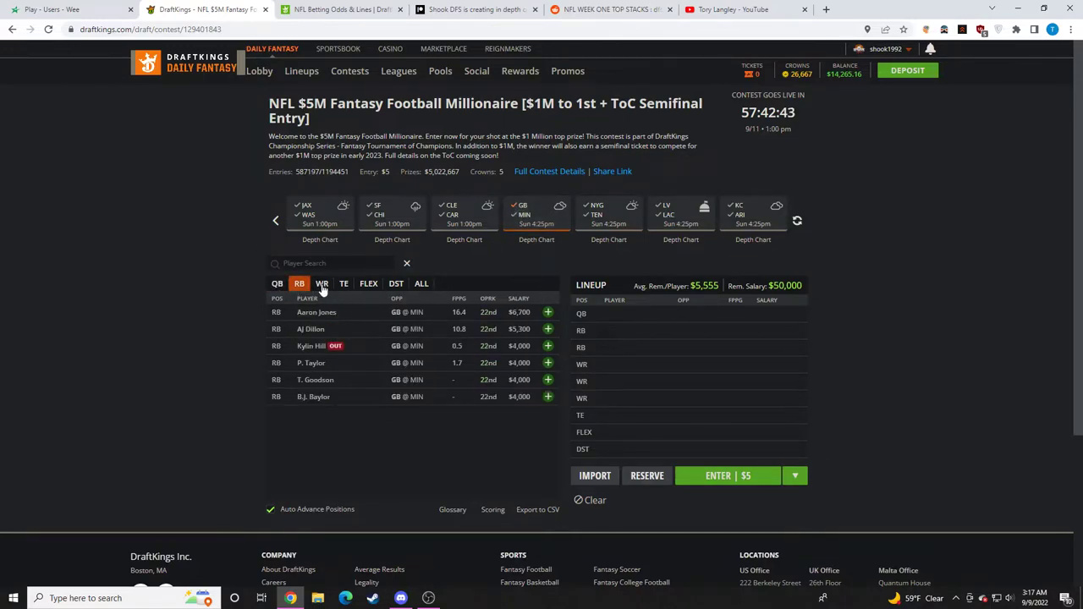
click(322, 284)
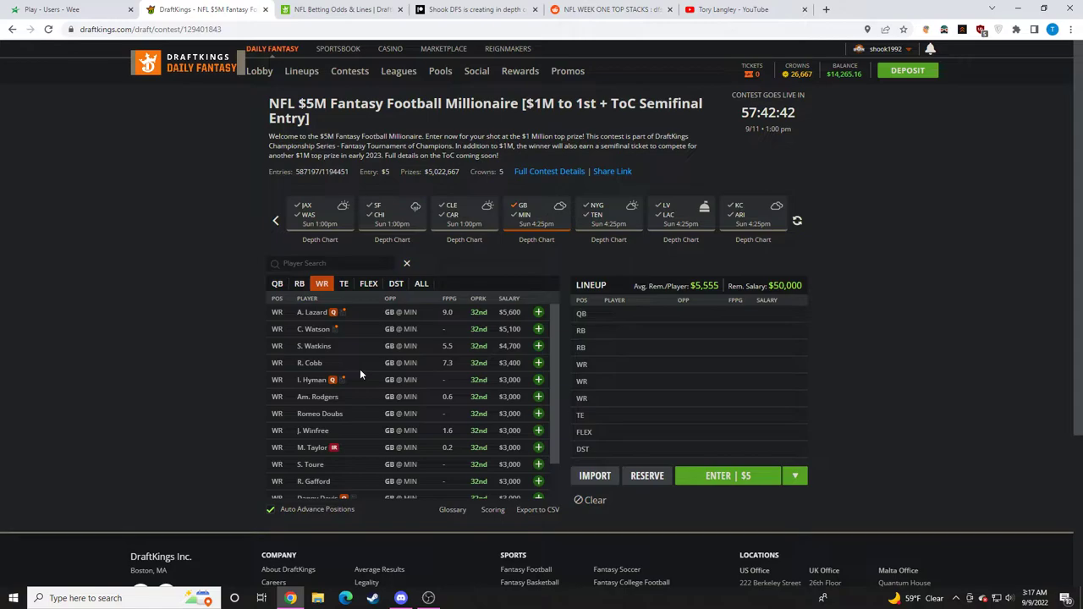
mouse_move(325, 414)
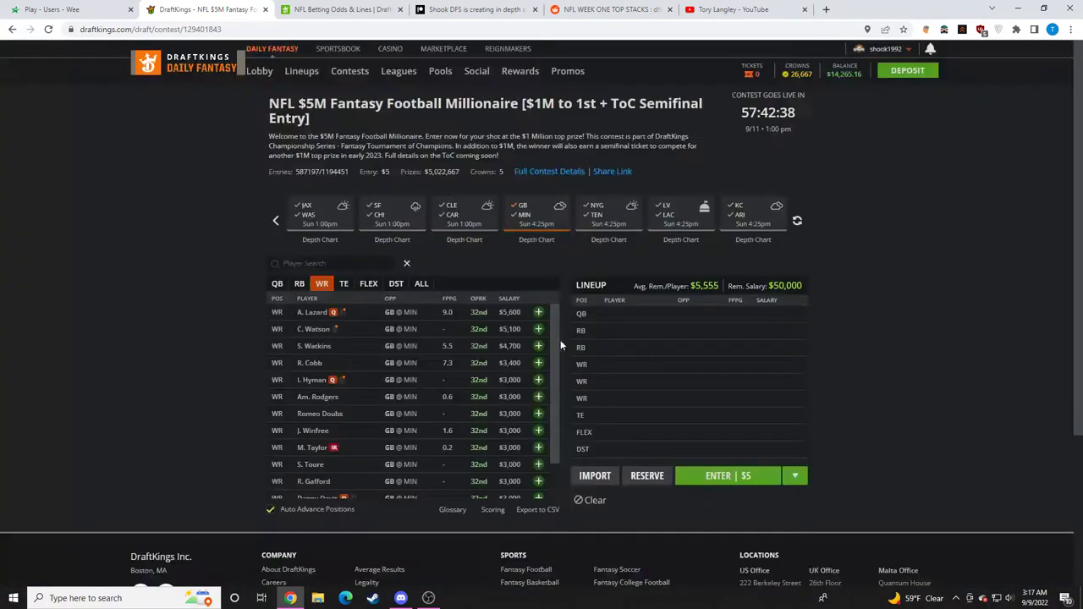
mouse_move(346, 334)
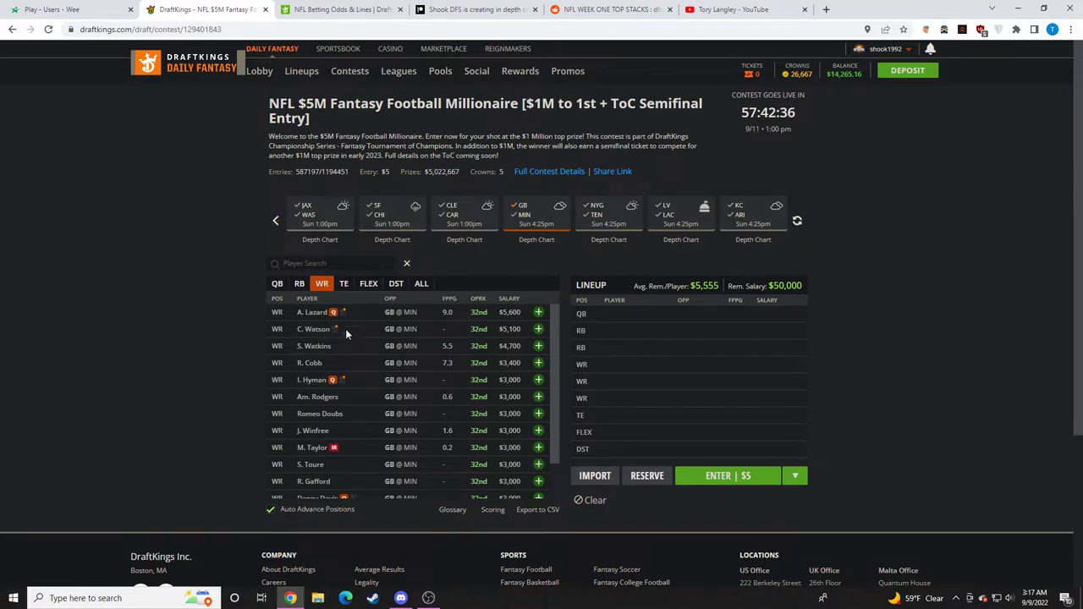
click(343, 283)
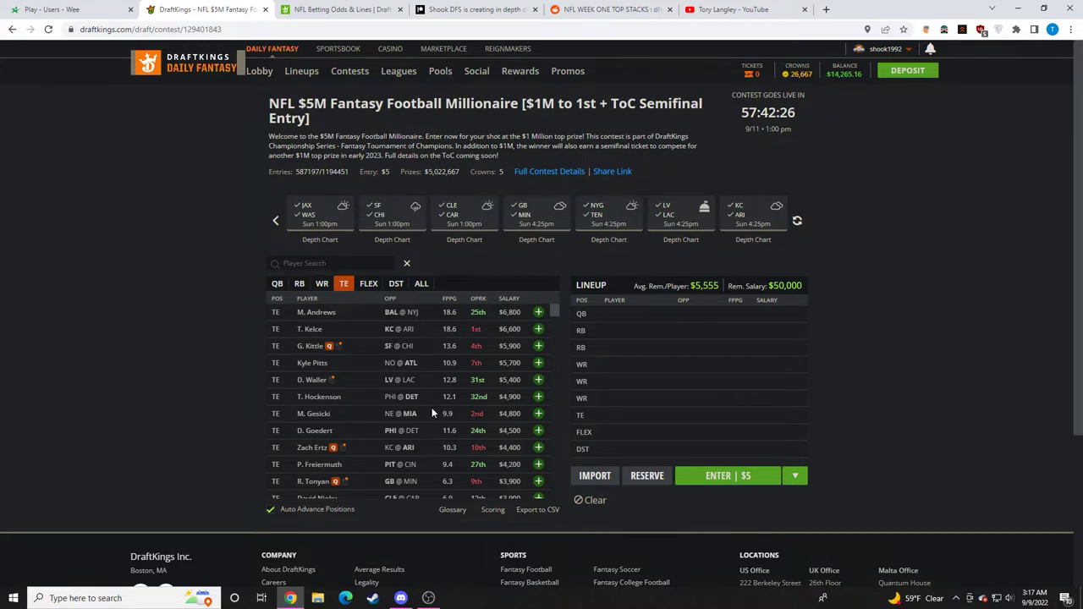
mouse_move(685, 266)
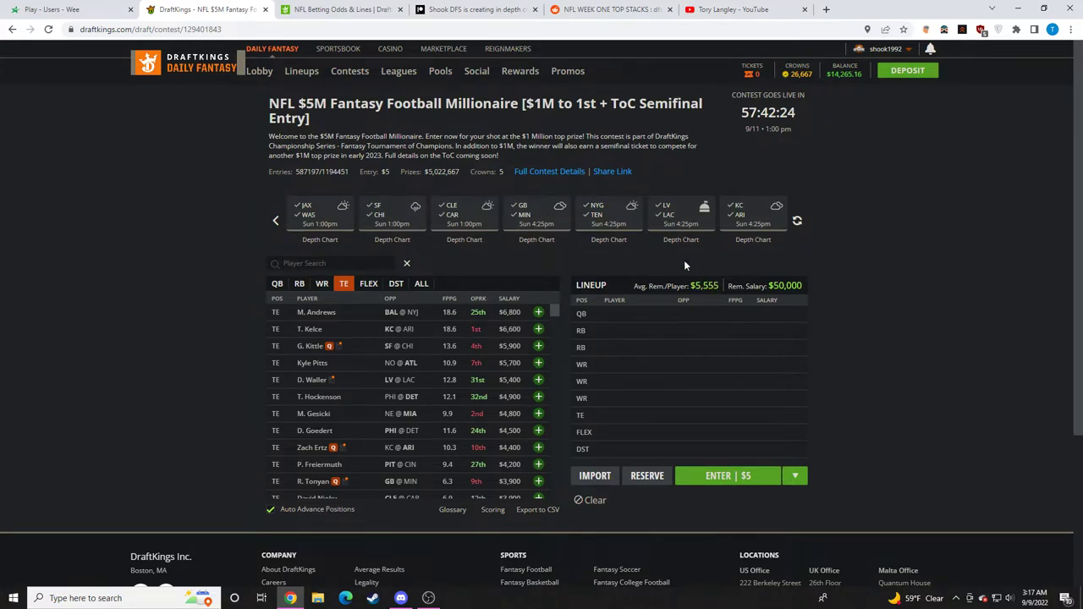
mouse_move(652, 259)
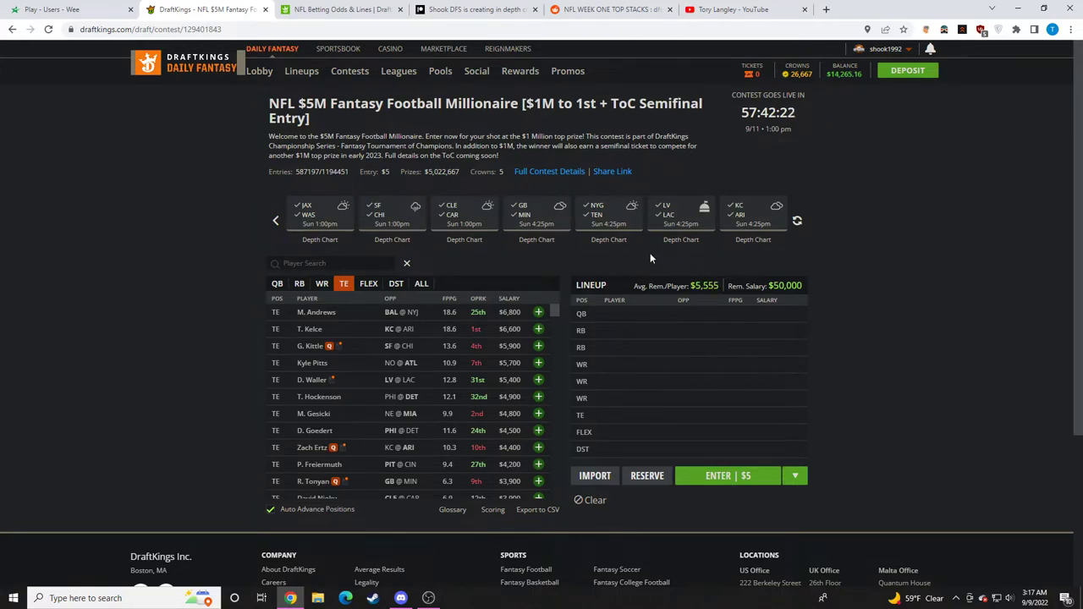
Step: Filter to LV–LAC, viewing LV quarterbacks and tight ends, then LAC receivers and quarterbacks
click(680, 238)
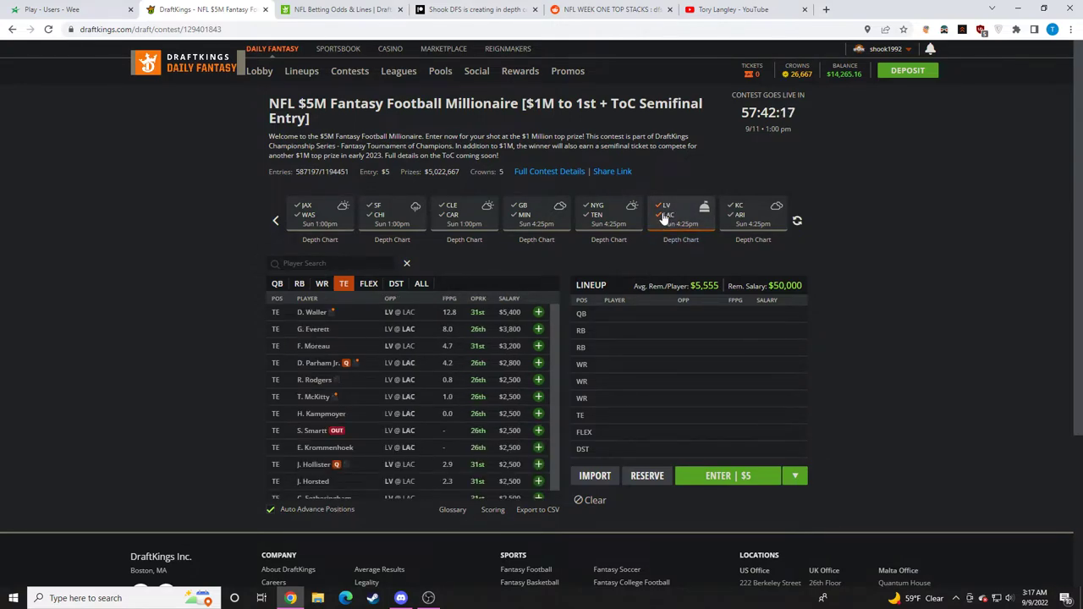
click(277, 283)
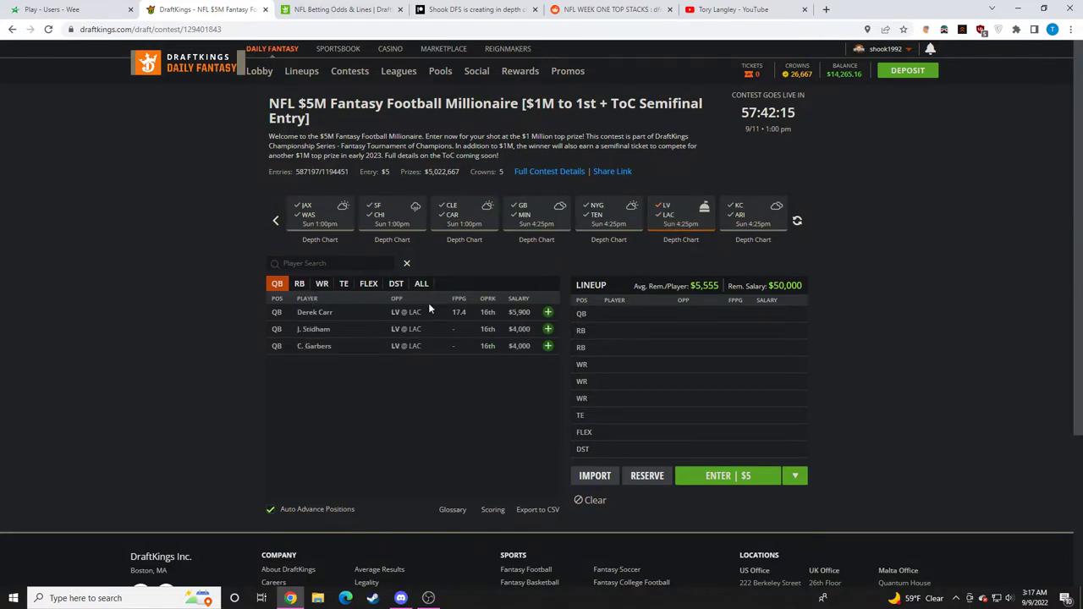
click(428, 598)
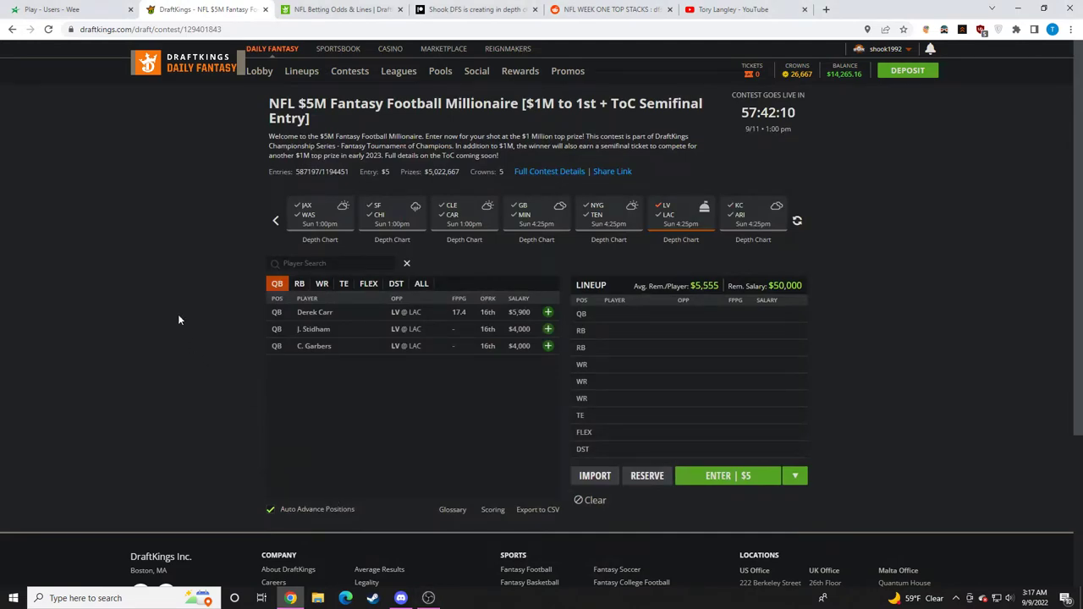
click(344, 283)
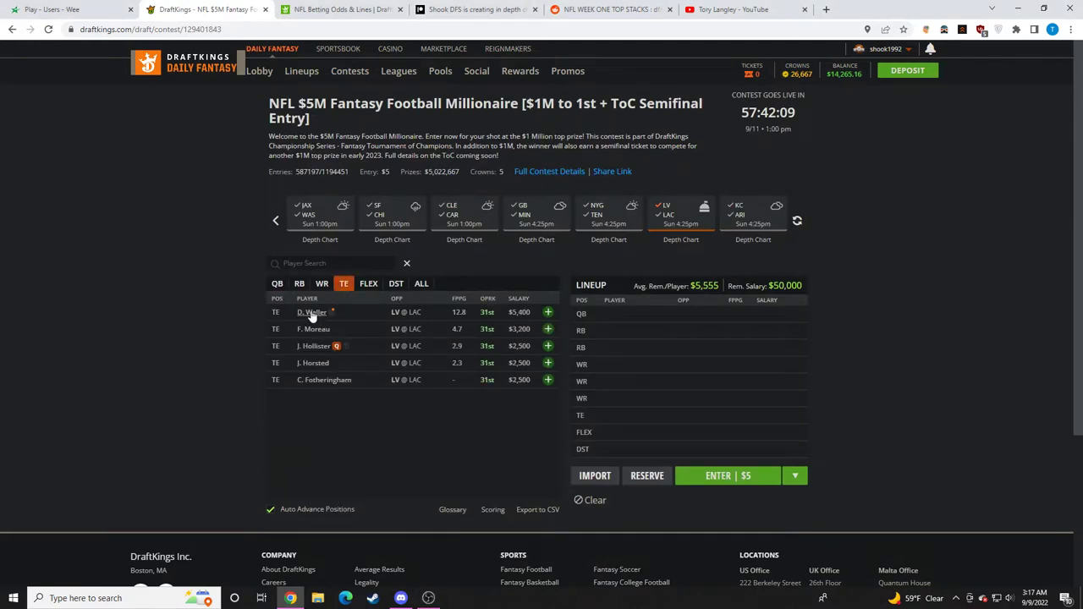
click(323, 284)
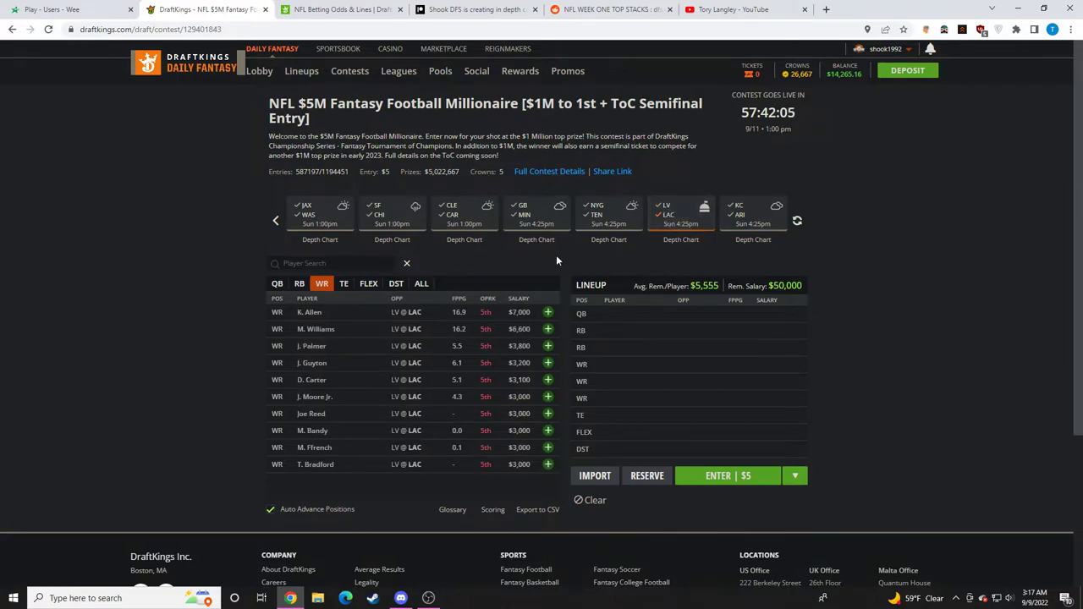
click(277, 283)
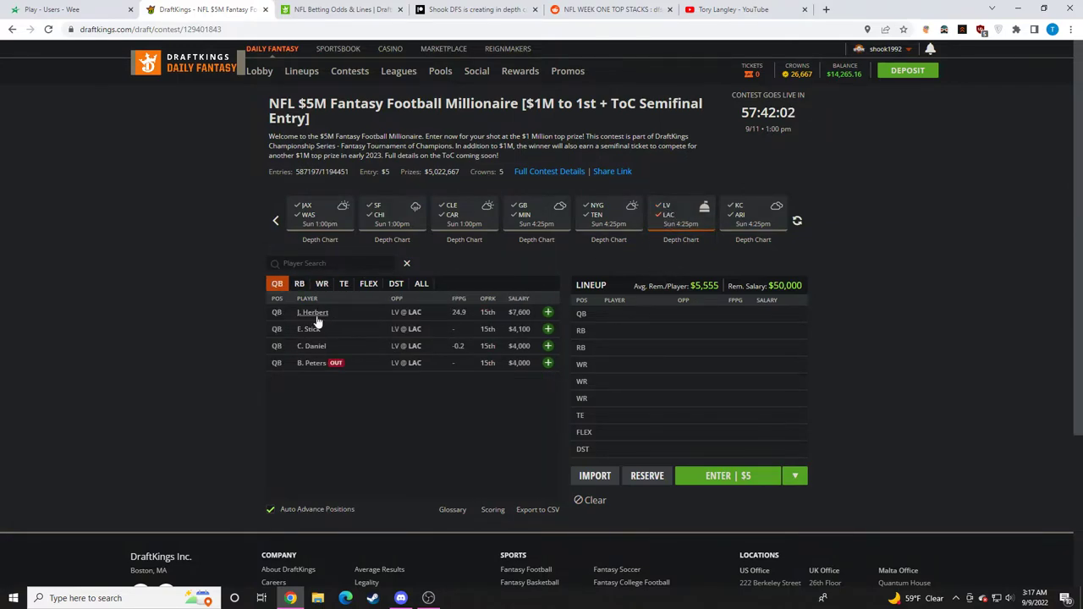
mouse_move(433, 436)
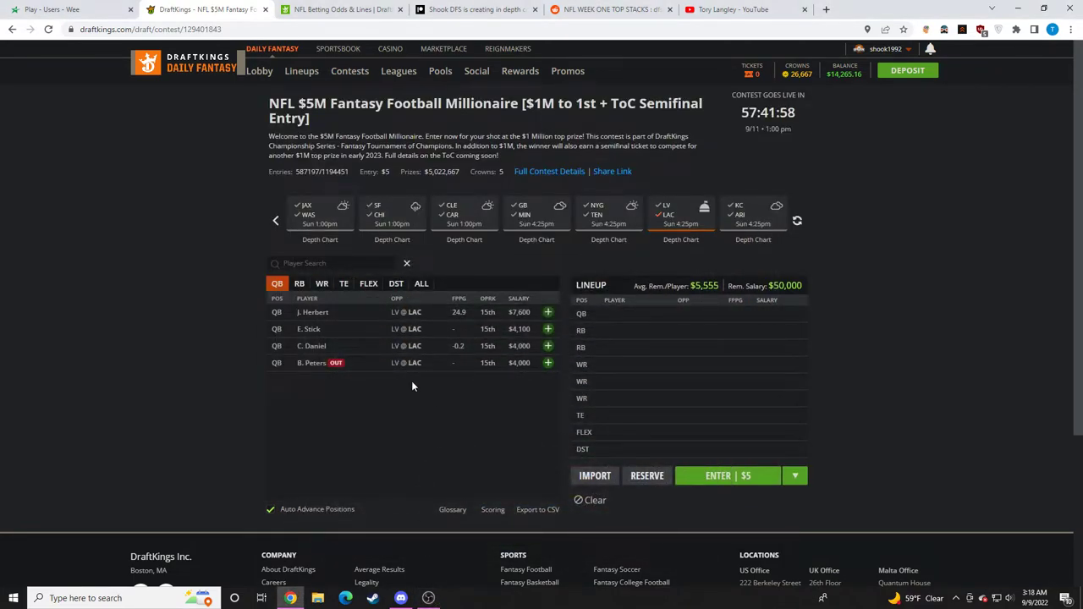
Step: Add K. Allen, check tight ends, remove M. Williams, and leave the LV/LAC game
click(428, 598)
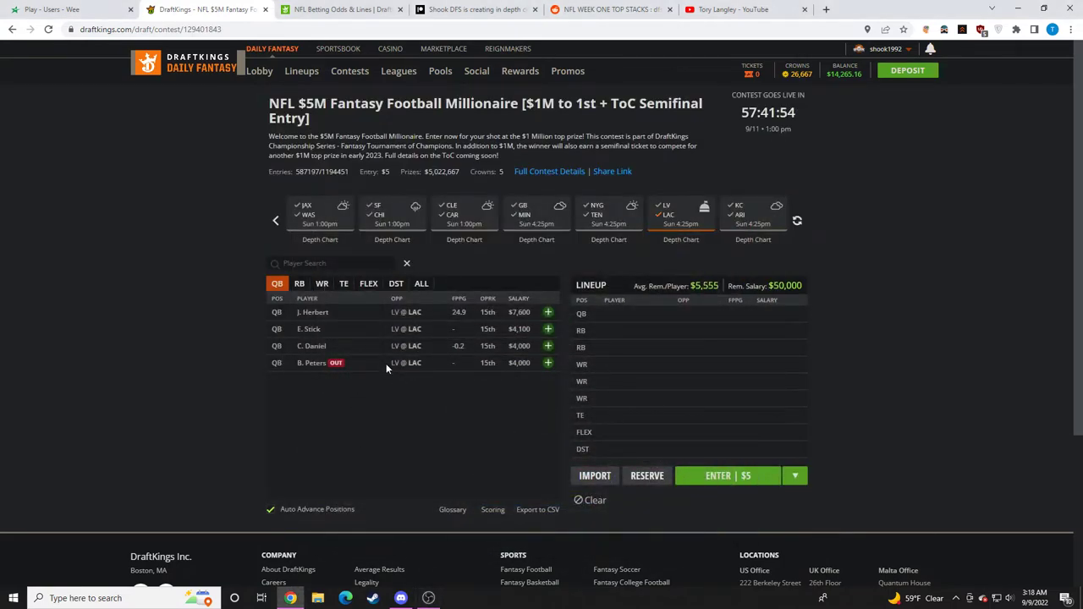
mouse_move(340, 301)
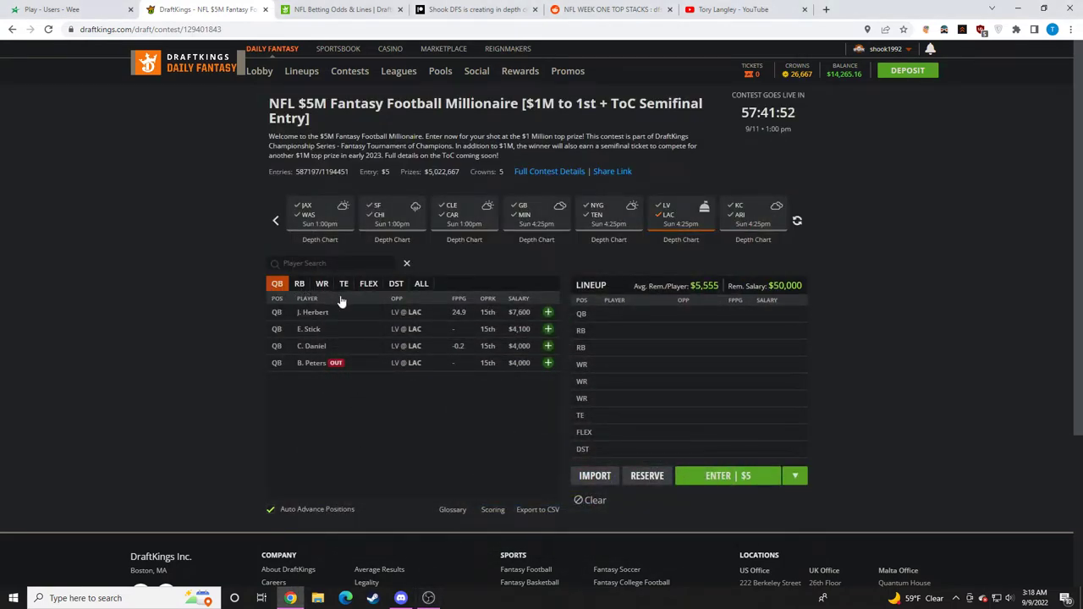
click(322, 283)
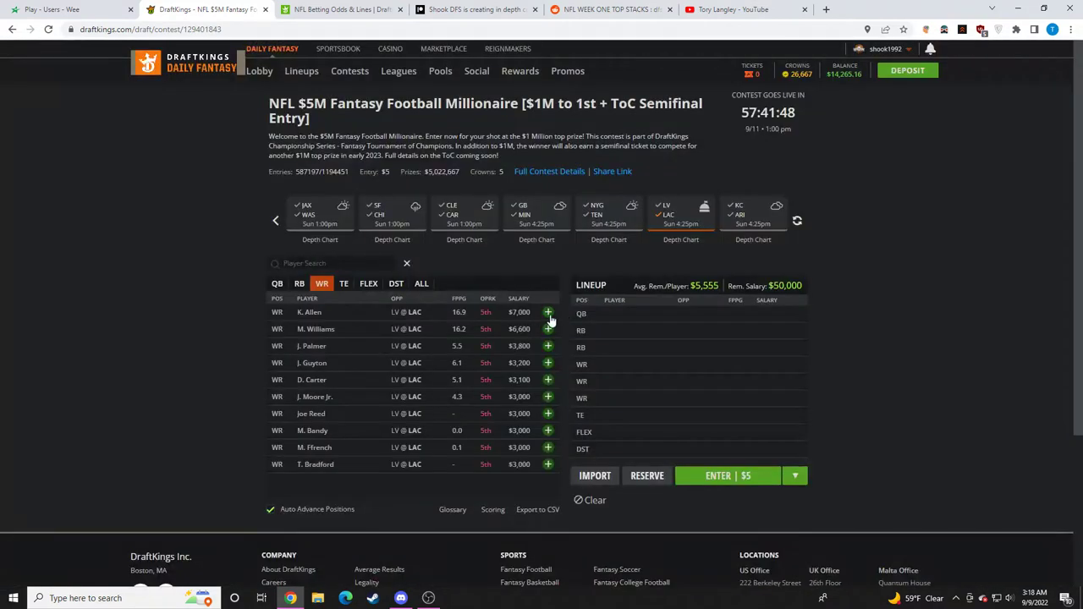
click(547, 312)
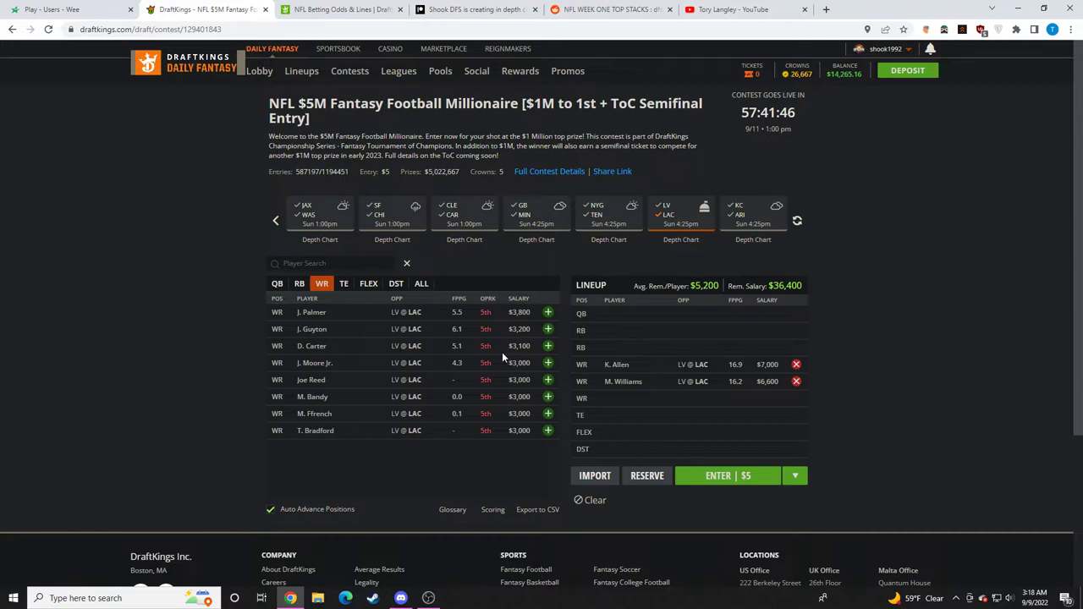
click(343, 284)
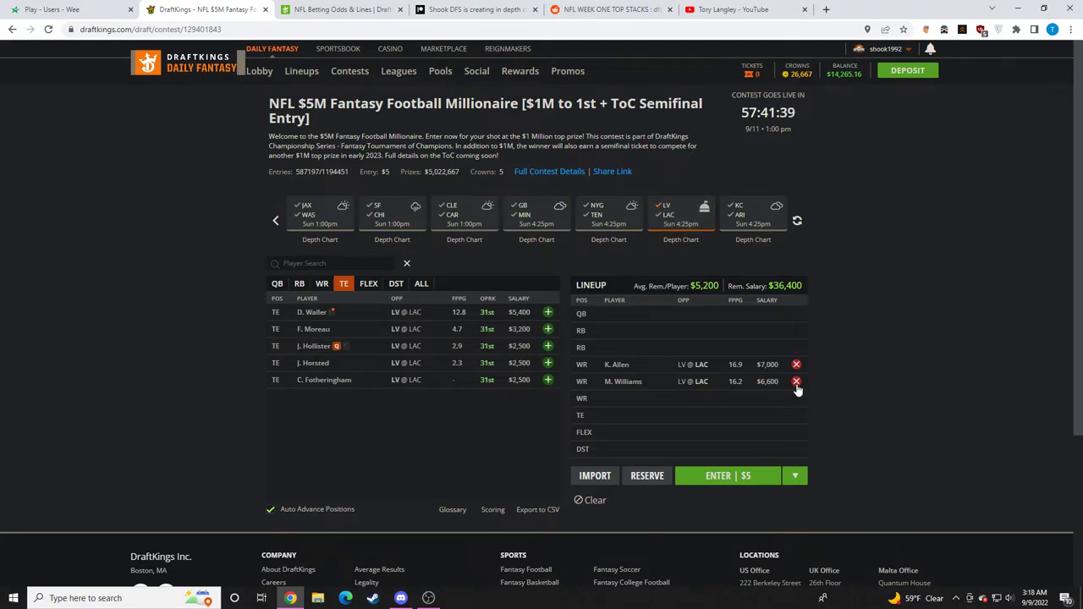
click(322, 284)
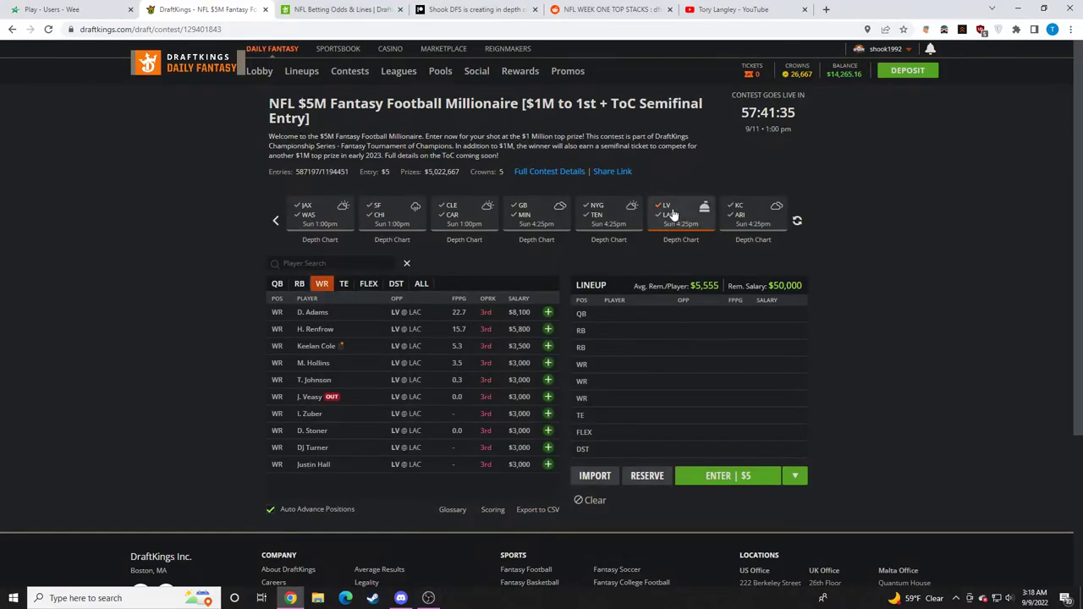
click(428, 598)
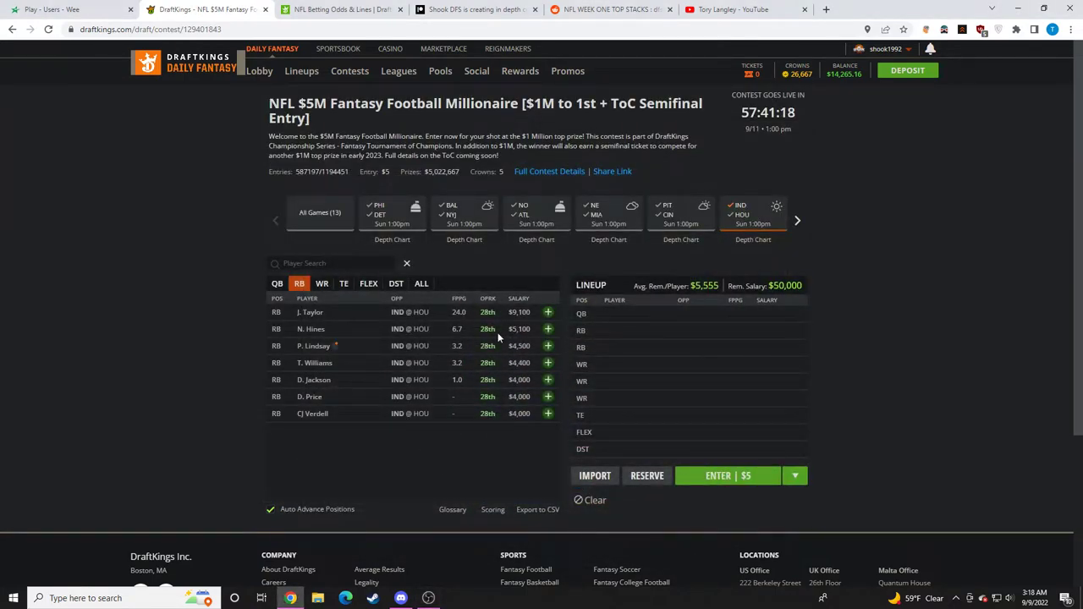
Step: Review M. Pittman Jr.'s card and pair Matt Ryan with Pittman in the lineup
click(276, 283)
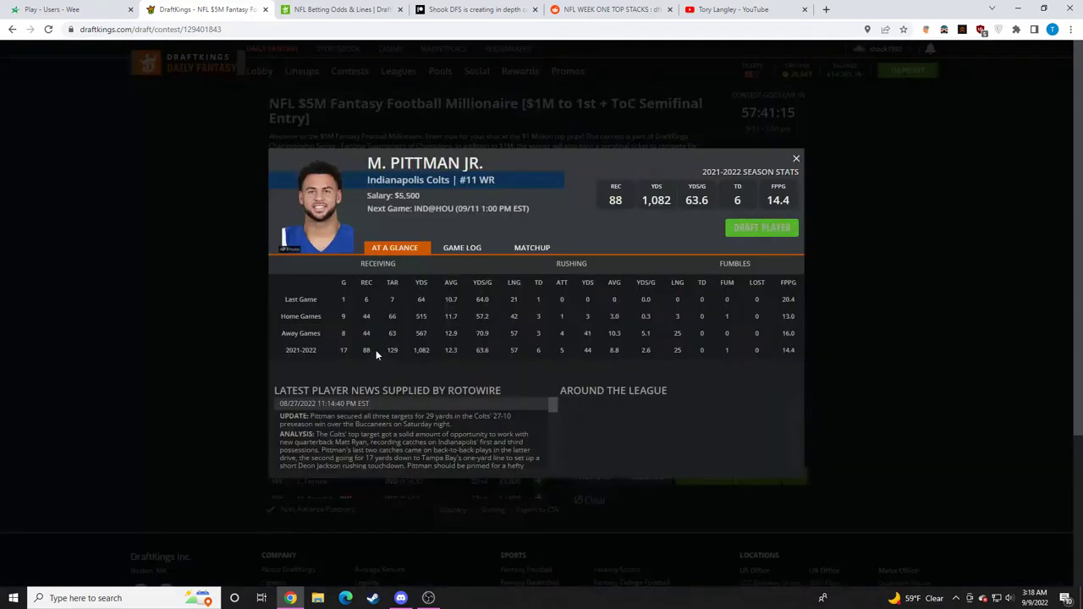
click(795, 158)
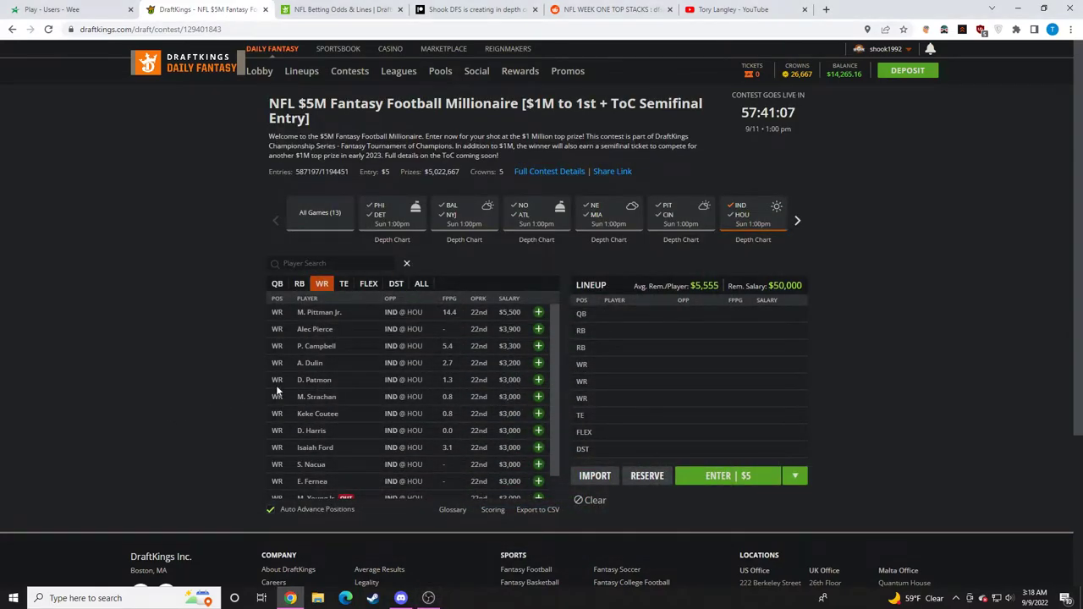
click(276, 282)
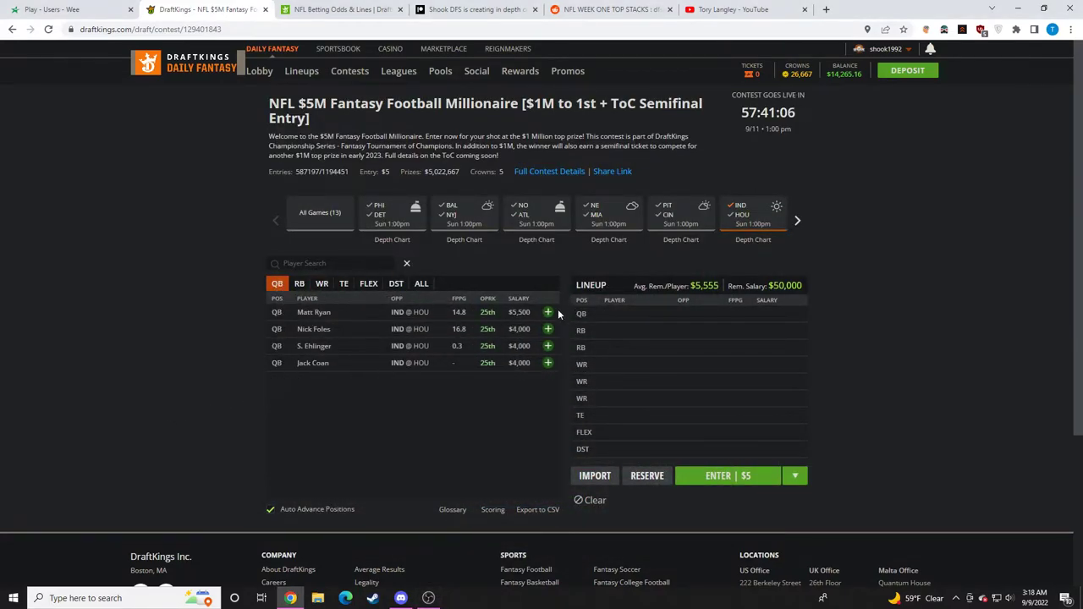
click(547, 312)
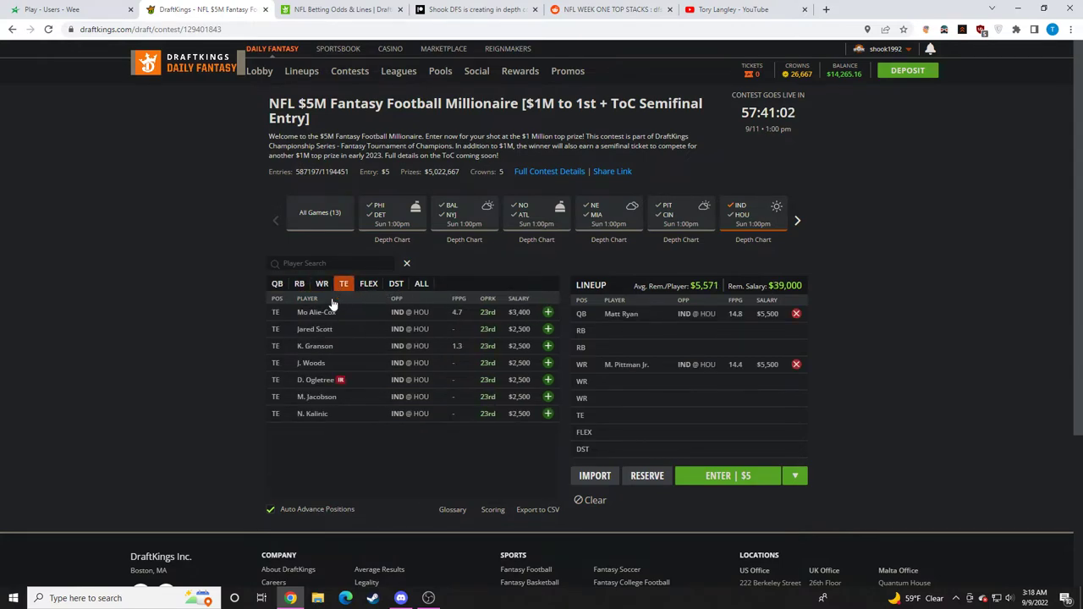
click(321, 283)
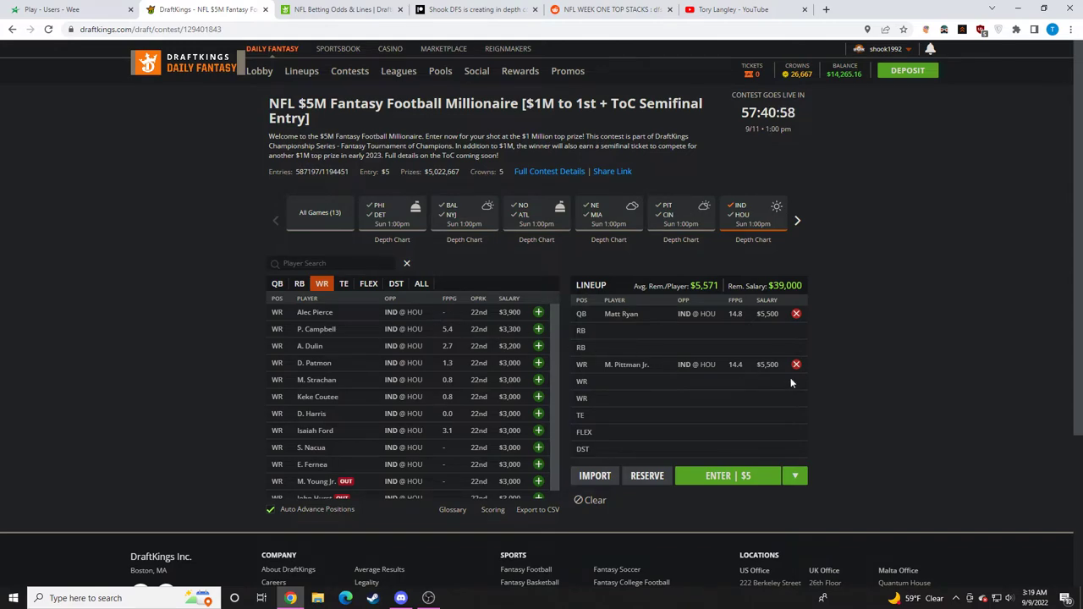
mouse_move(712, 364)
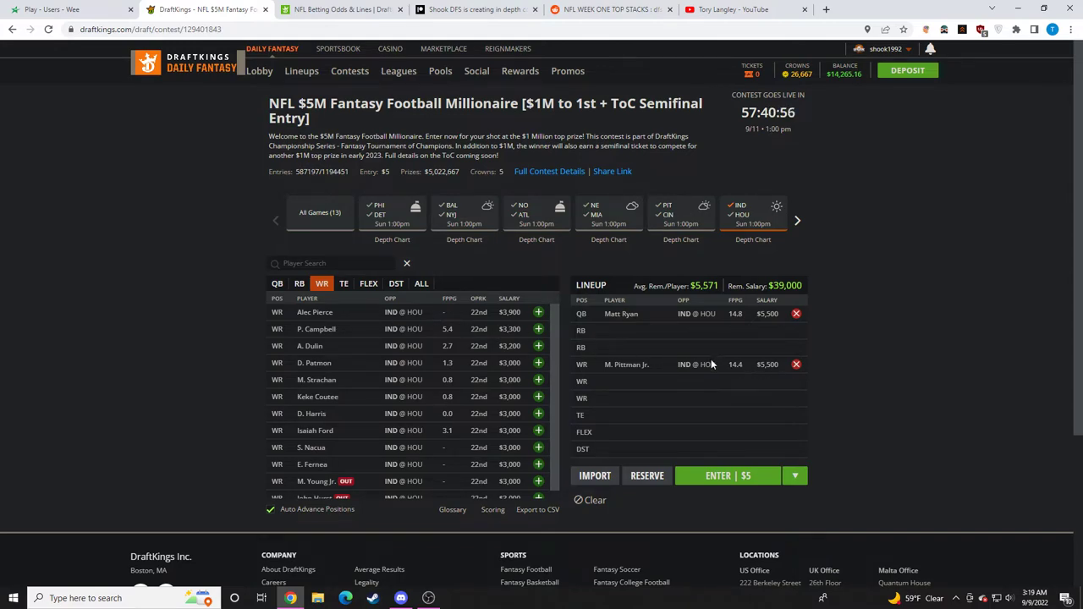
Step: Remove Pittman and Ryan, leaving an empty $50,000 lineup with receivers from every game
click(796, 363)
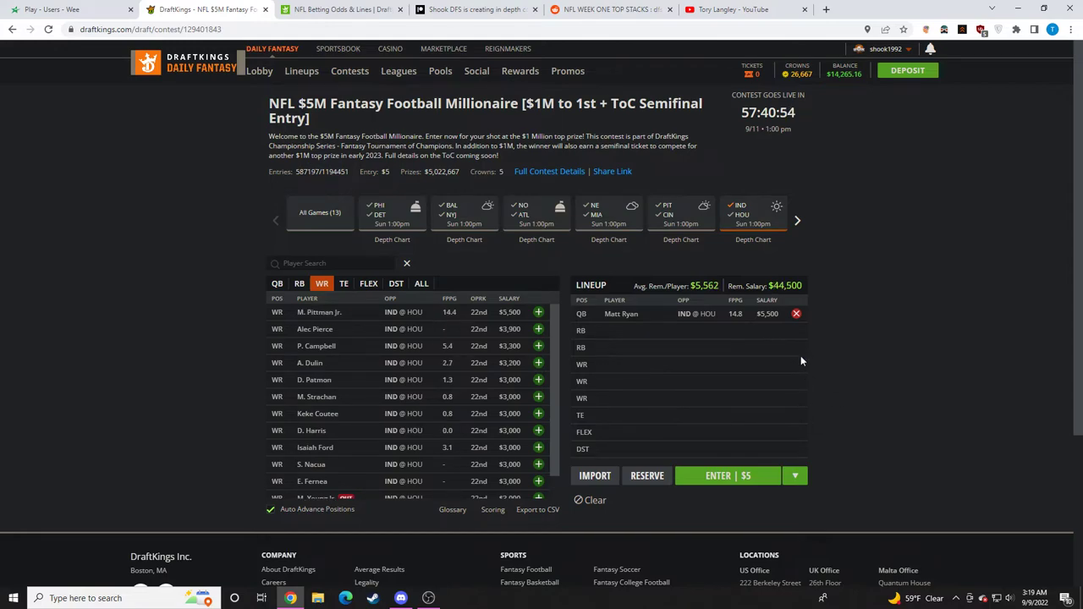
click(277, 284)
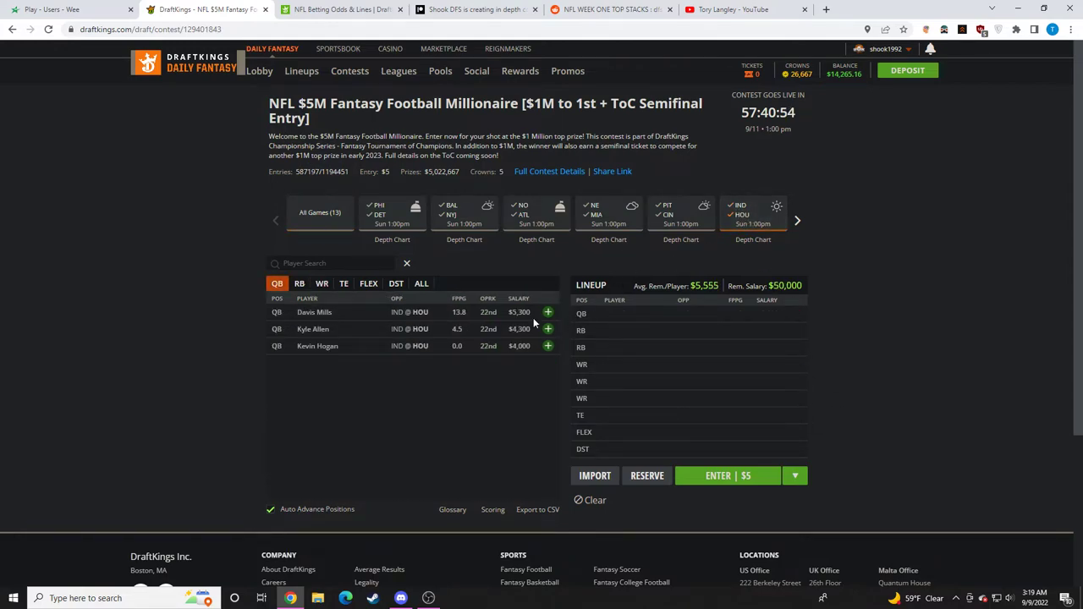
click(321, 283)
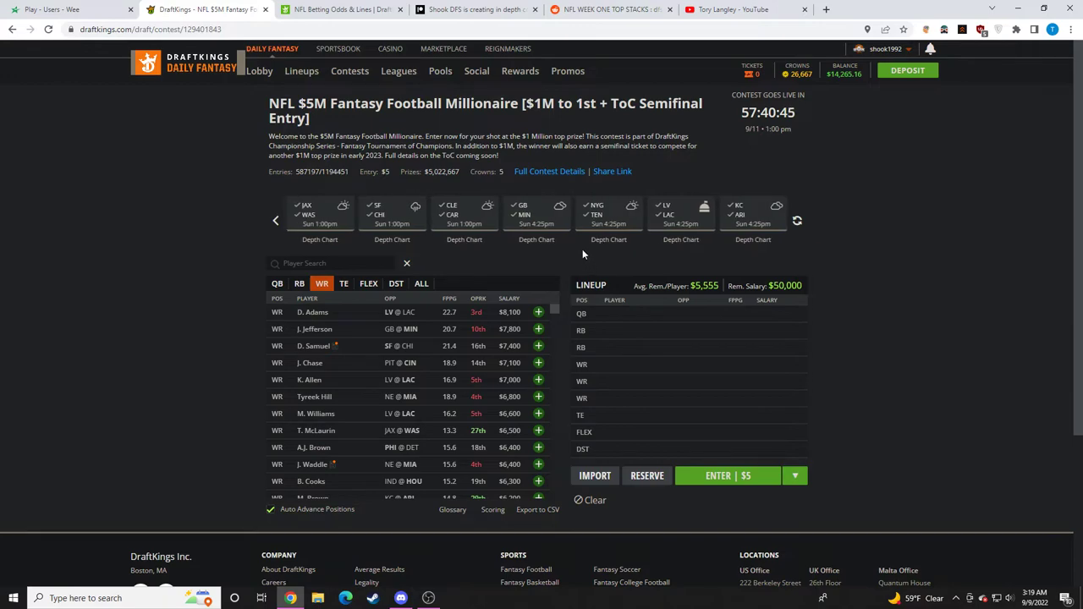
Step: Narrow the pool to NYG/TEN and review Kadarius Toney's player card
click(276, 284)
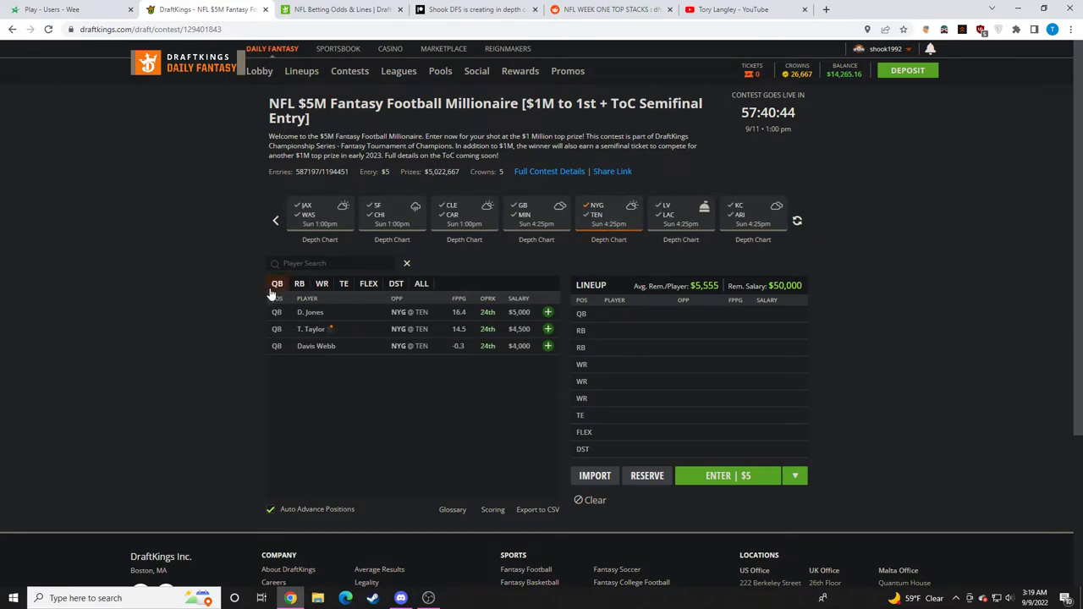
click(547, 312)
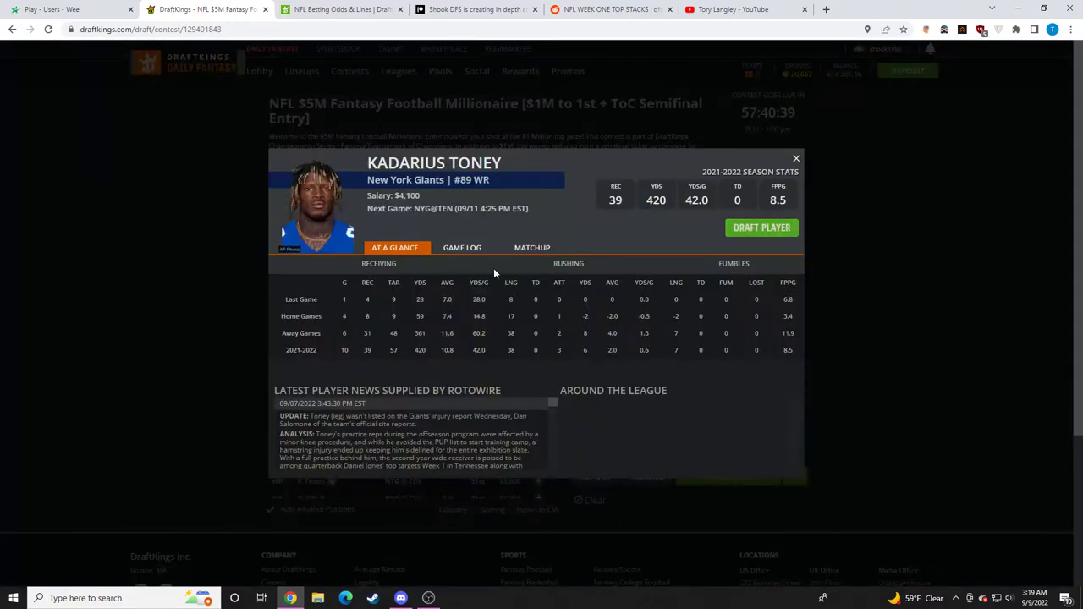
click(795, 158)
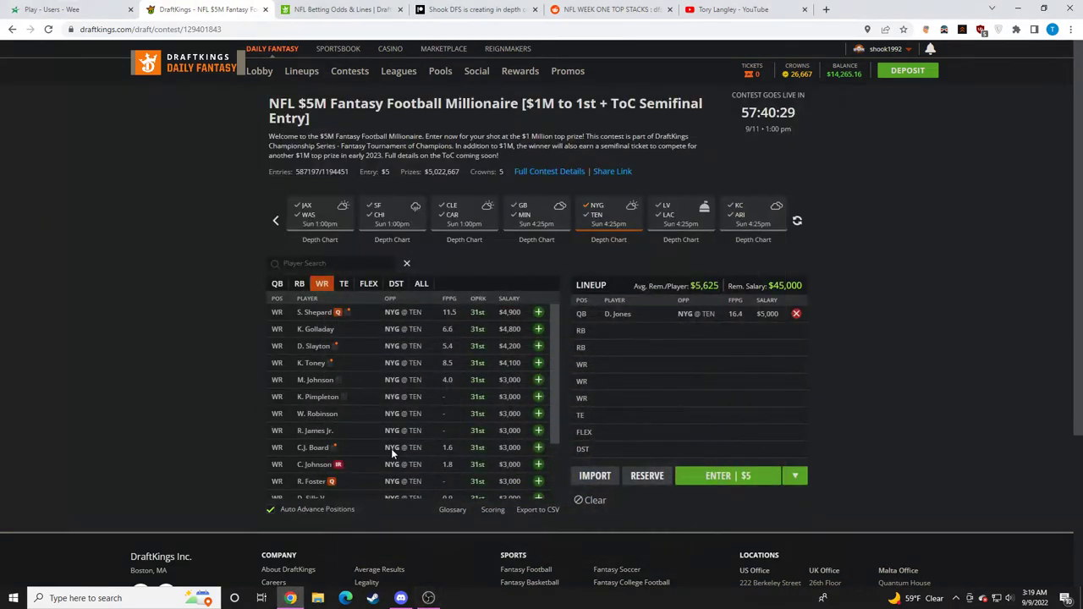
click(311, 363)
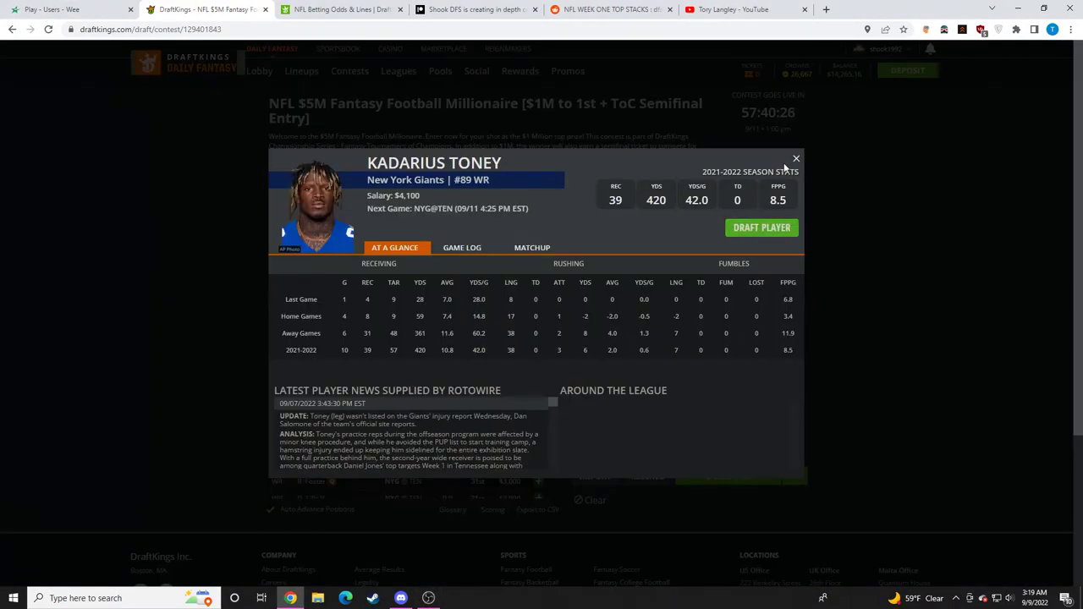
click(795, 159)
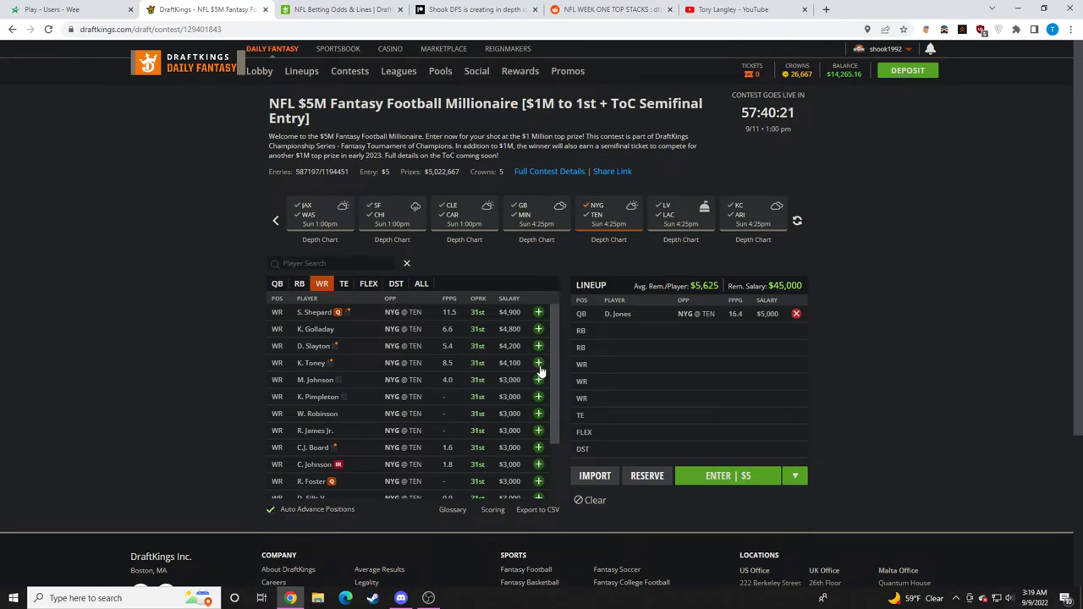
mouse_move(330, 326)
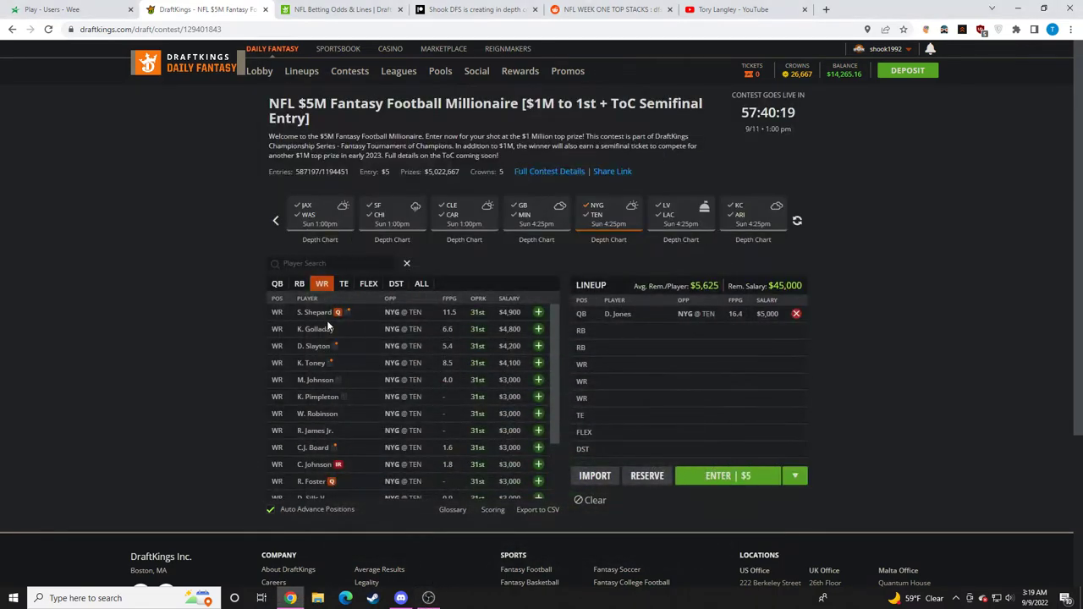
Step: Check the Giants tight ends and R. Seals-Jones's card, then remove D. Jones
click(344, 283)
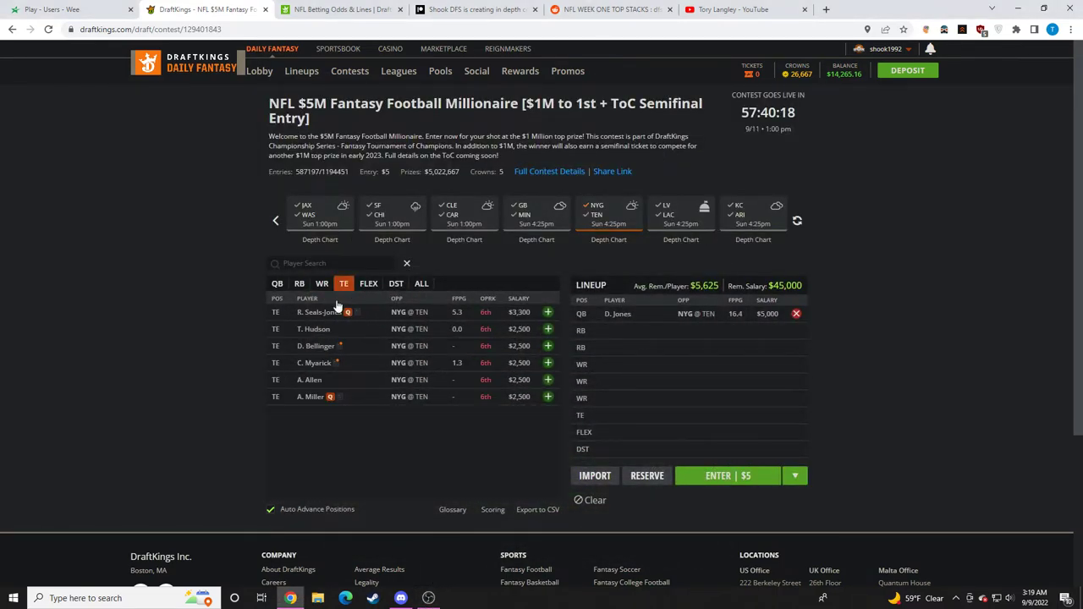
click(318, 312)
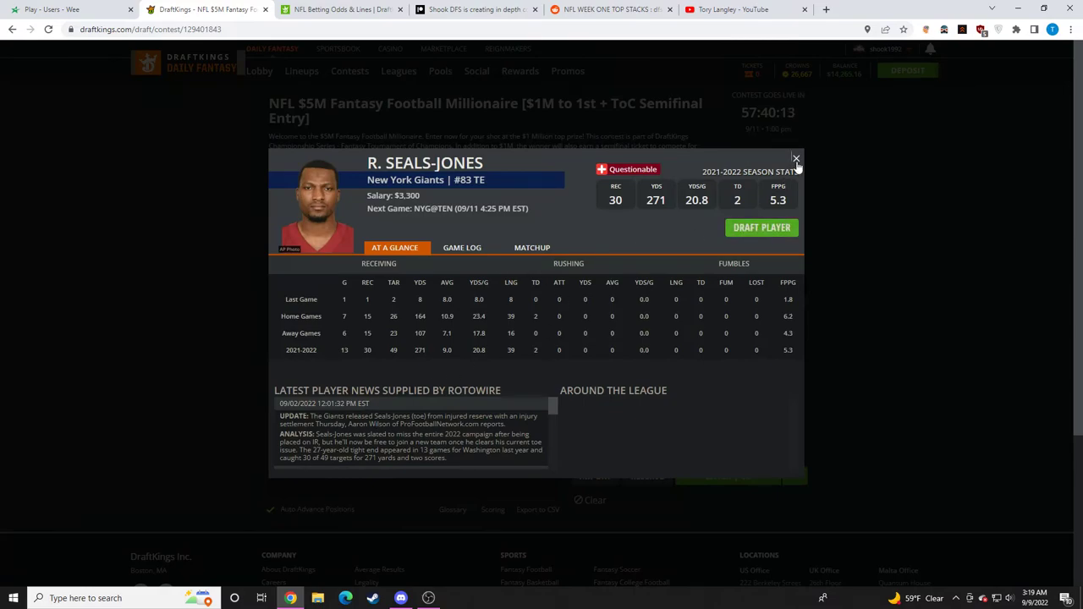
click(795, 158)
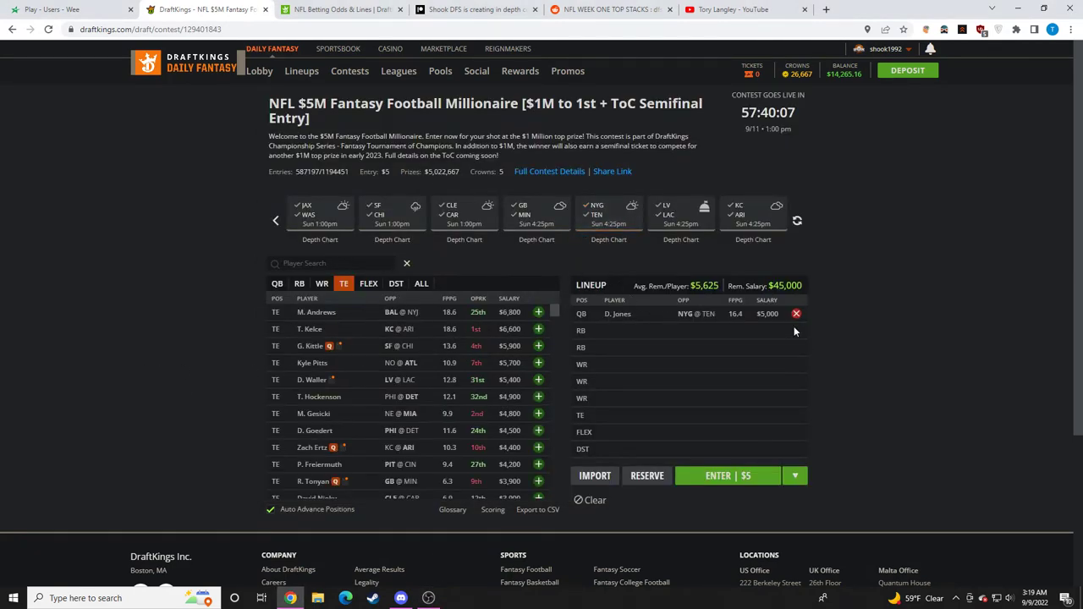
click(321, 282)
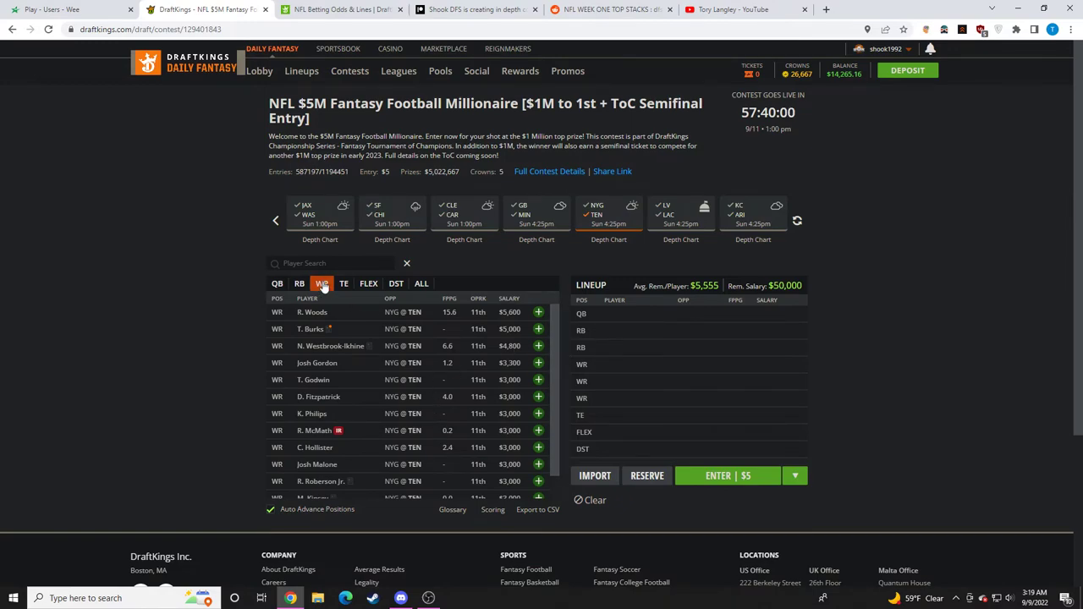
Step: View Titans running backs, then list all-game quarterbacks and page the game carousel back
click(299, 283)
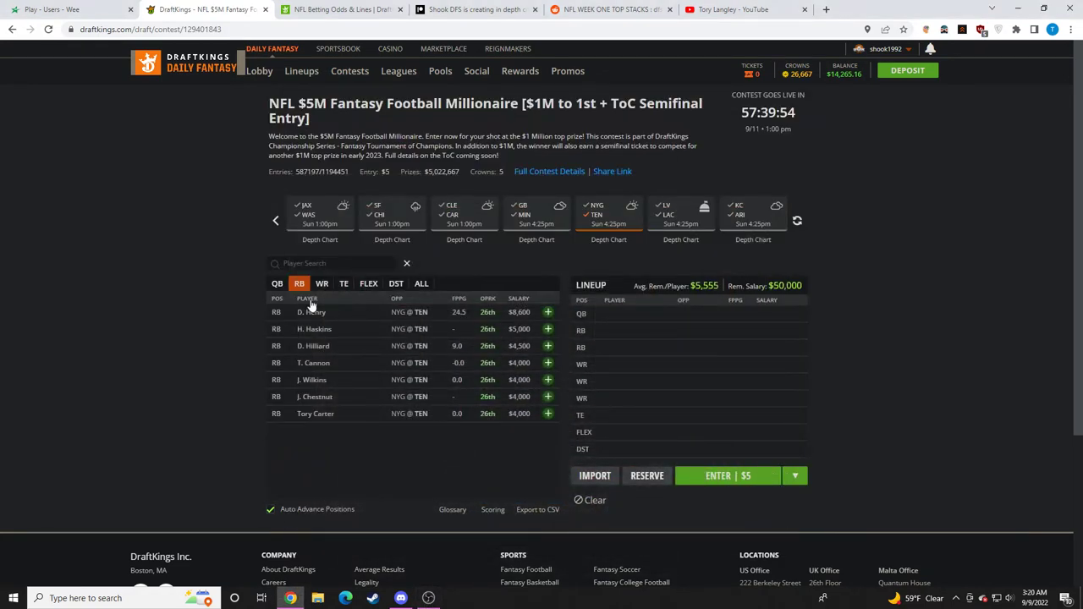
click(277, 284)
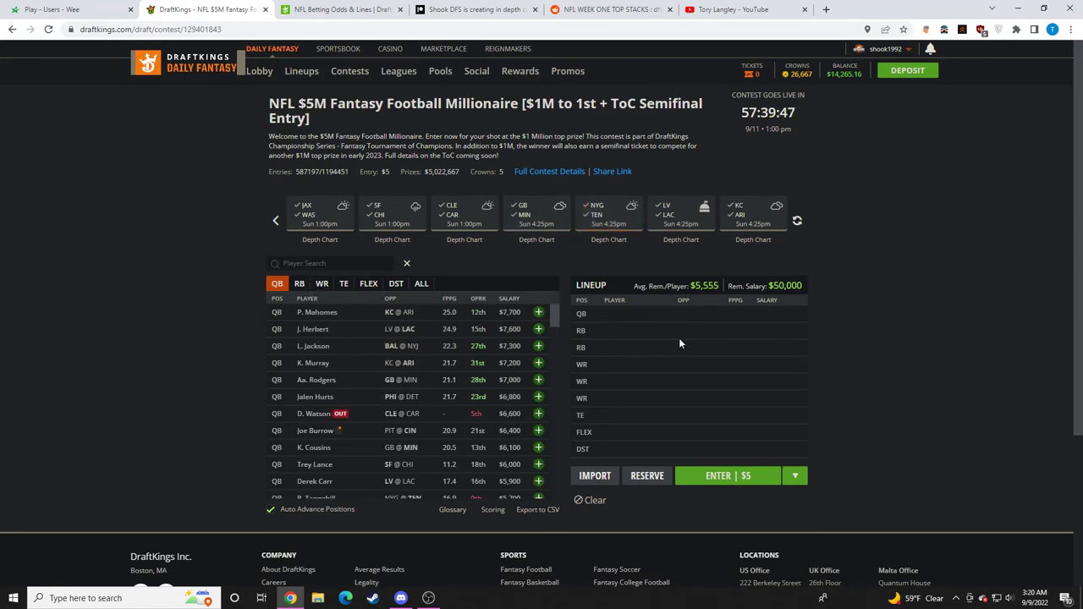
click(275, 220)
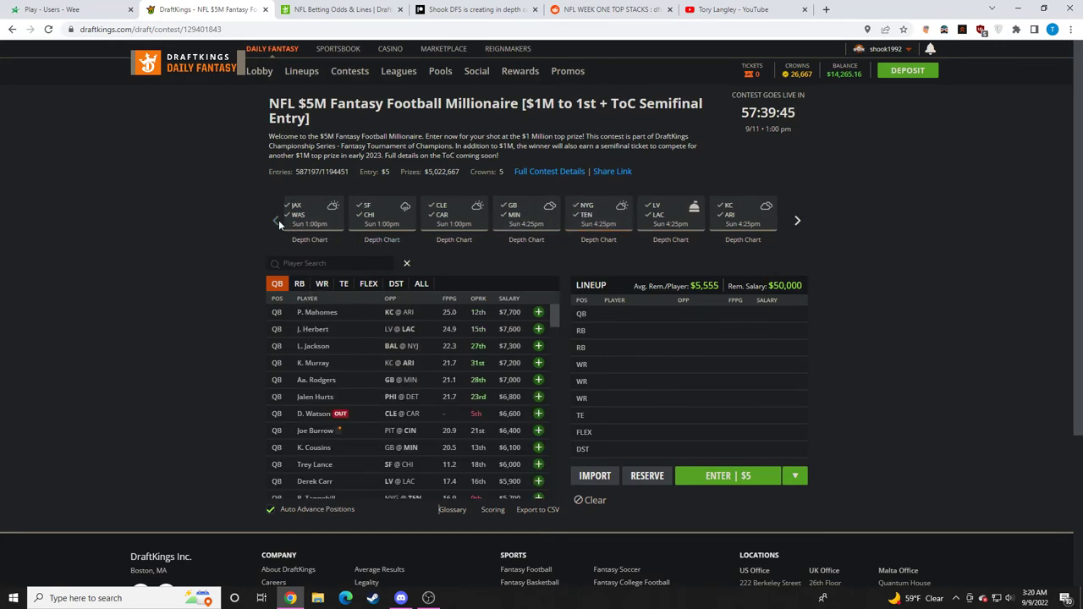
click(275, 220)
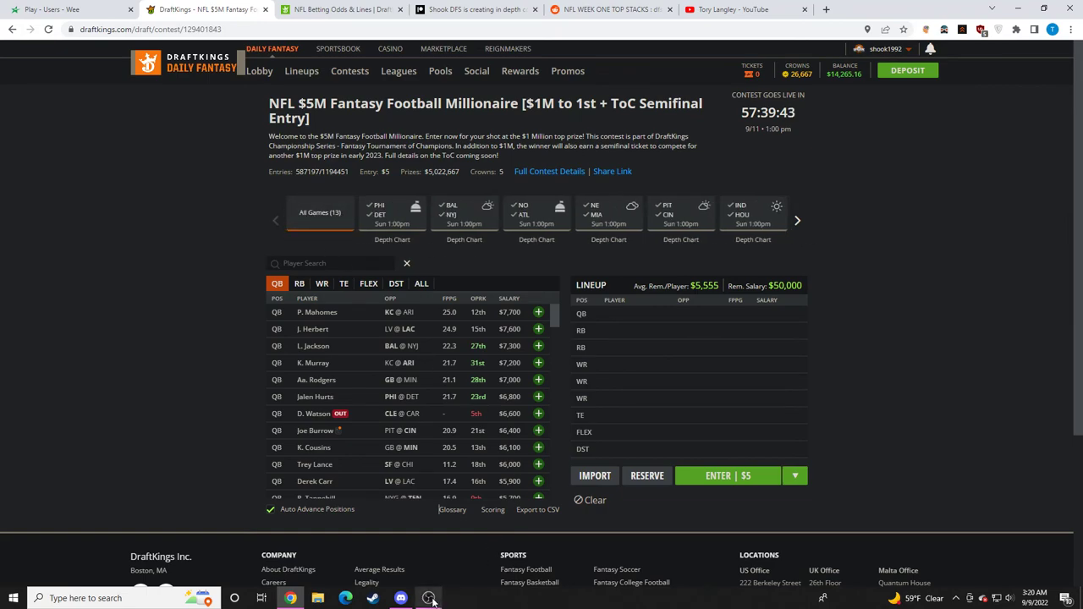
click(428, 598)
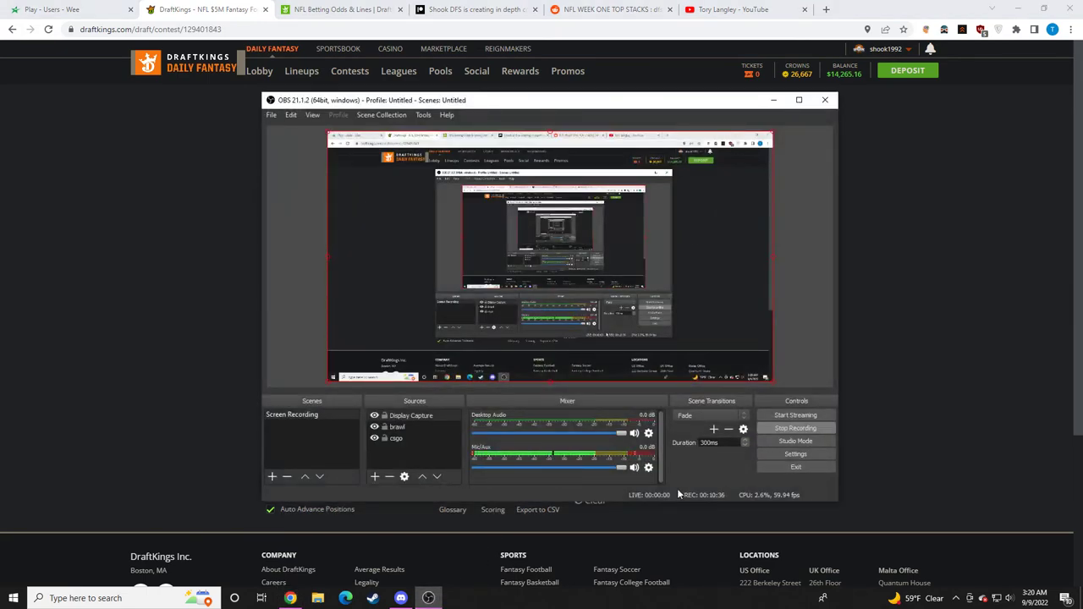